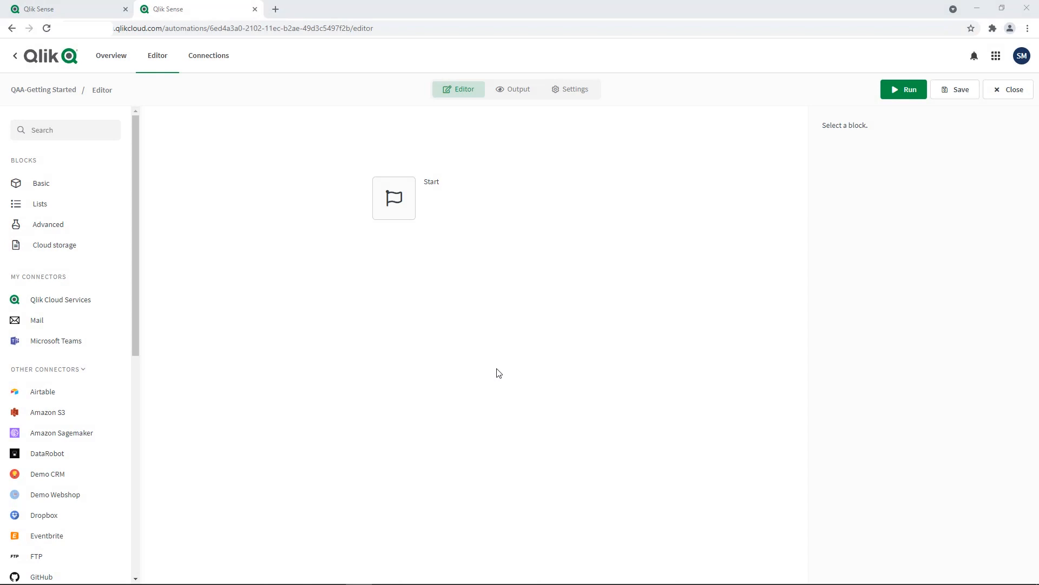
pyautogui.moveTo(417, 362)
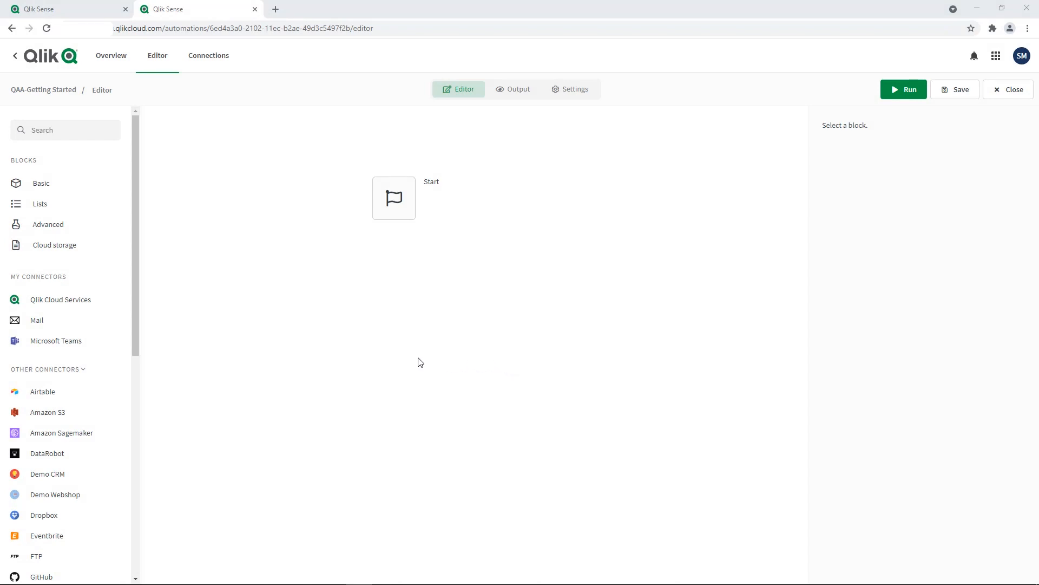
pyautogui.moveTo(339, 354)
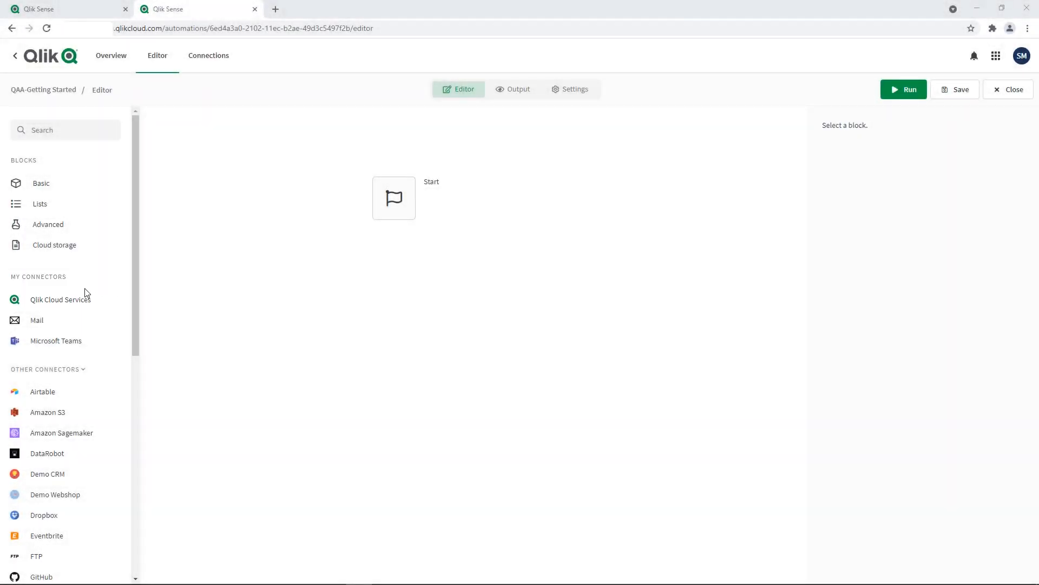
# Browse the Qlik Cloud Services connector blocks listed under My Connectors
pyautogui.click(60, 299)
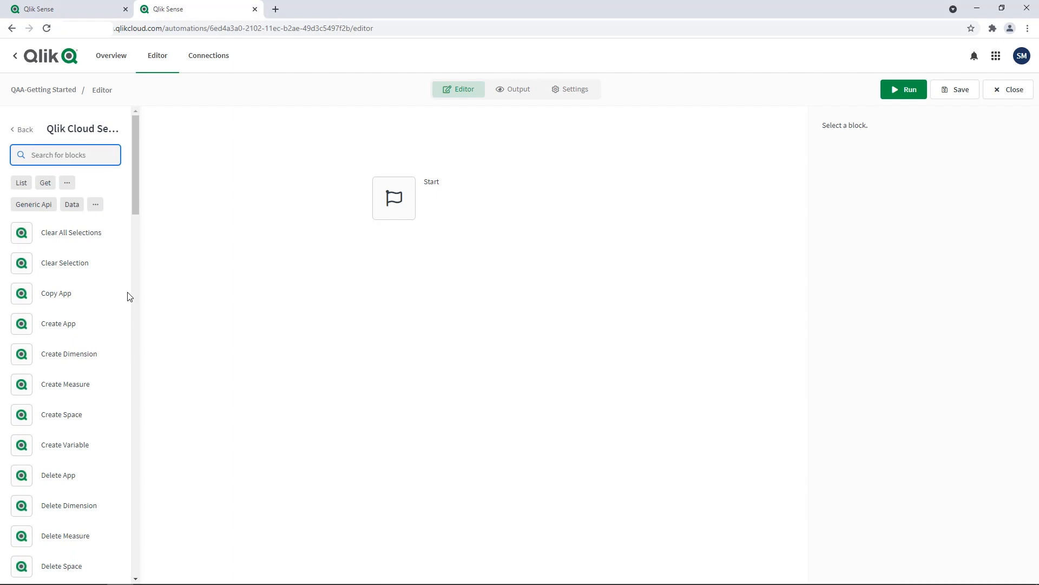
pyautogui.moveTo(111, 276)
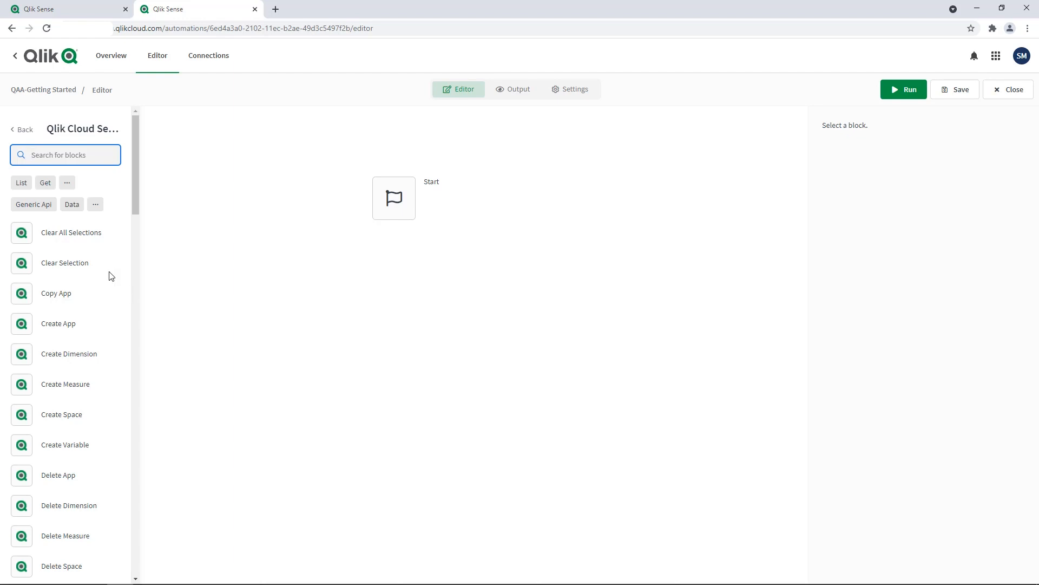
pyautogui.moveTo(69, 354)
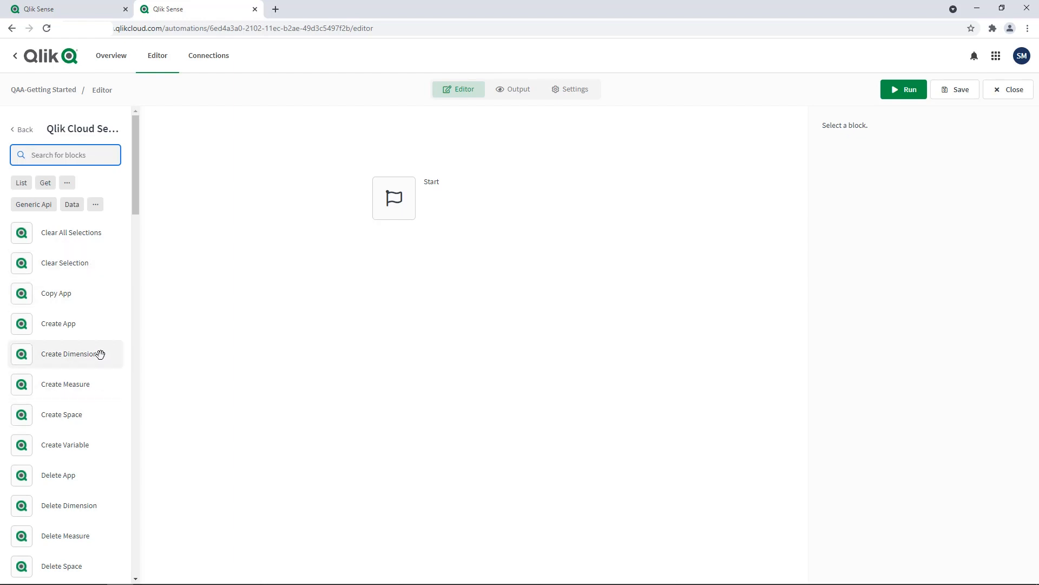
pyautogui.moveTo(112, 570)
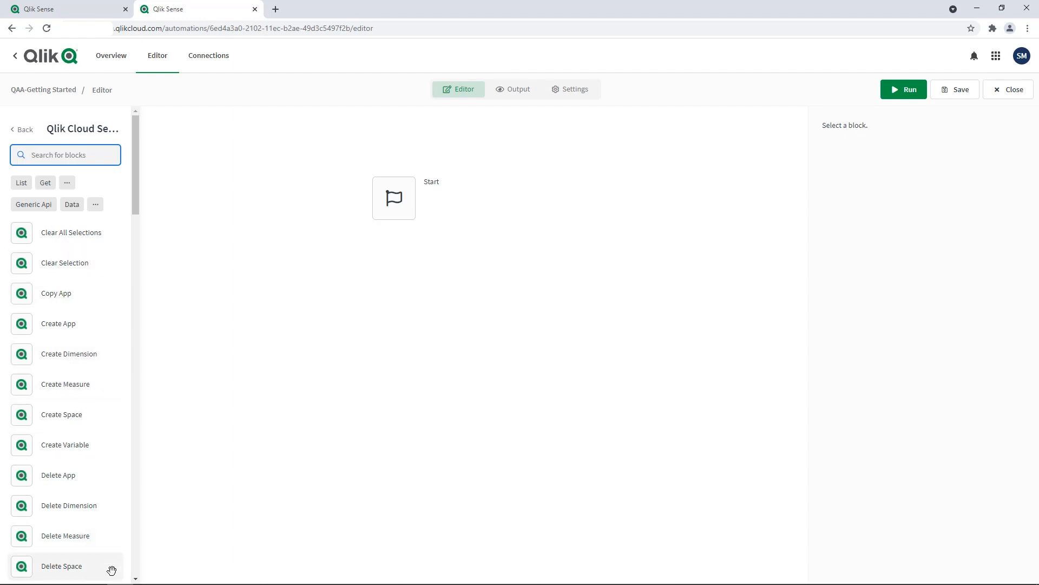
pyautogui.moveTo(228, 502)
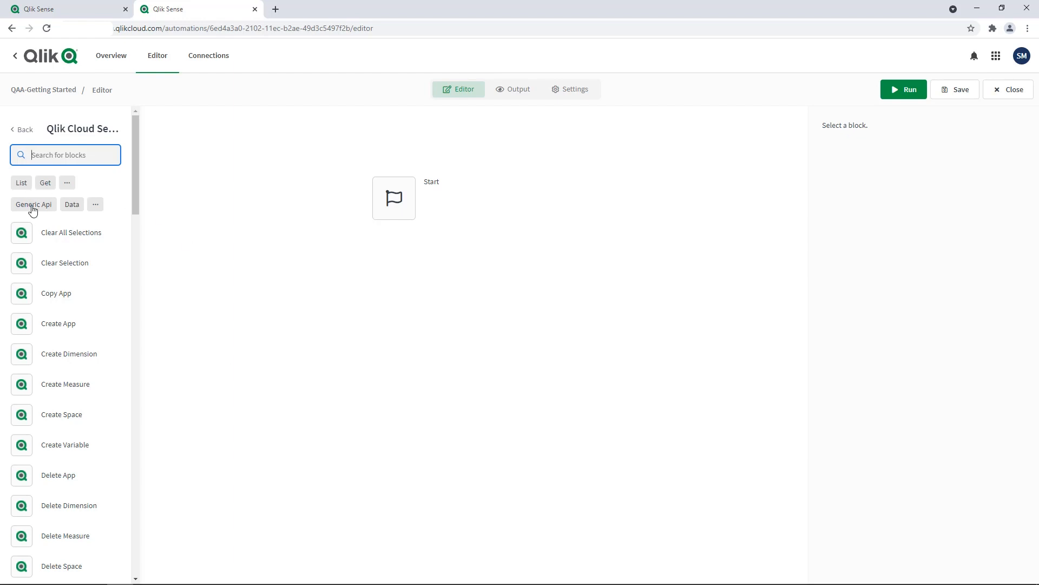
pyautogui.click(33, 204)
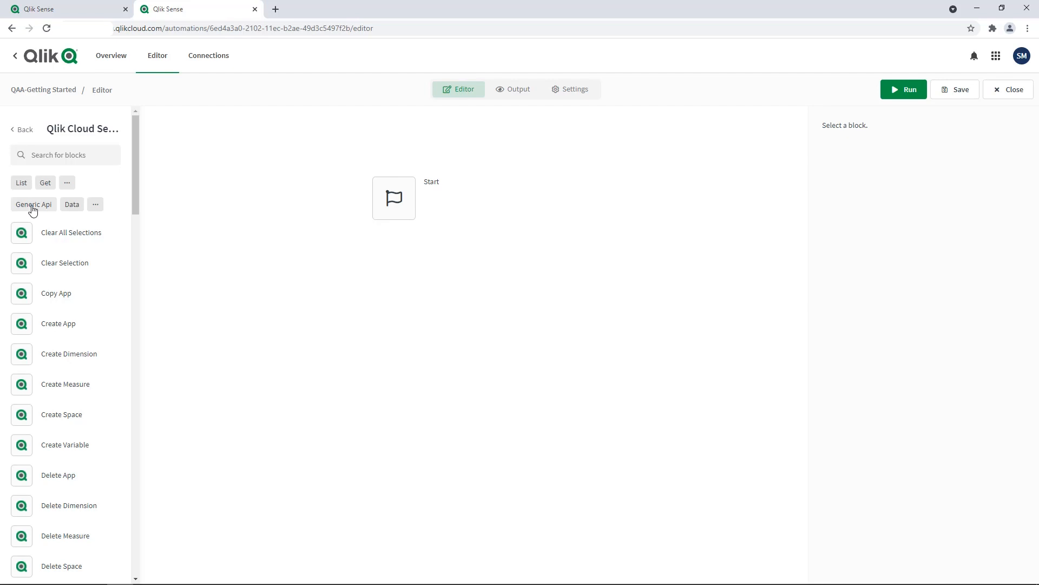
pyautogui.moveTo(40, 258)
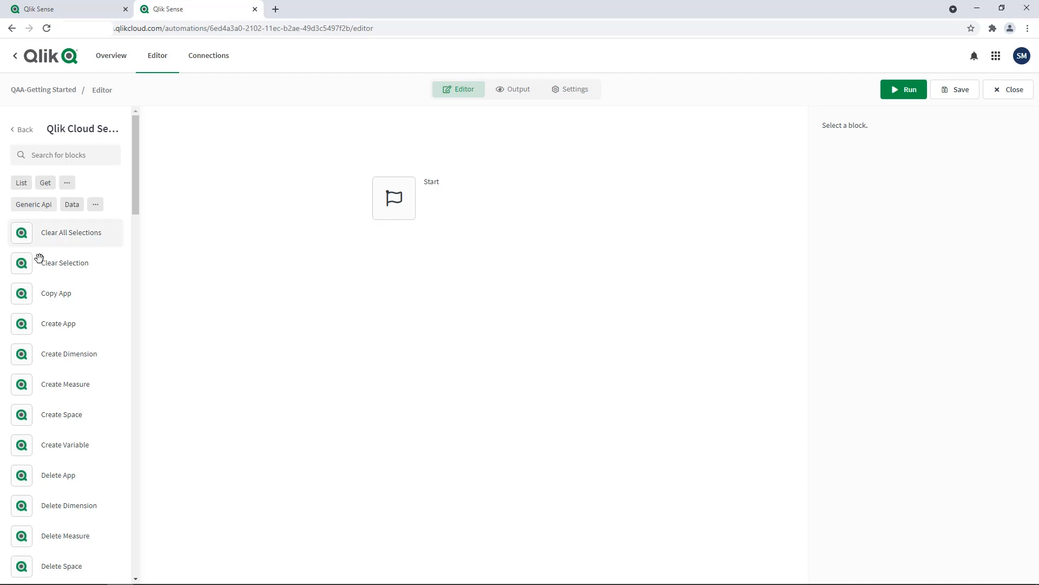
# Place a Qlik Cloud Services Copy App block directly below Start
pyautogui.click(56, 292)
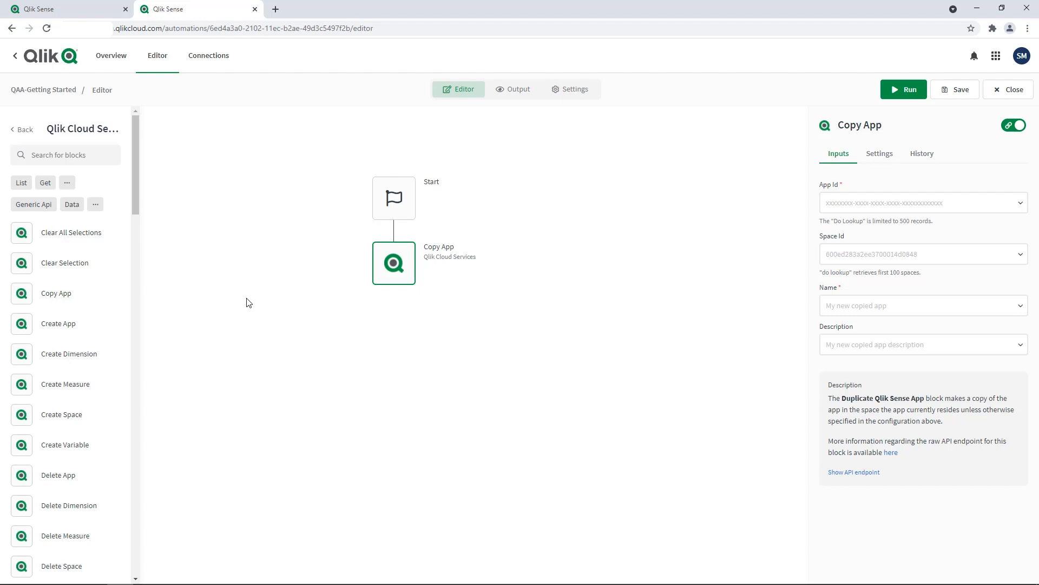
pyautogui.moveTo(384, 248)
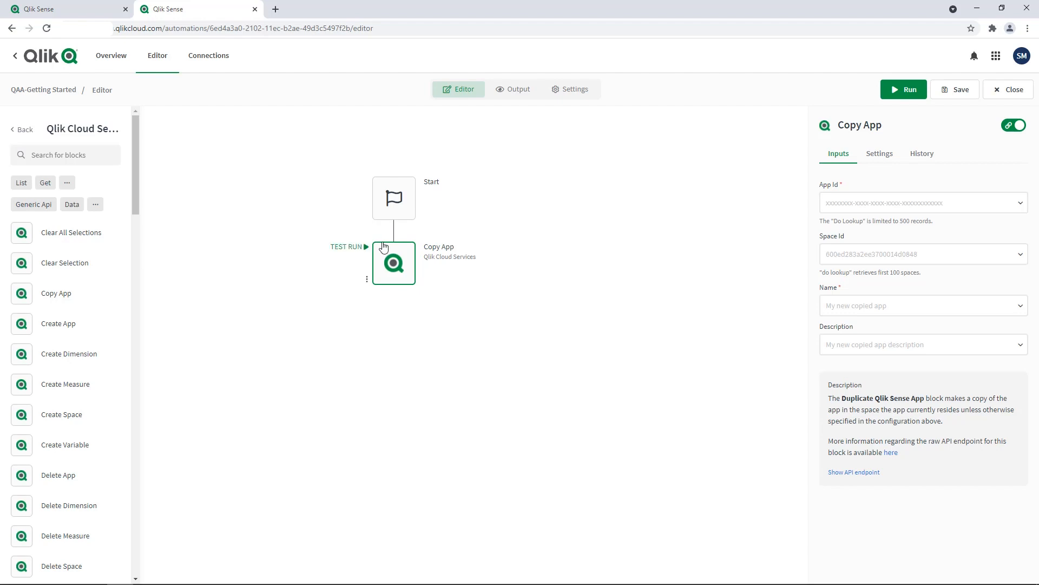
# Set the Start block's Run Mode to Webhook with Qlik Cloud Services as connector
pyautogui.click(393, 198)
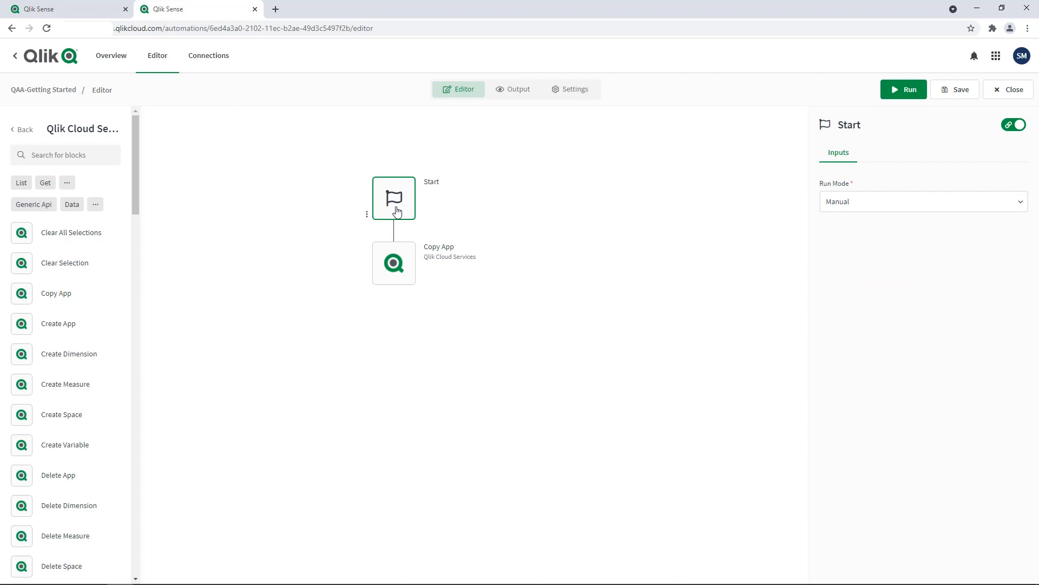
pyautogui.moveTo(558, 196)
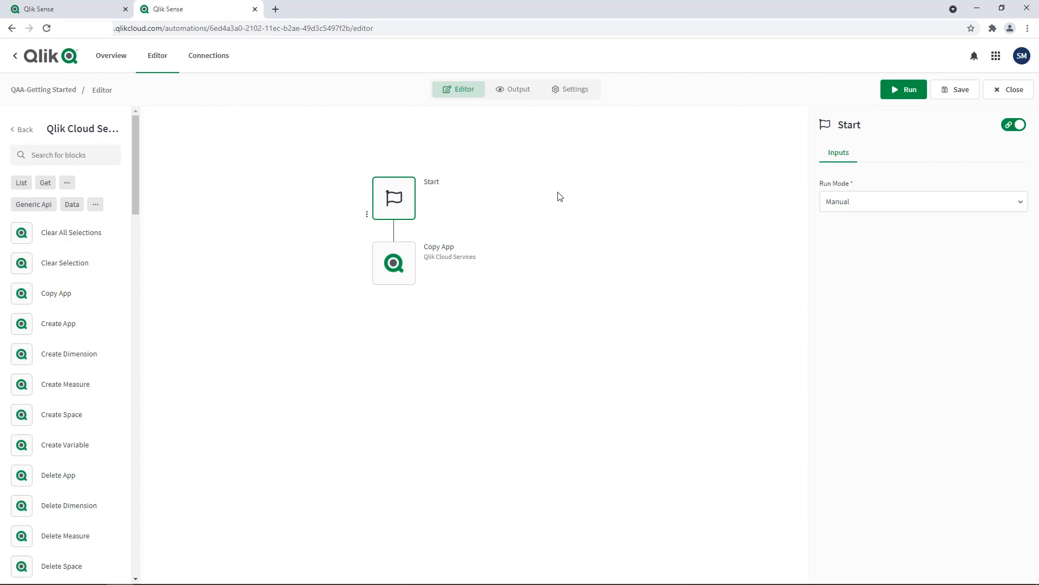
pyautogui.click(921, 201)
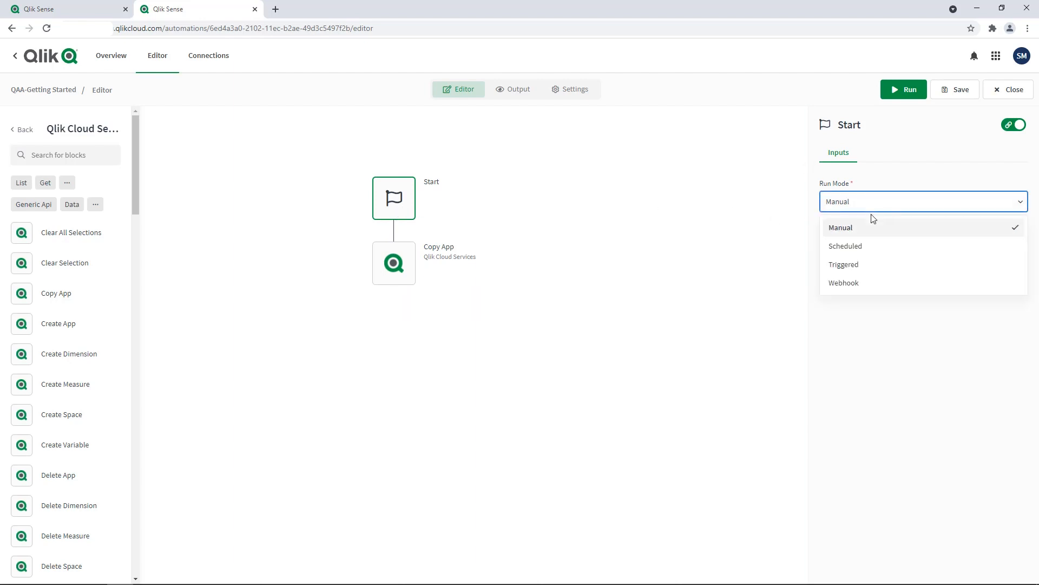
pyautogui.click(844, 282)
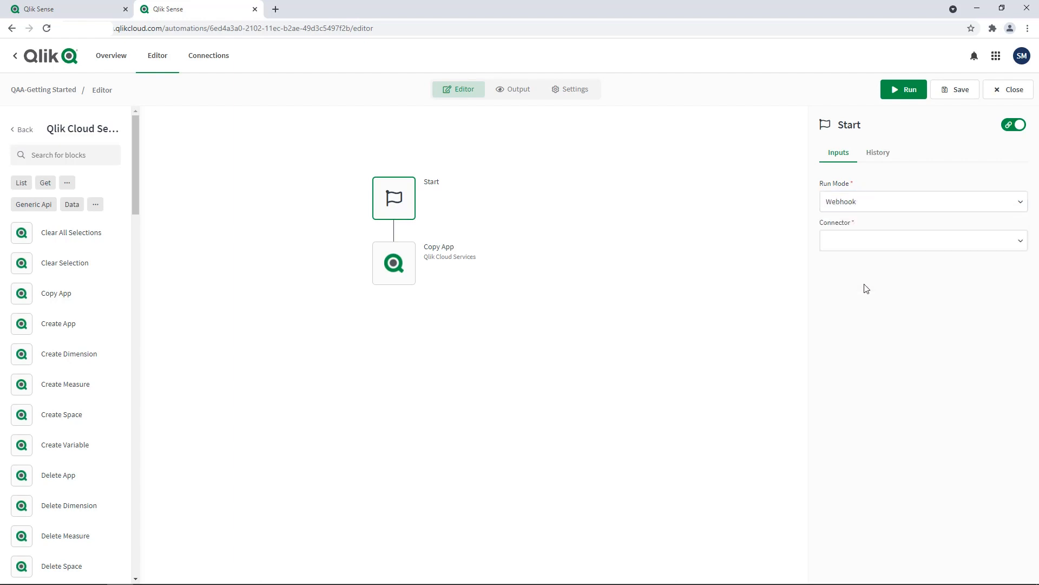
pyautogui.click(921, 240)
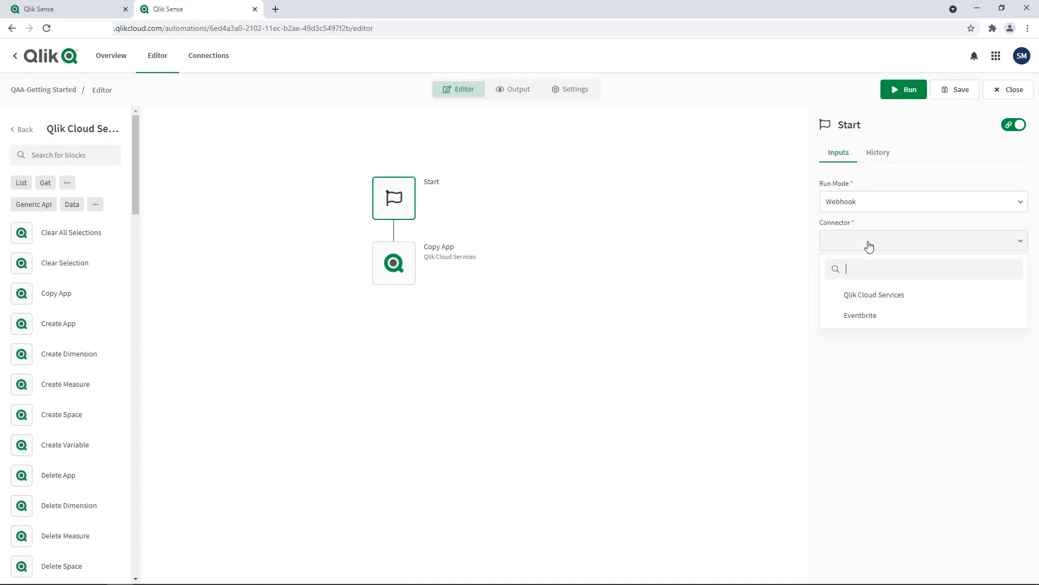
pyautogui.click(873, 295)
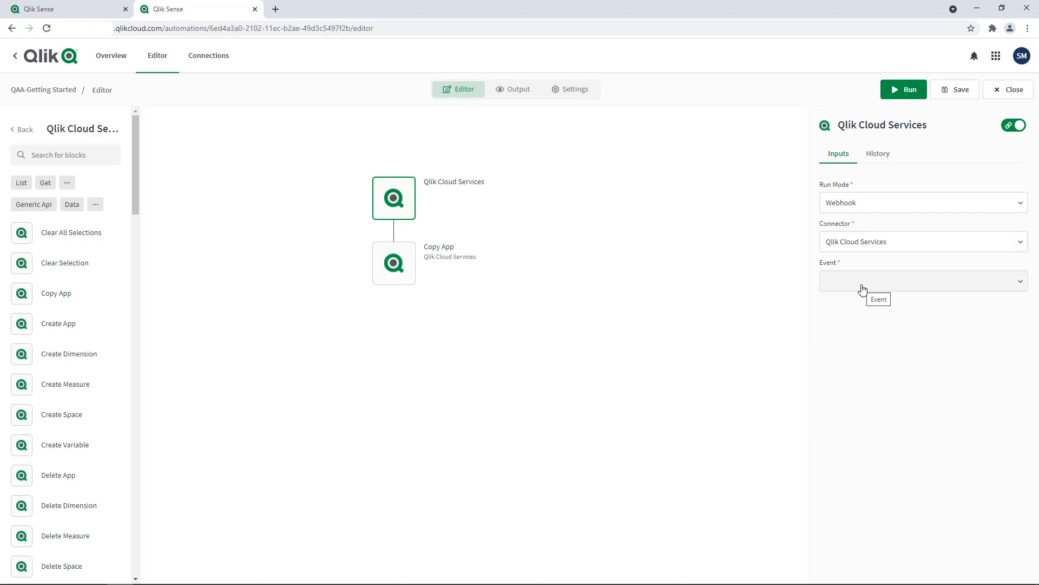
pyautogui.click(921, 280)
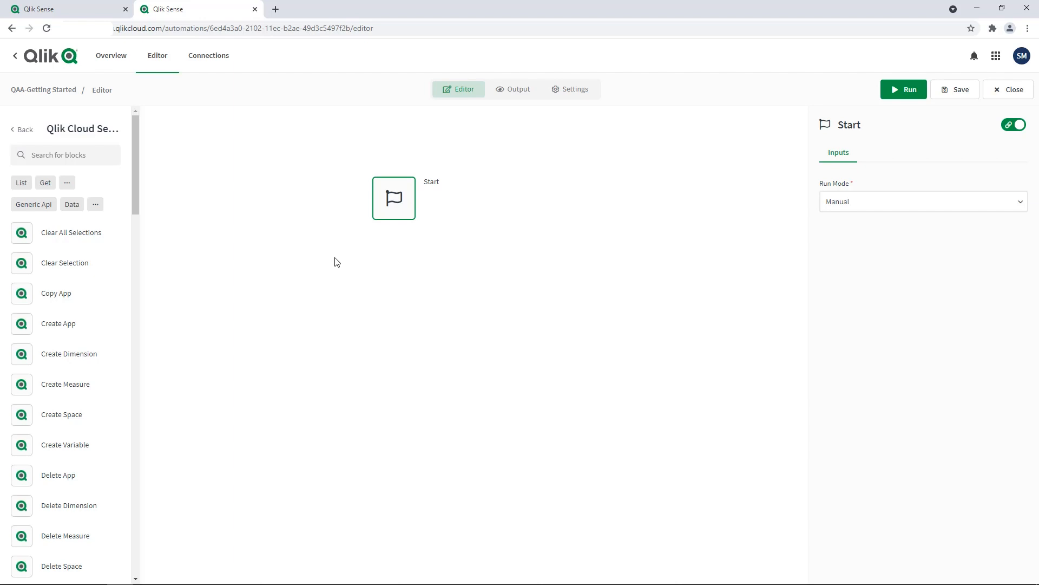
pyautogui.moveTo(279, 268)
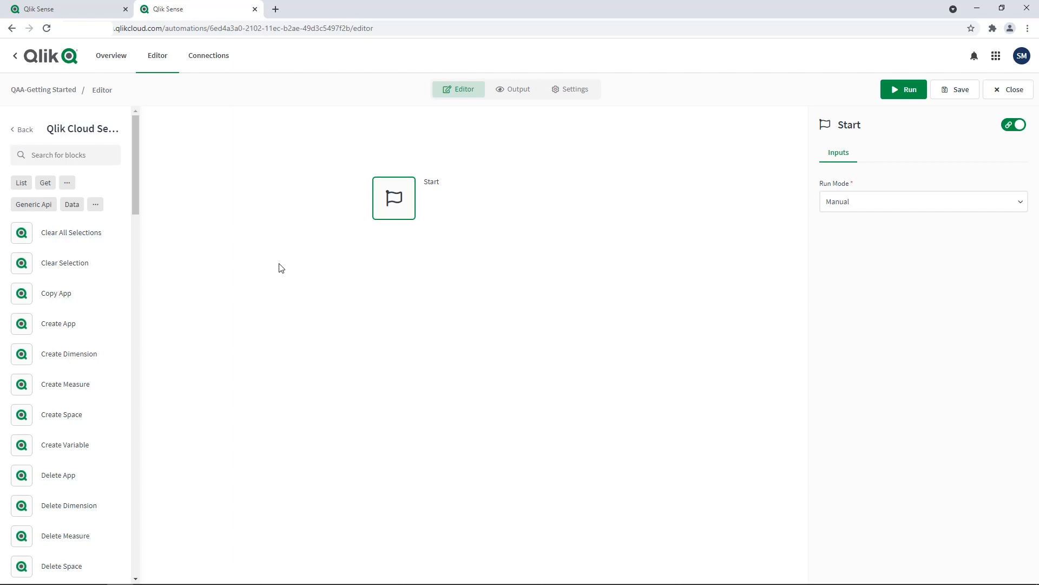
pyautogui.moveTo(80, 216)
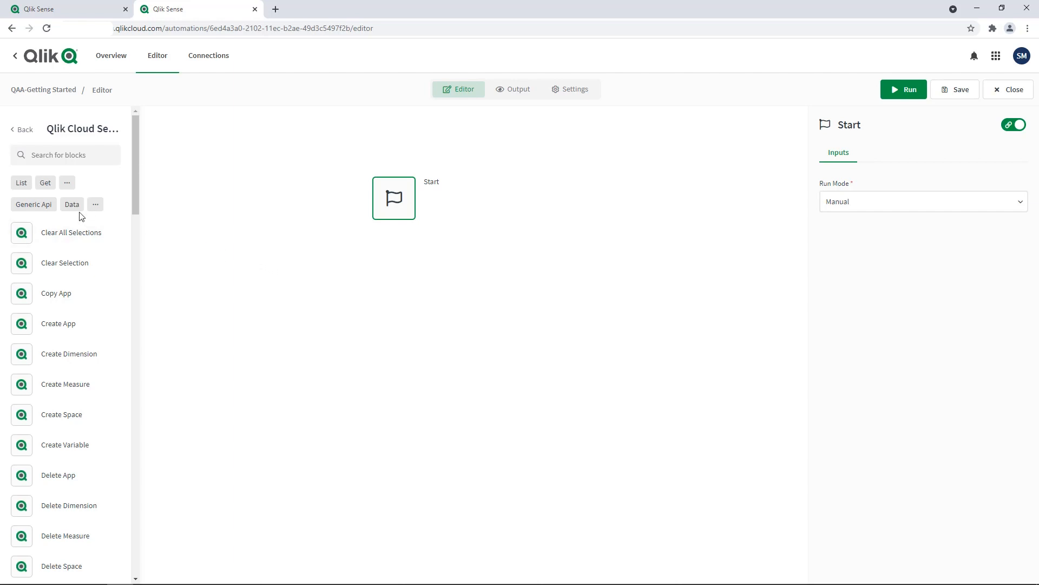
# Filter the Qlik Cloud Services block list to Get-category actions
pyautogui.click(44, 183)
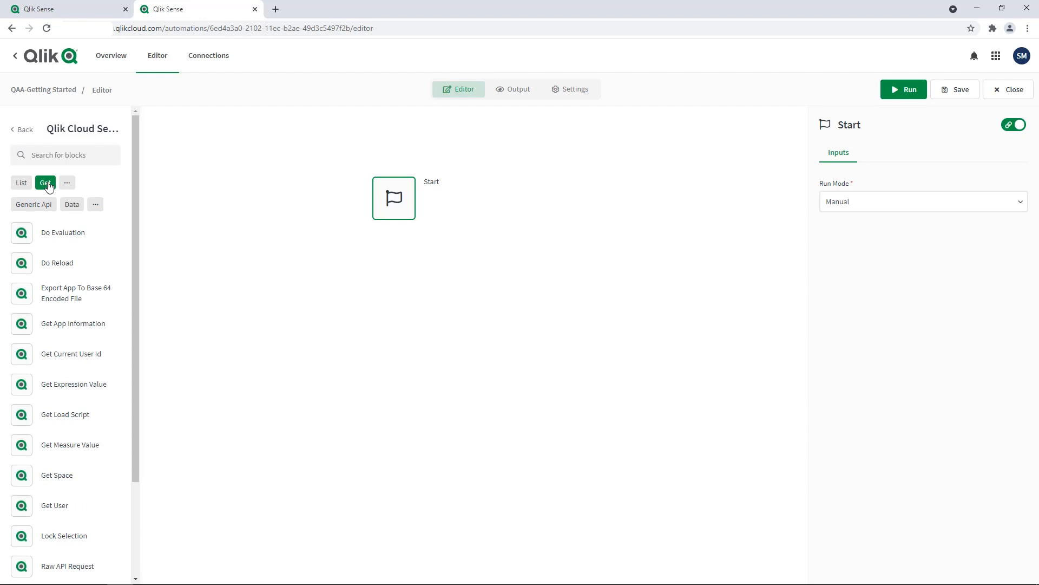
pyautogui.moveTo(61, 444)
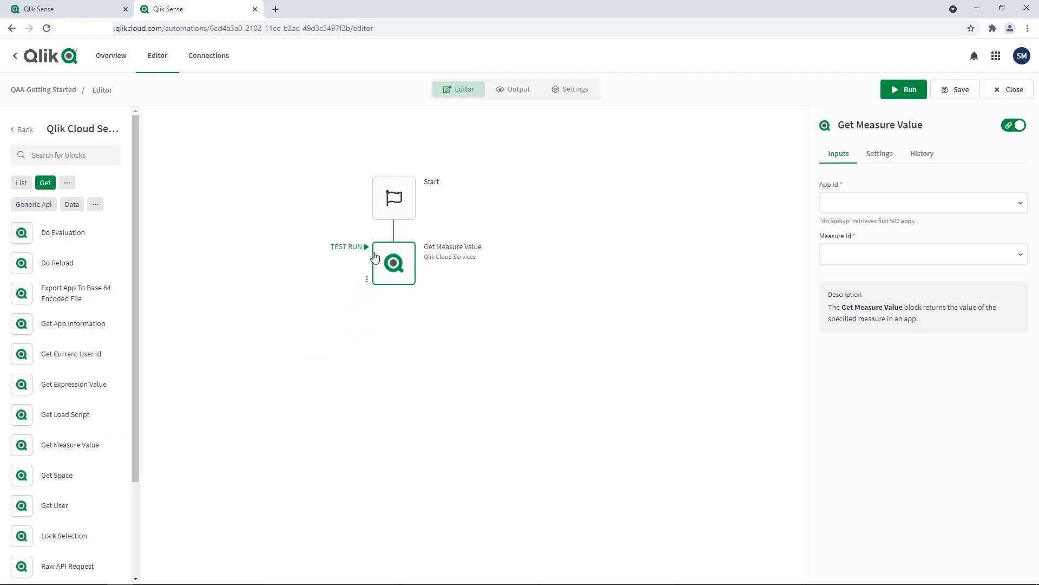
pyautogui.moveTo(365, 247)
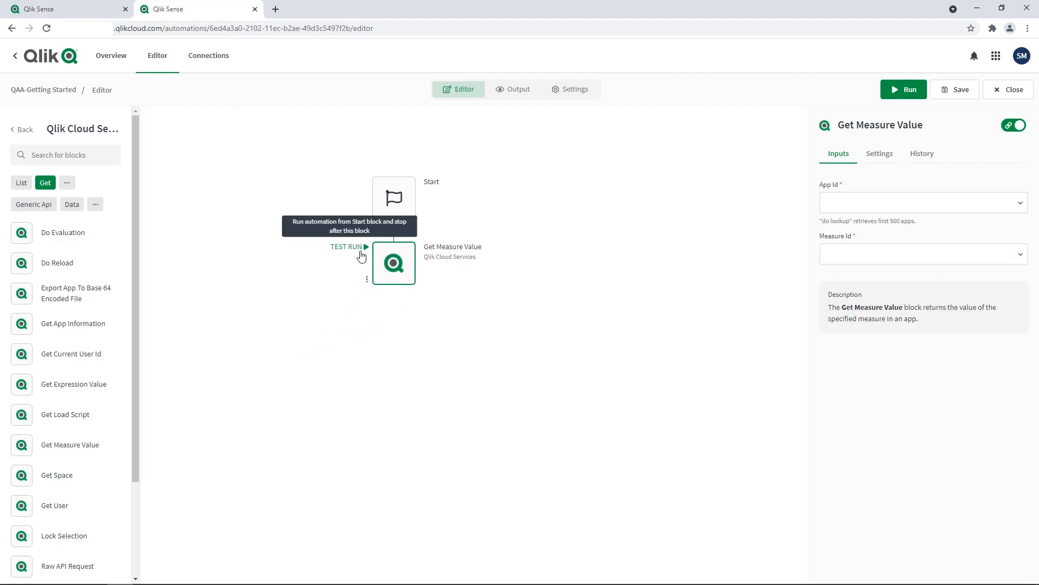
pyautogui.moveTo(535, 331)
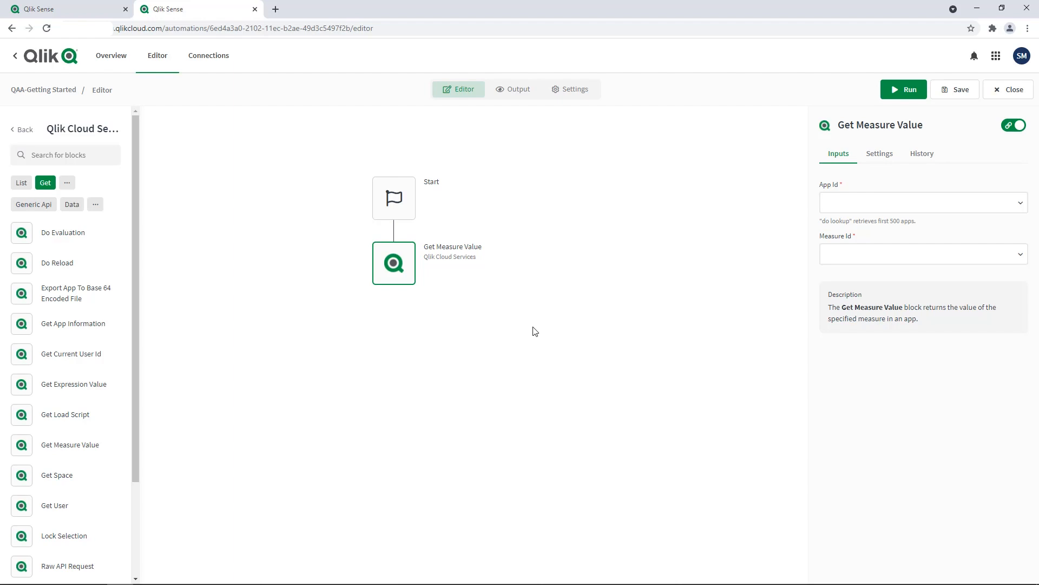
pyautogui.moveTo(535, 312)
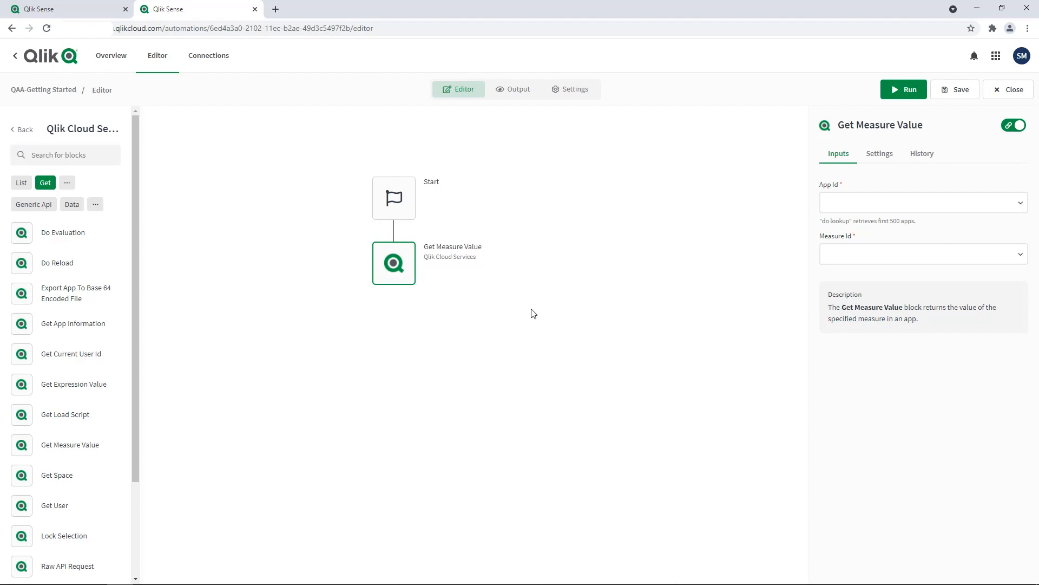
# Point Get Measure Value at app Line of Business A and measure # of Customers
pyautogui.click(921, 202)
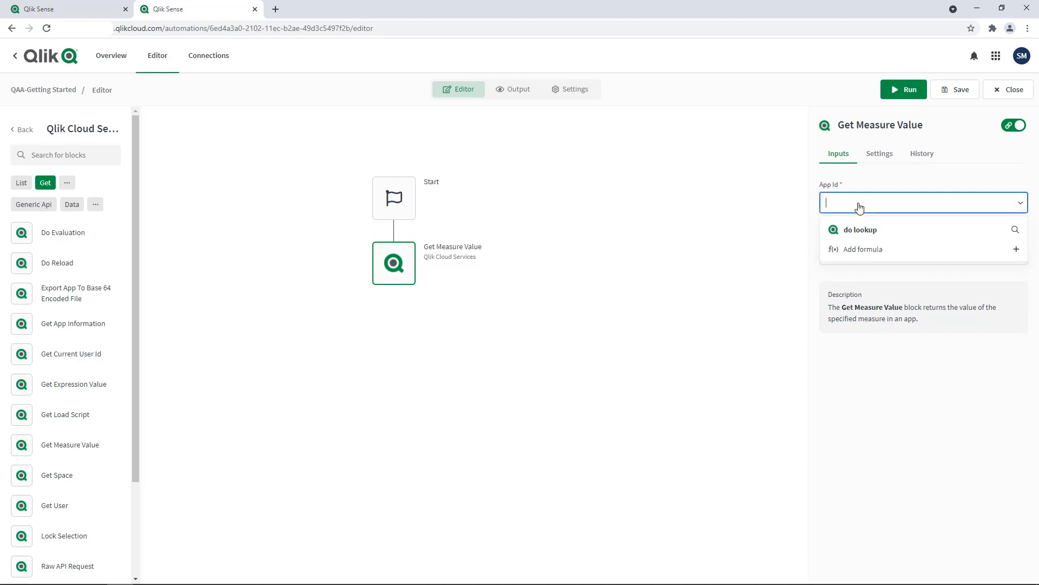
pyautogui.click(860, 229)
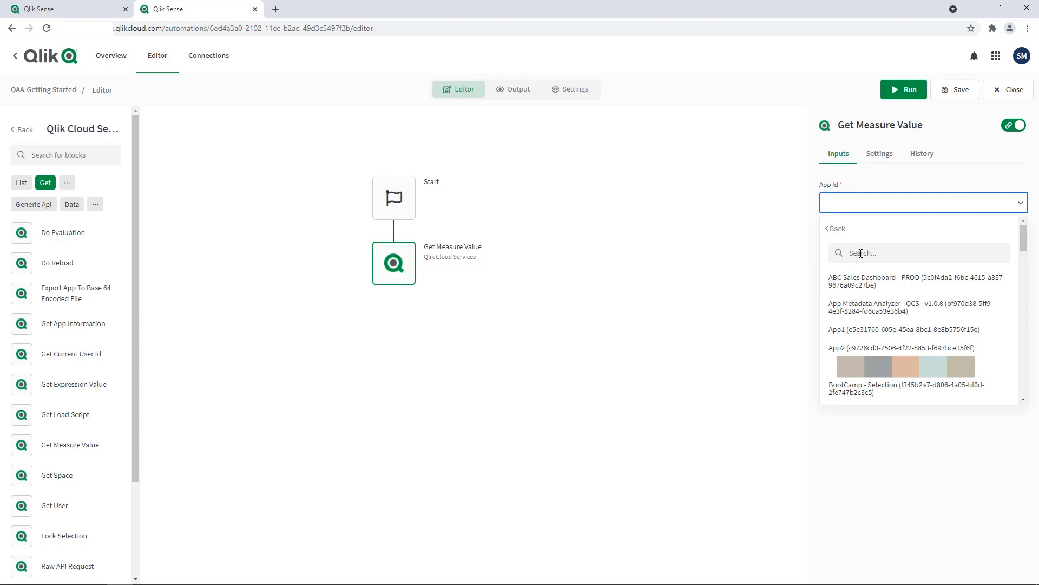
pyautogui.click(918, 253)
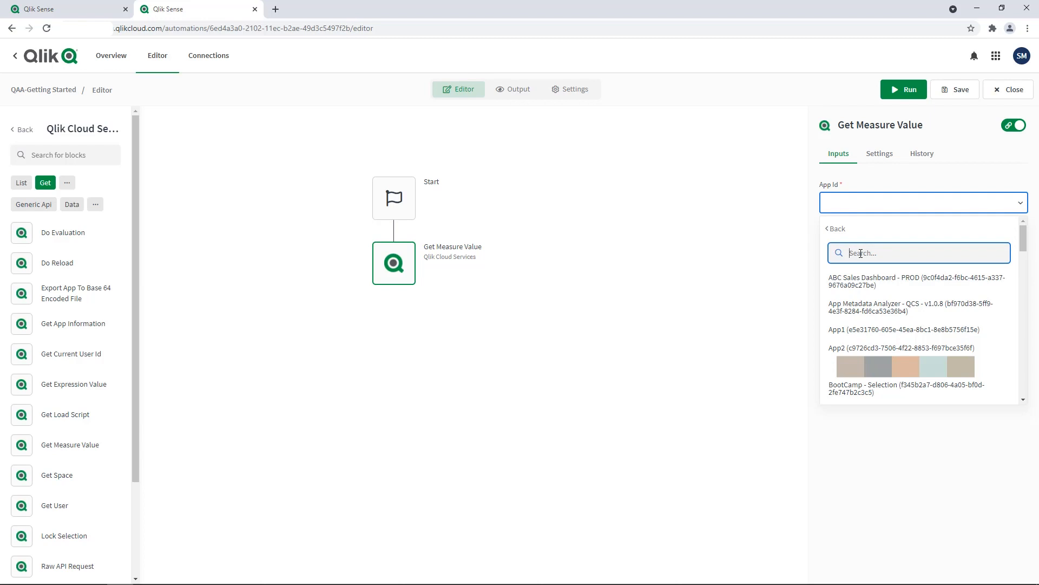
pyautogui.write('Line')
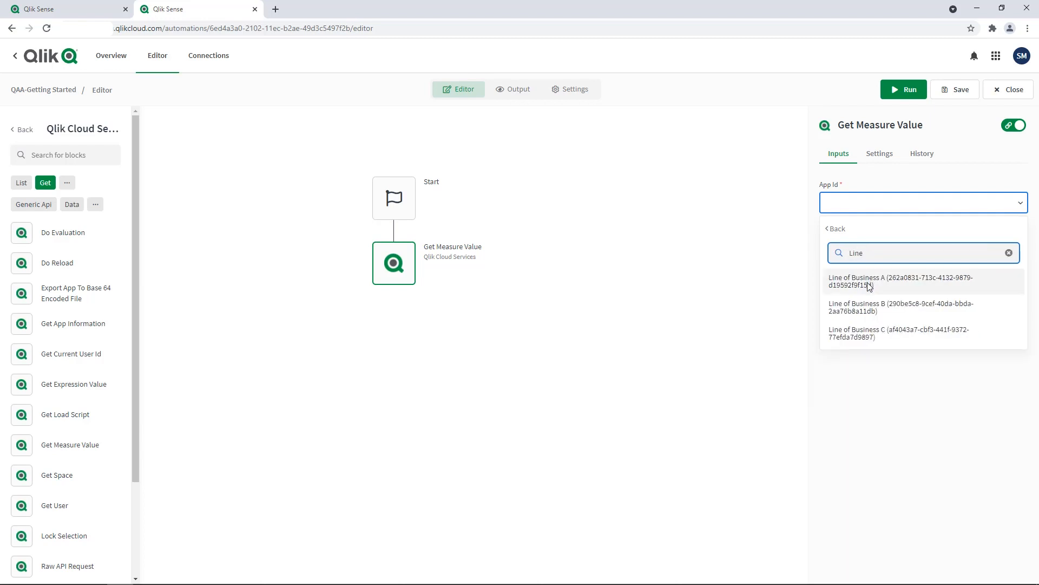
pyautogui.click(900, 280)
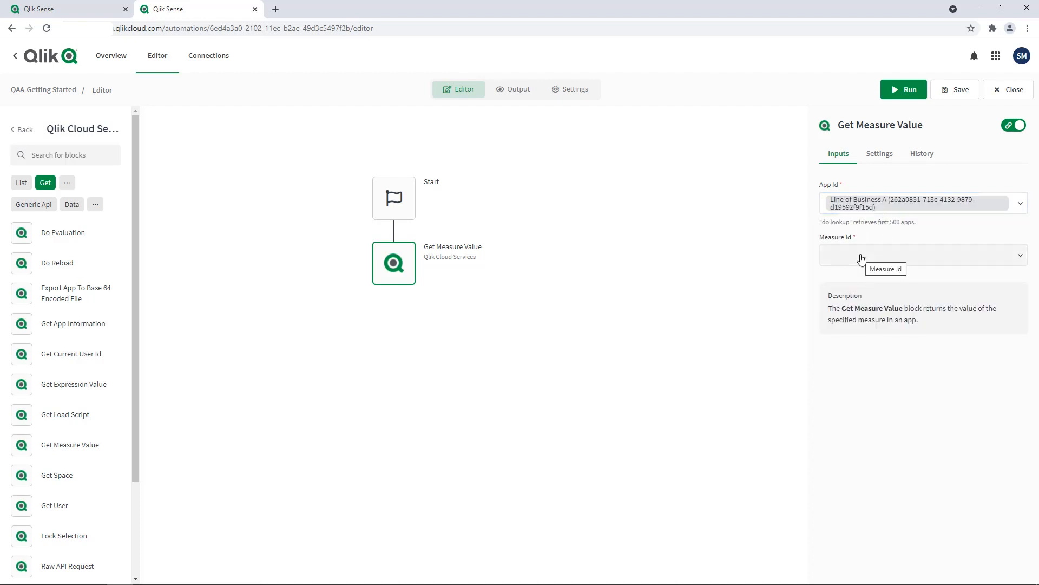
pyautogui.click(921, 254)
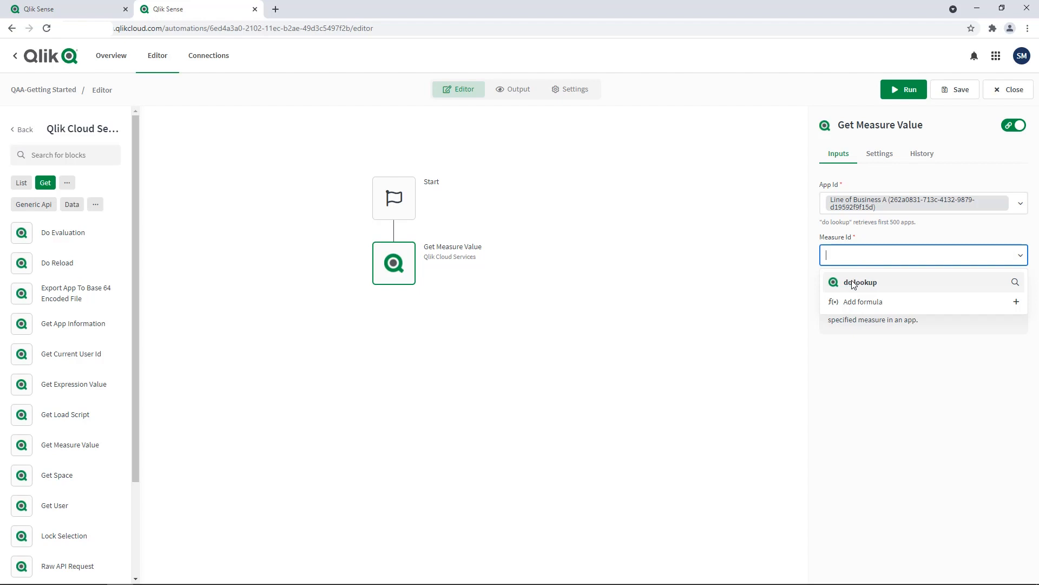
pyautogui.click(860, 281)
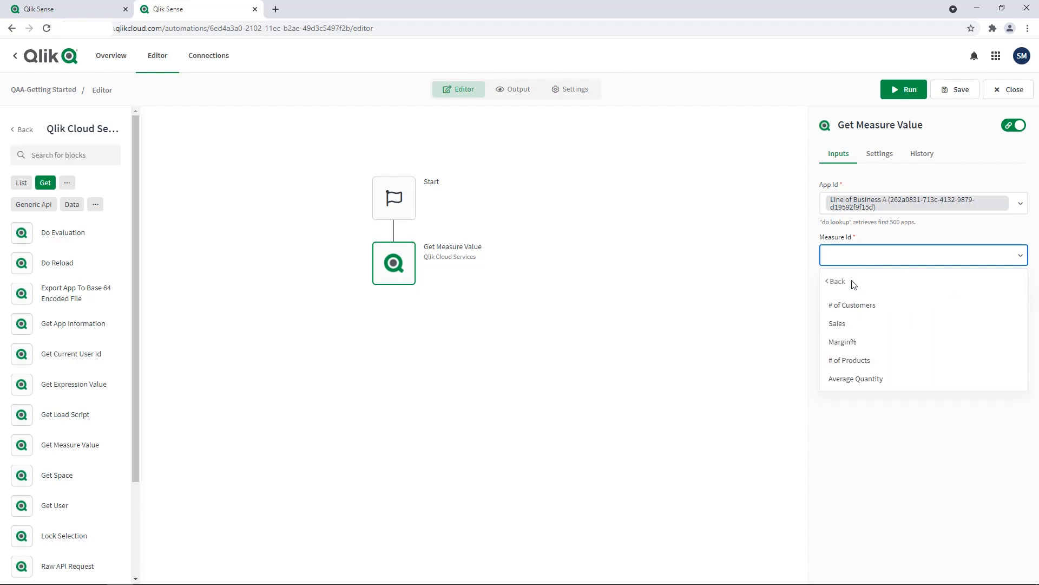
pyautogui.moveTo(855, 304)
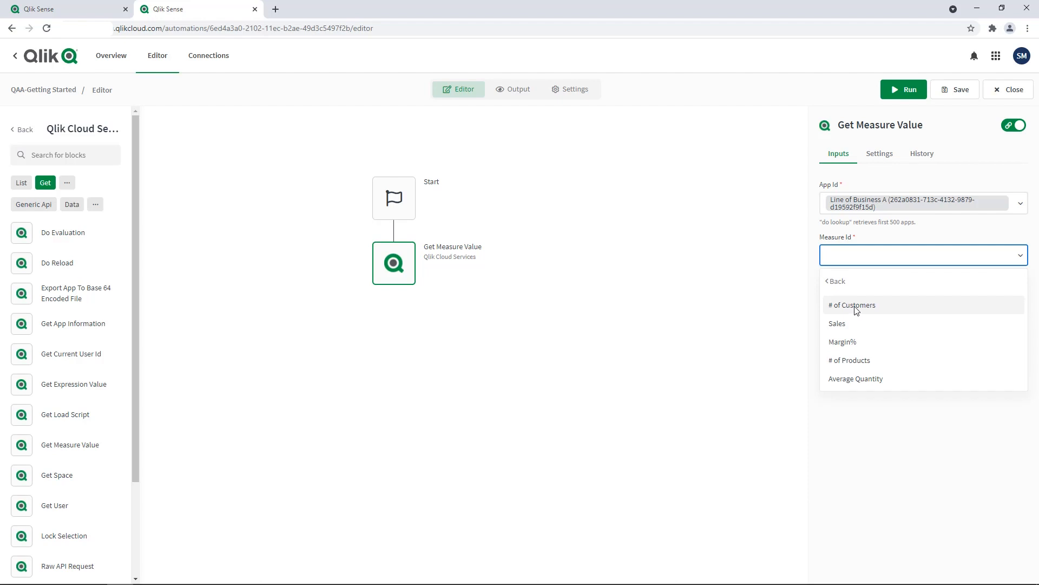
pyautogui.click(853, 305)
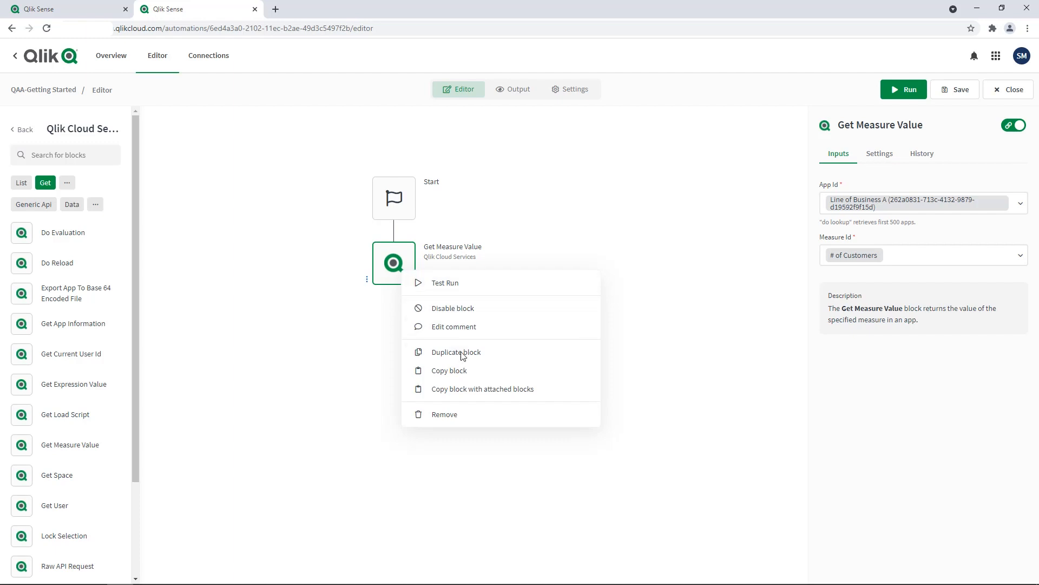
# Duplicate the measure block and switch Get Measure Value 2's app to Line of Business B
pyautogui.click(456, 352)
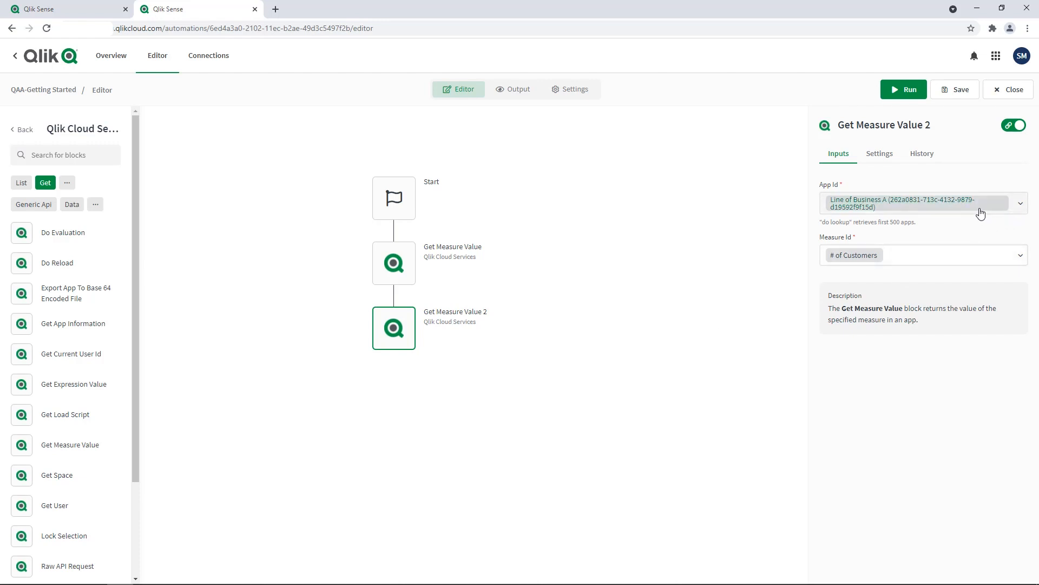
pyautogui.moveTo(984, 214)
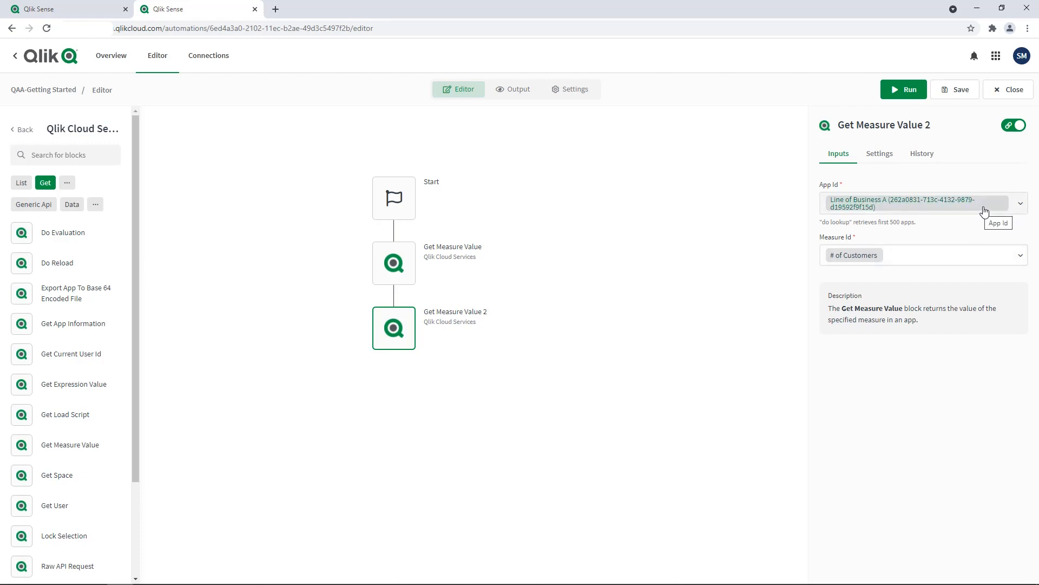
pyautogui.click(924, 203)
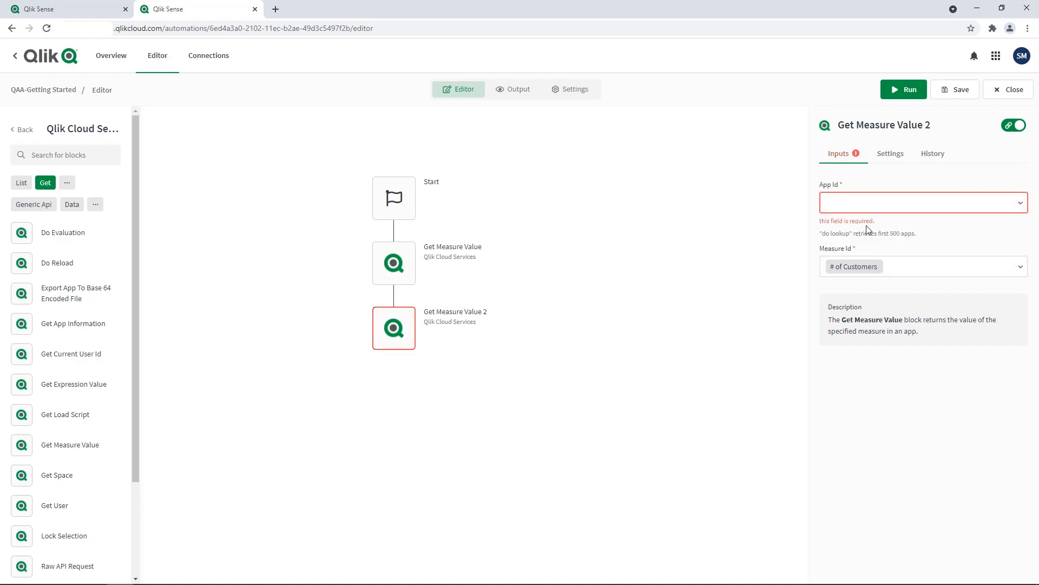
pyautogui.click(920, 202)
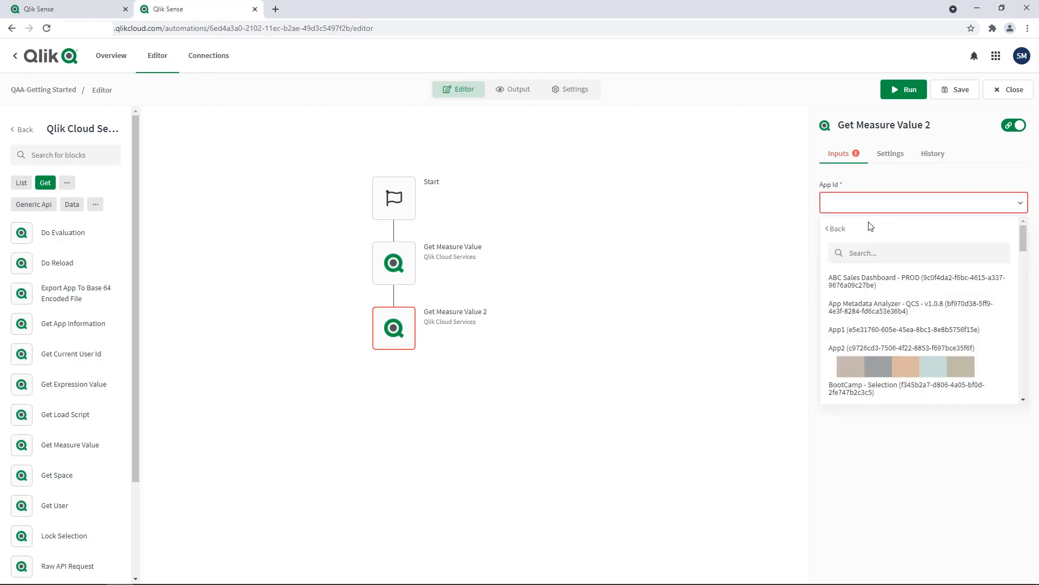
pyautogui.write('Line')
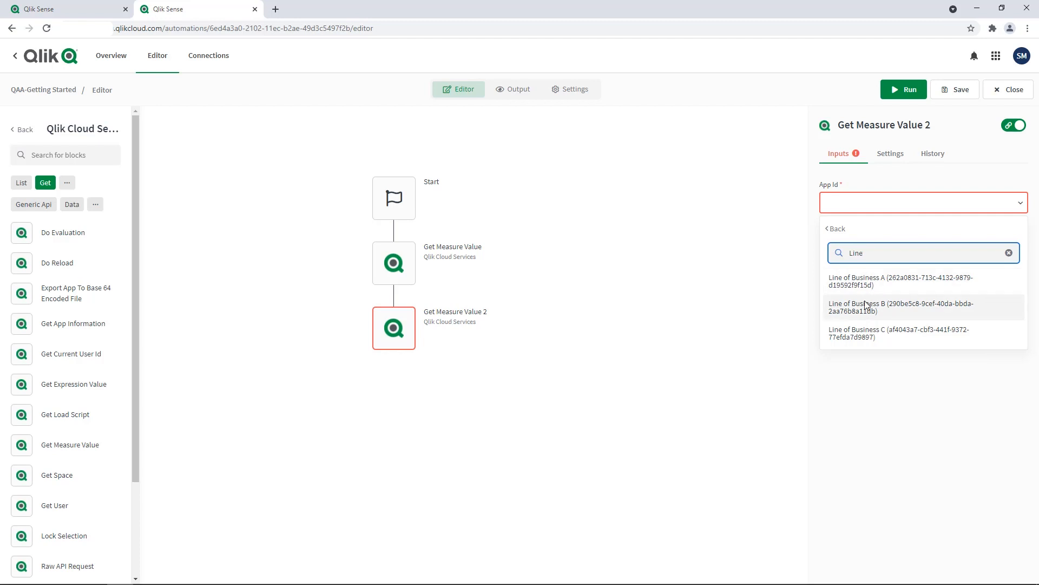
pyautogui.click(900, 308)
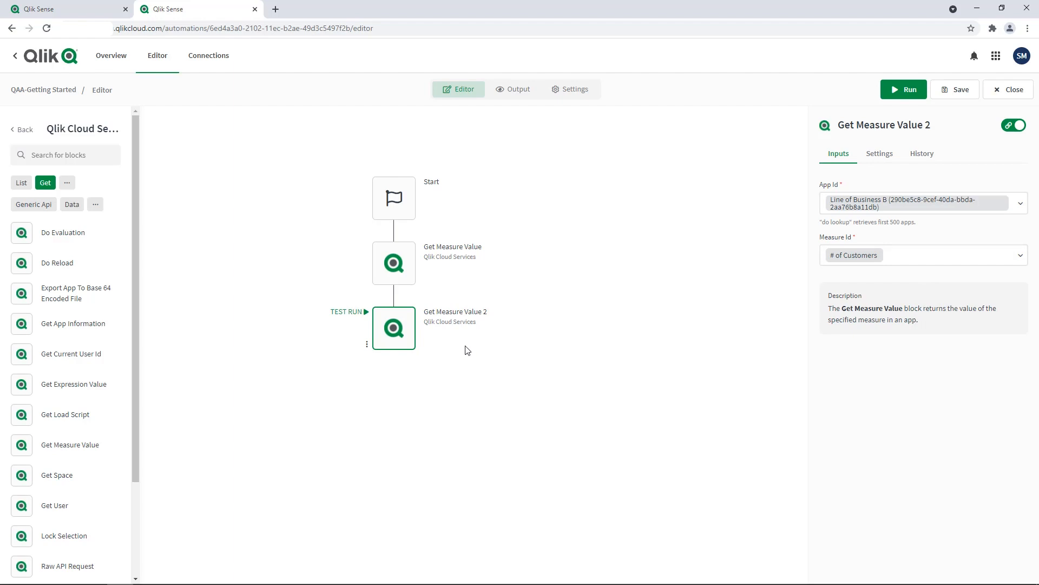
pyautogui.moveTo(502, 266)
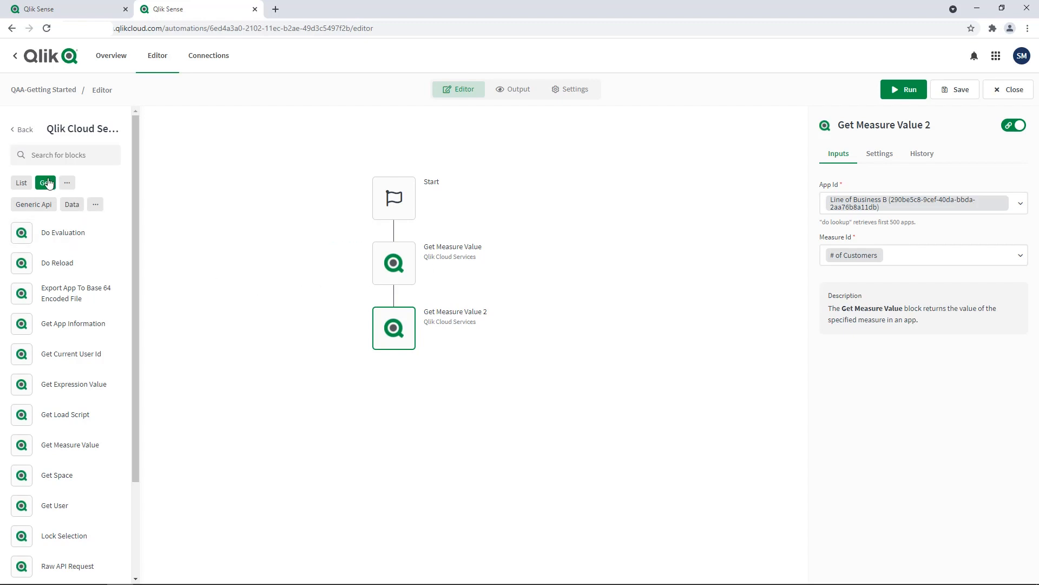
# Add a Select Field Value block targeting the Line of Business B app
pyautogui.click(44, 182)
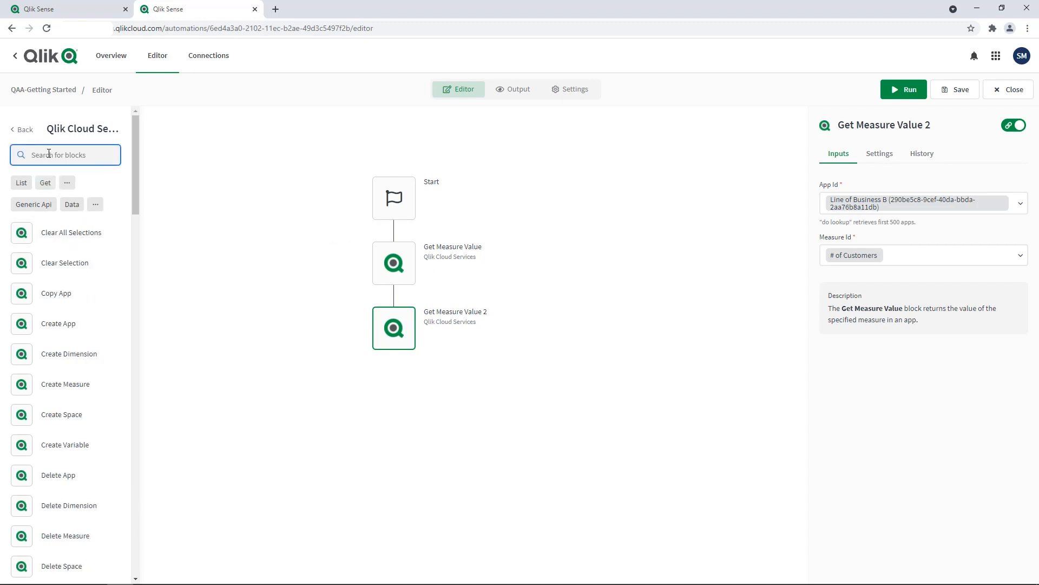
pyautogui.write('select')
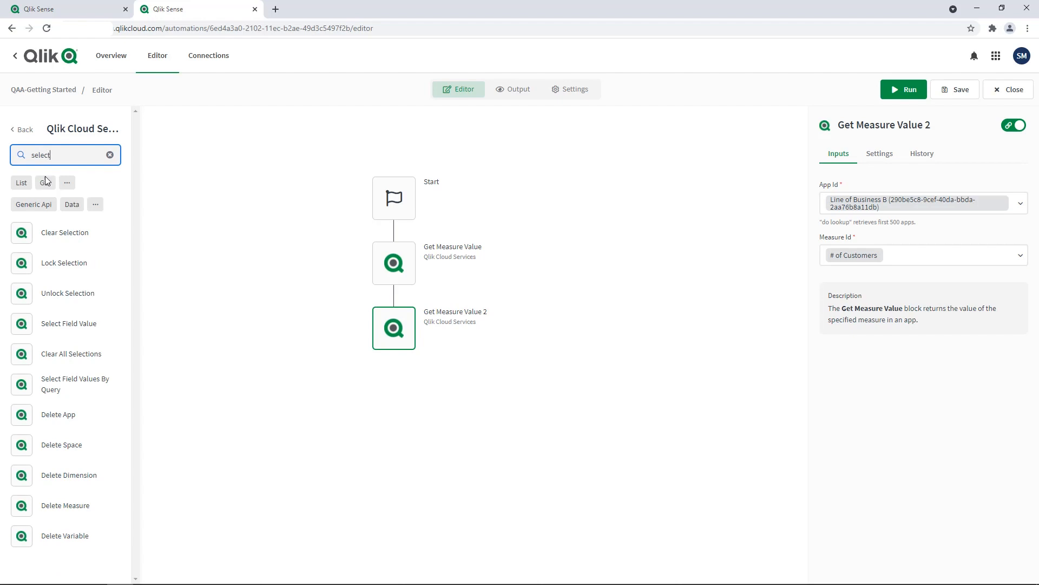
pyautogui.moveTo(63, 324)
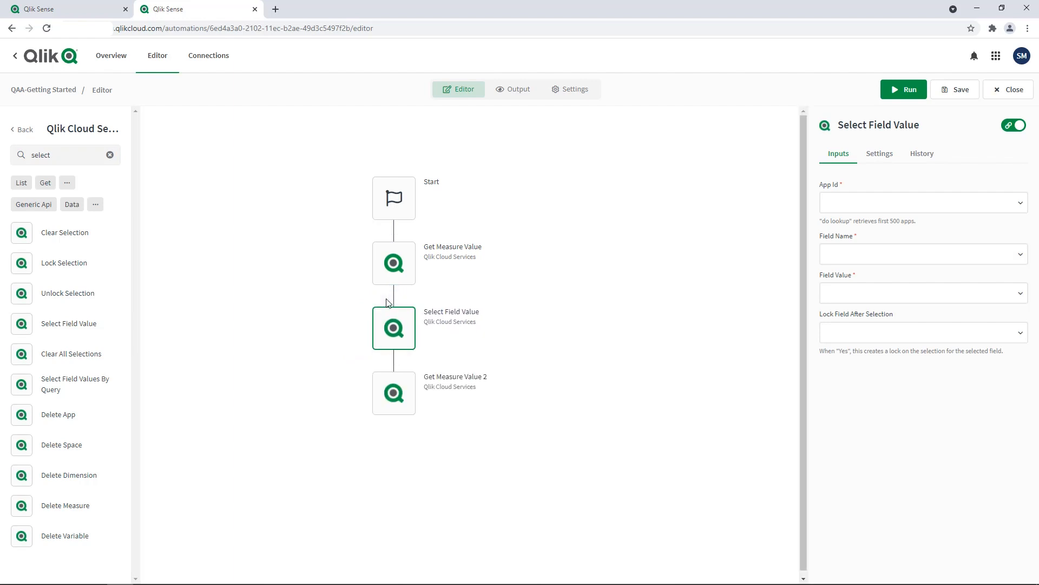
pyautogui.moveTo(394, 328)
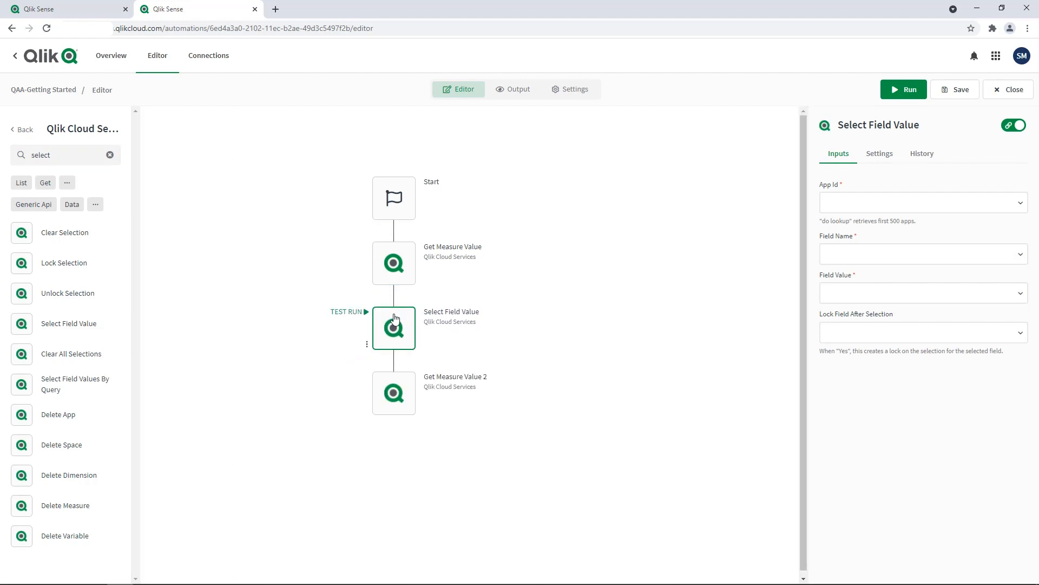
pyautogui.moveTo(408, 319)
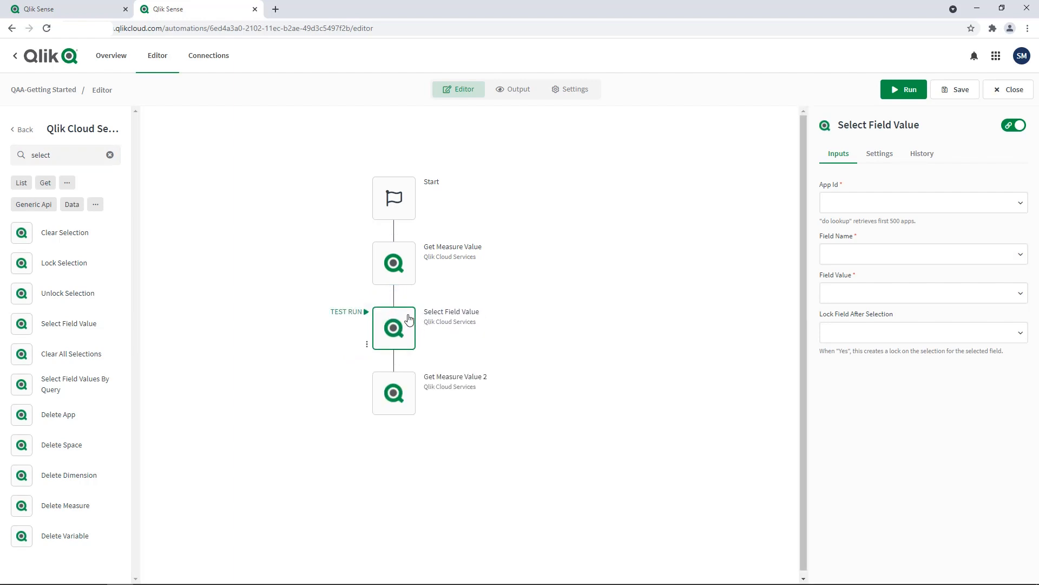
pyautogui.moveTo(725, 256)
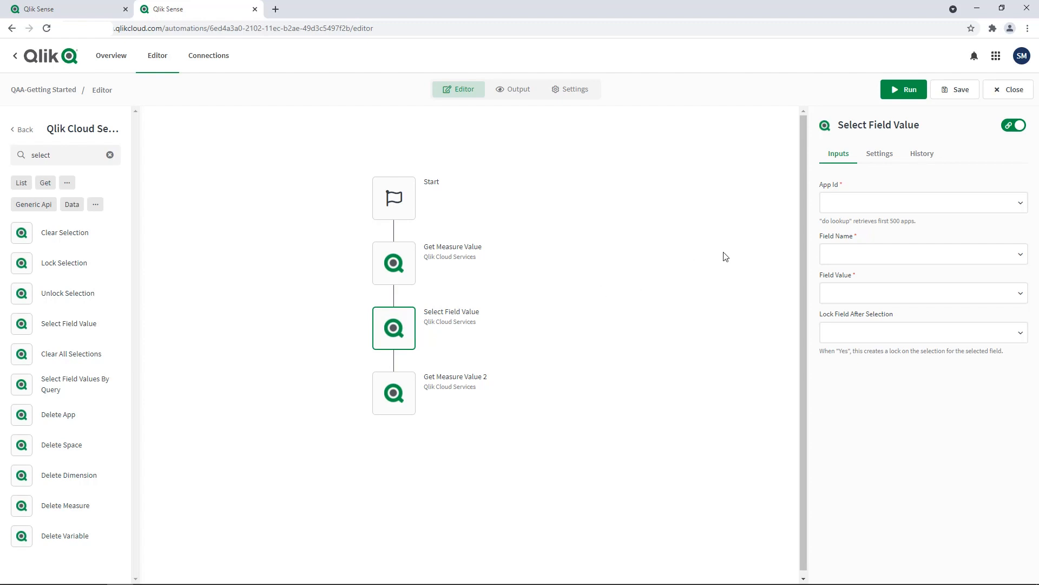
pyautogui.moveTo(862, 203)
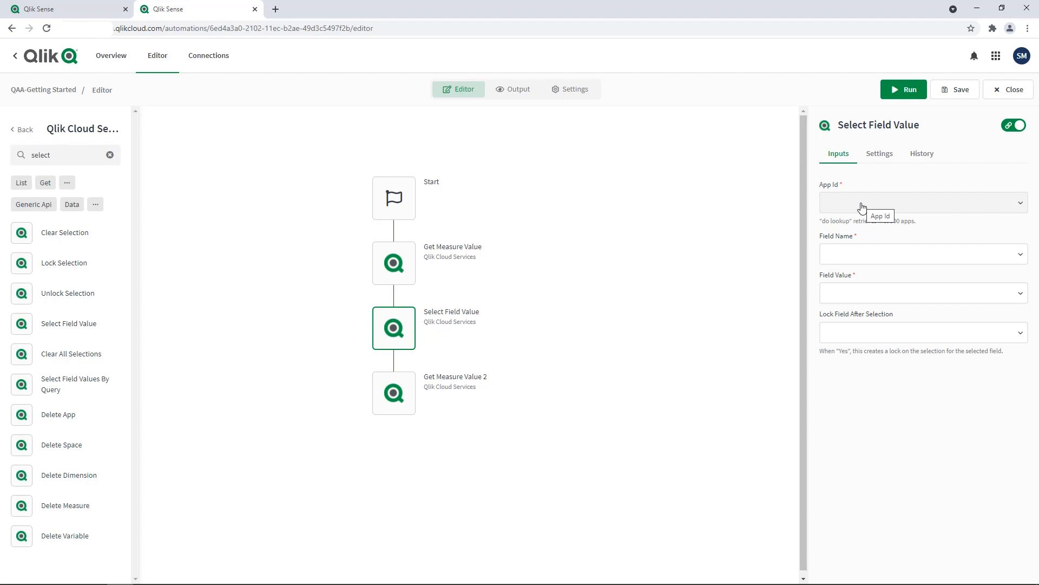
pyautogui.click(922, 201)
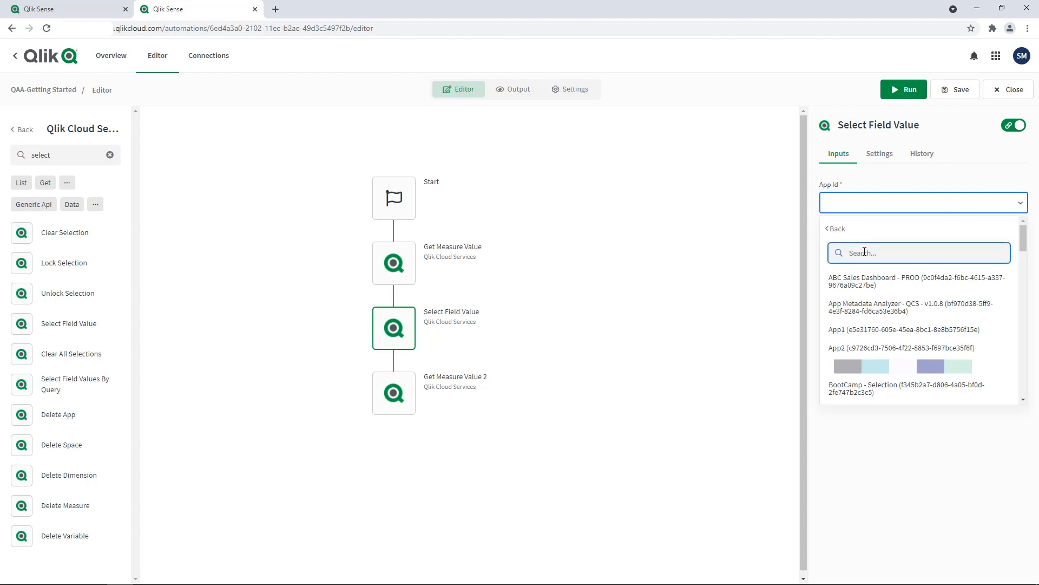
pyautogui.write('Line')
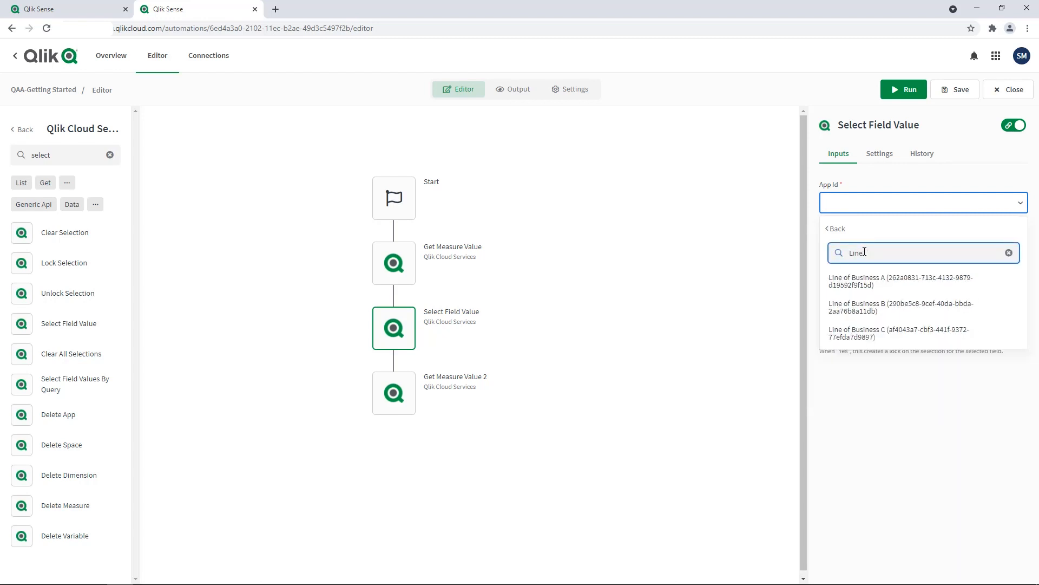
pyautogui.click(901, 307)
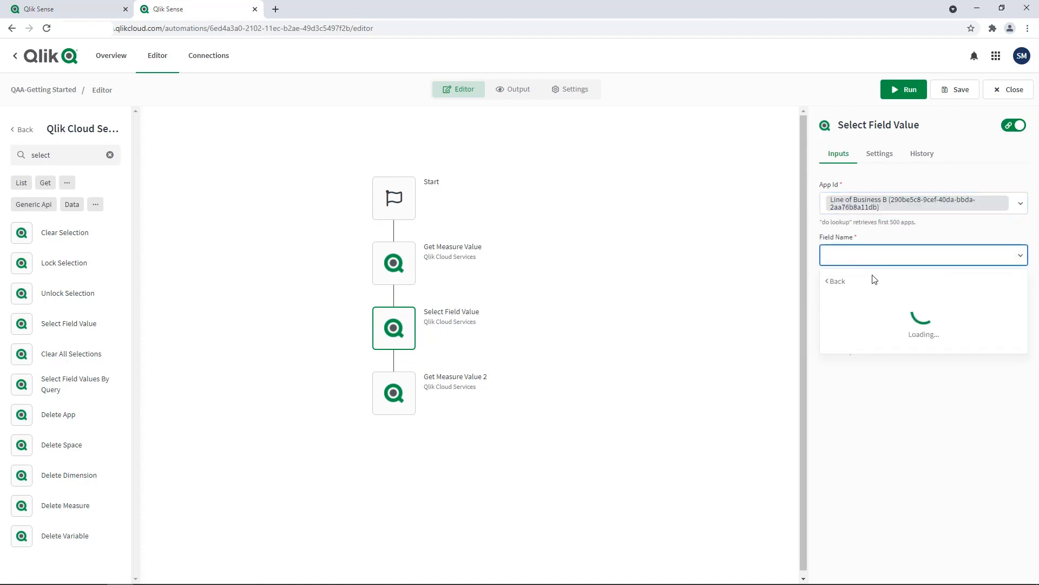
# Select Category = Sportwear and set Lock Field After Selection to Yes
pyautogui.click(922, 255)
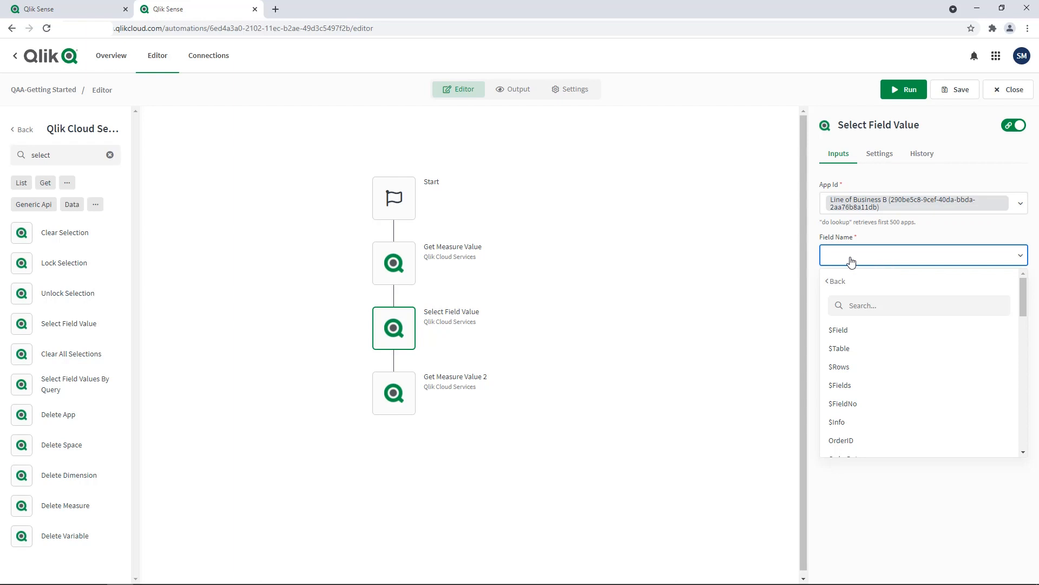
pyautogui.click(918, 304)
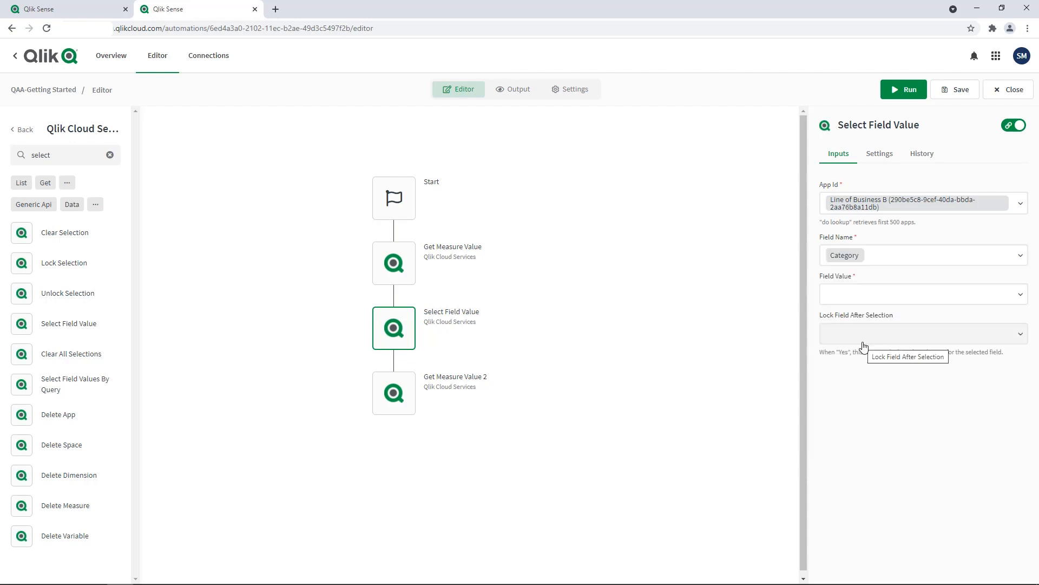
pyautogui.click(921, 293)
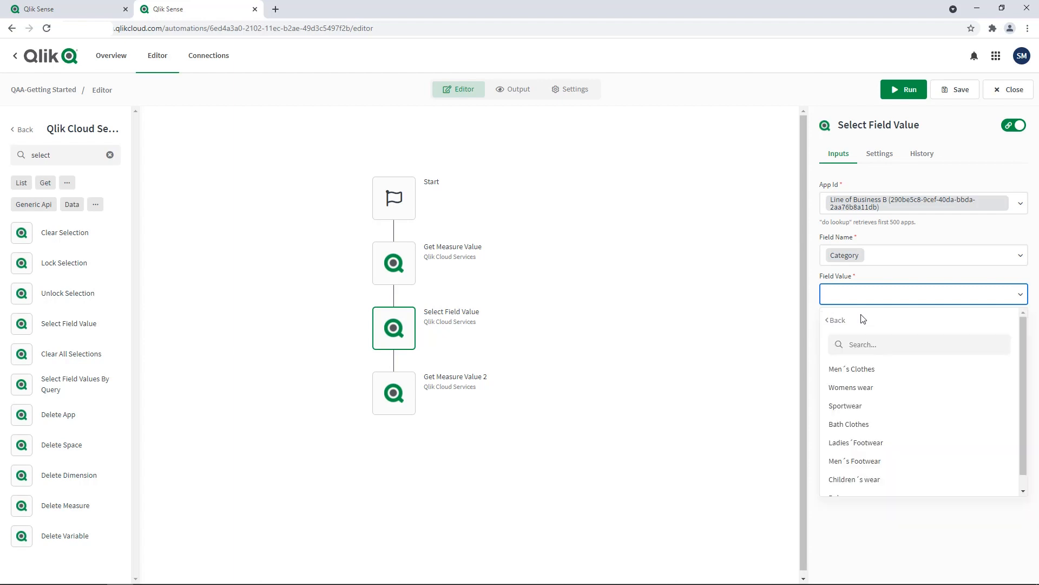
pyautogui.moveTo(845, 404)
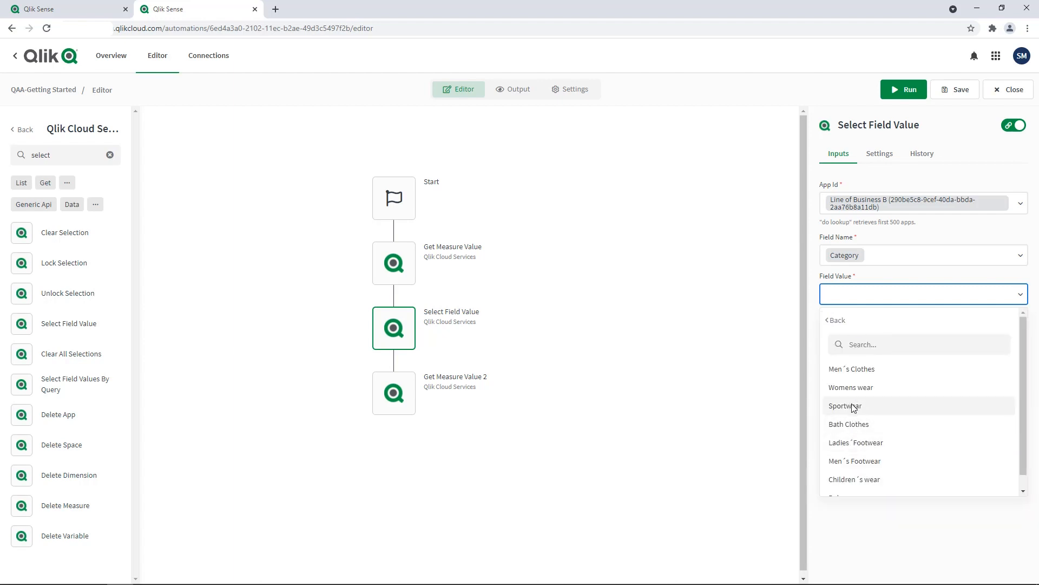
pyautogui.click(845, 405)
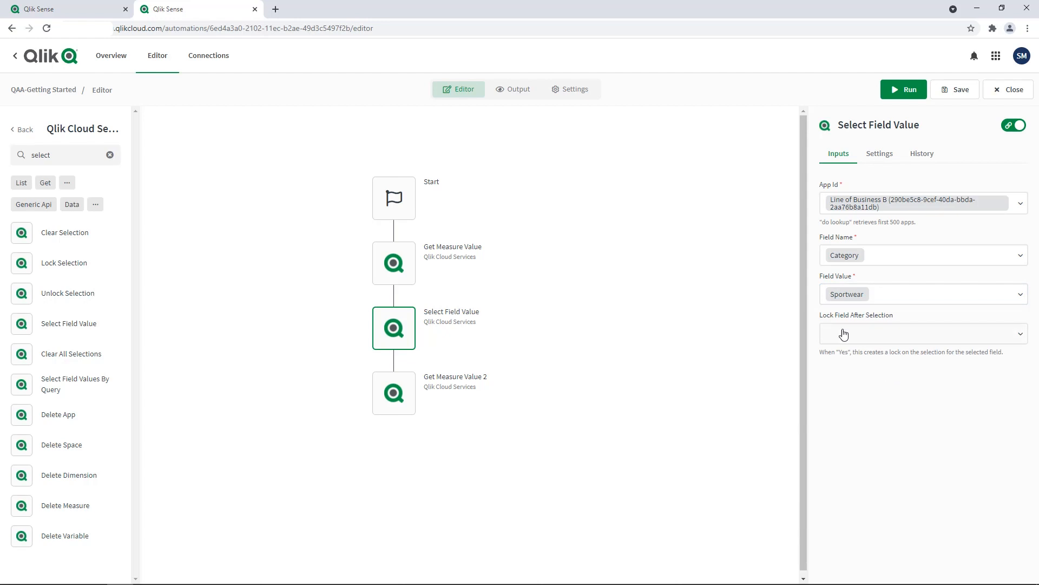
pyautogui.click(921, 333)
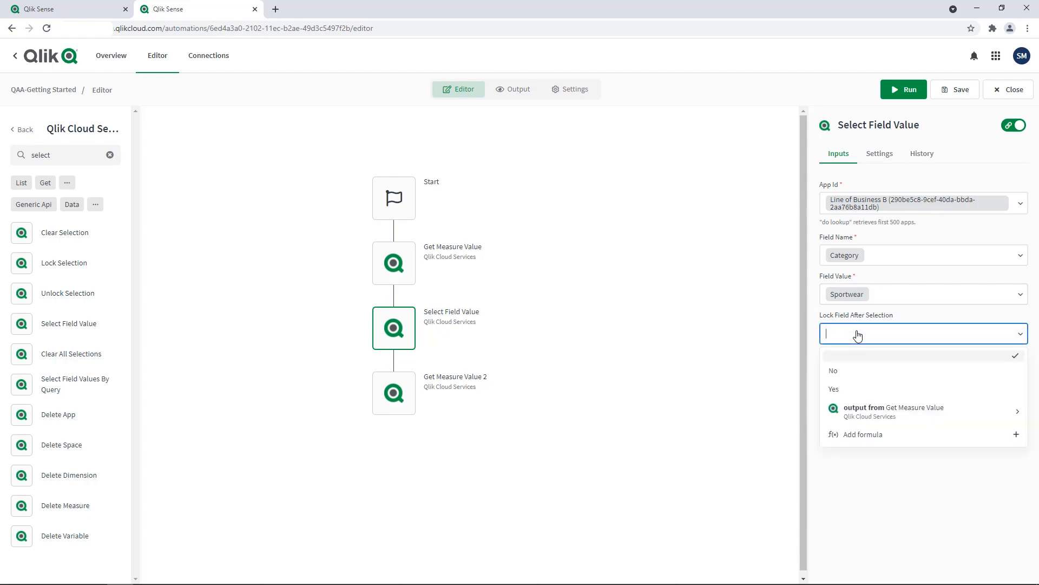
pyautogui.click(834, 389)
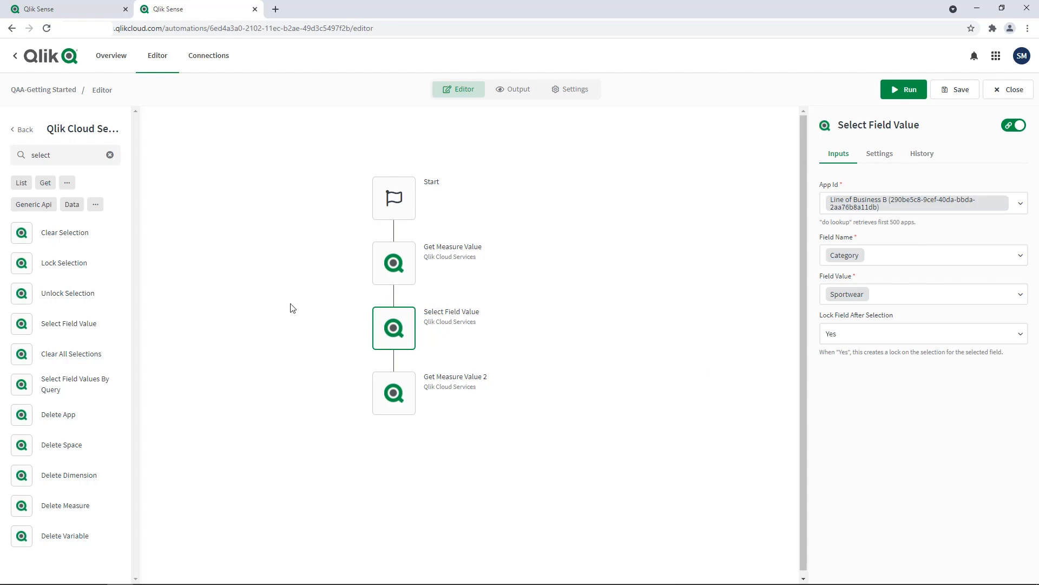
# Search Microsoft Teams blocks for 'send' and add Send Message after Get Measure Value 2
pyautogui.click(24, 130)
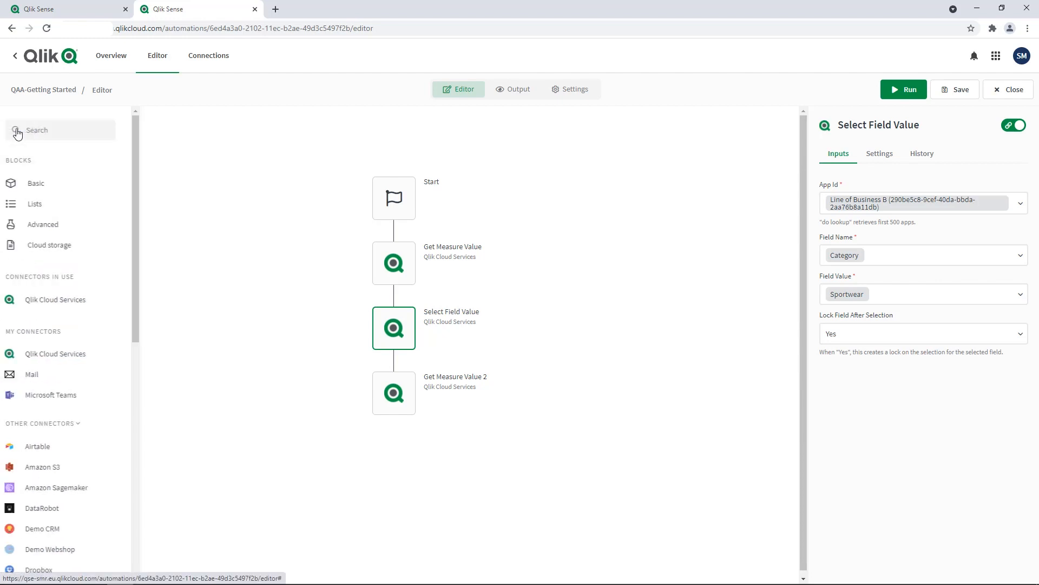
pyautogui.moveTo(47, 224)
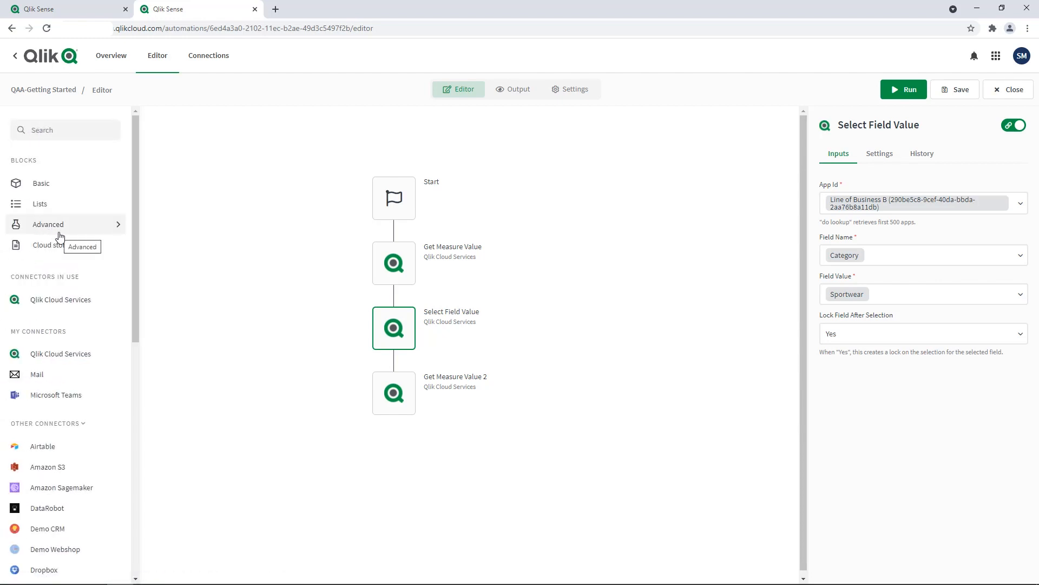
pyautogui.moveTo(56, 395)
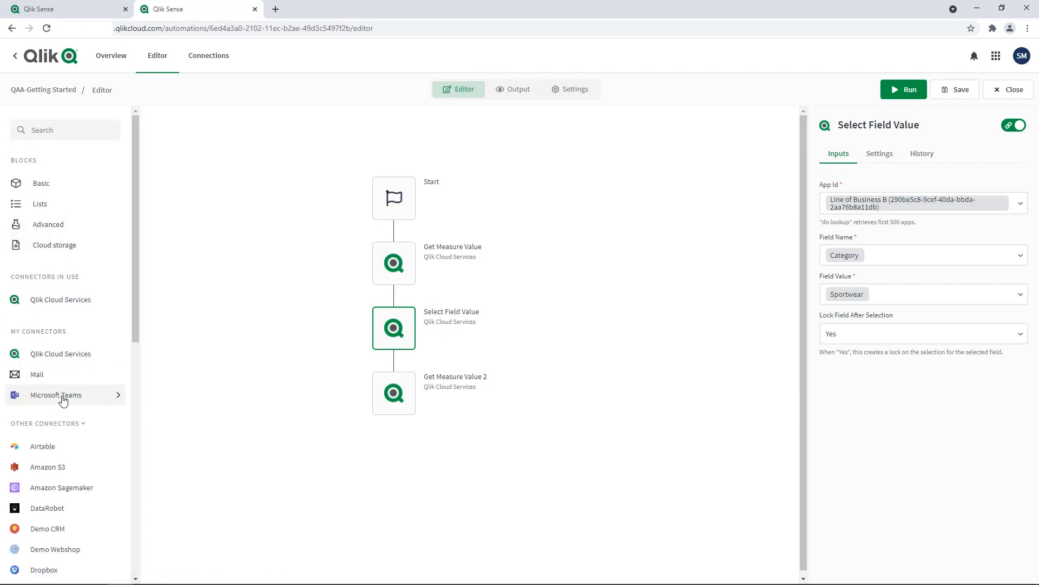
pyautogui.click(55, 395)
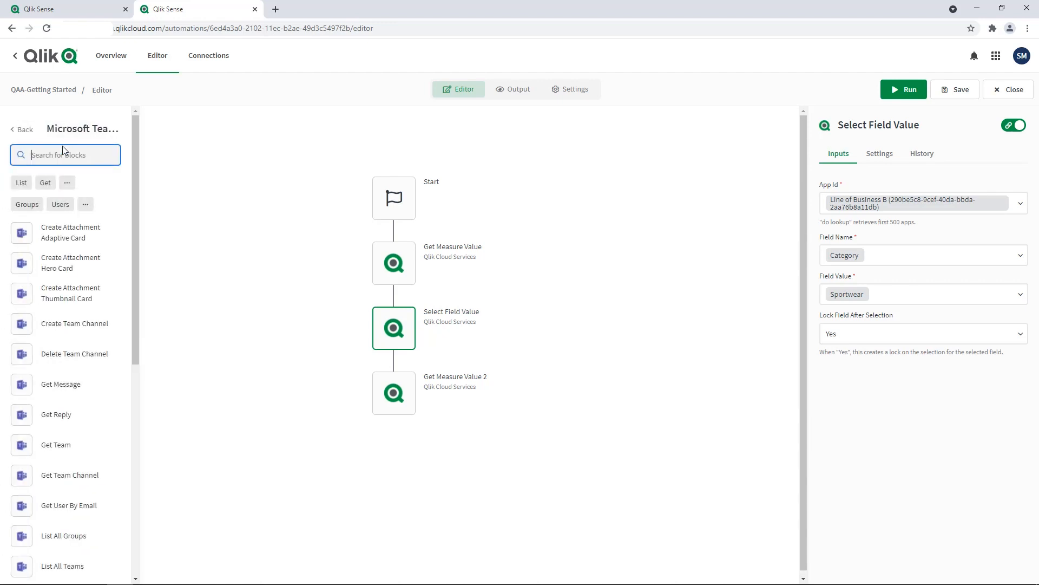
pyautogui.write('send')
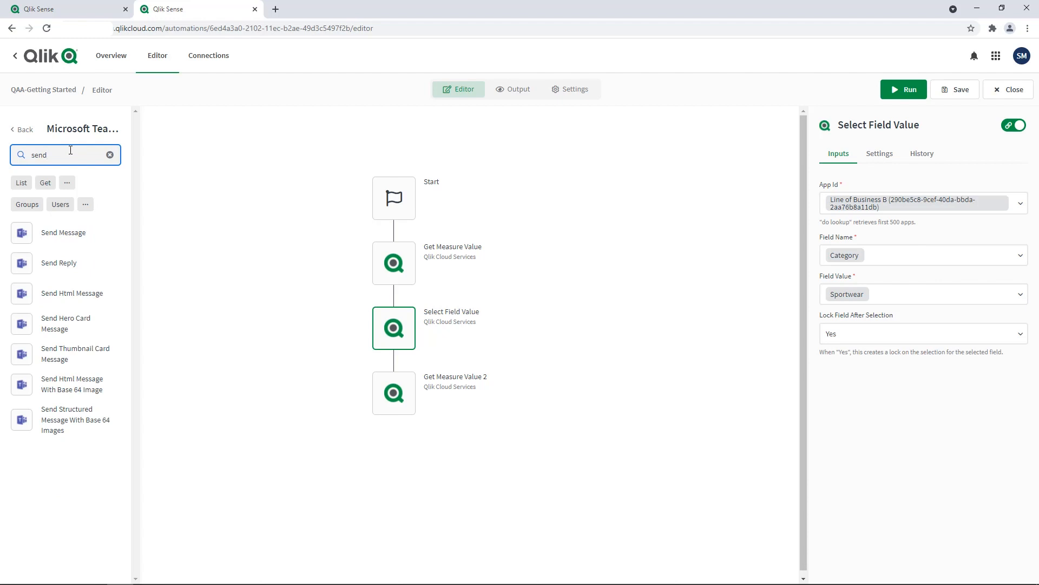
pyautogui.moveTo(50, 236)
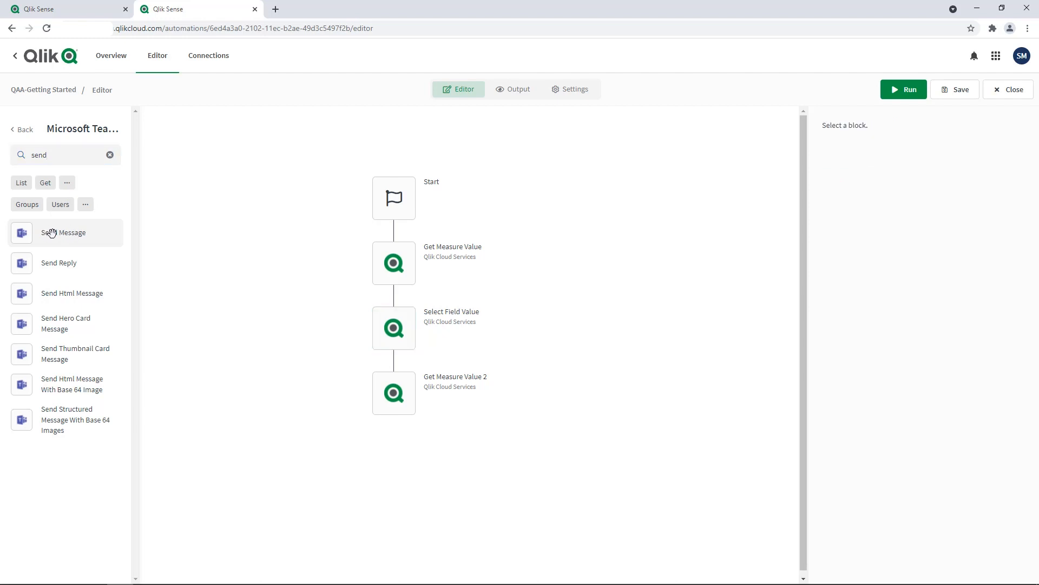
pyautogui.click(63, 232)
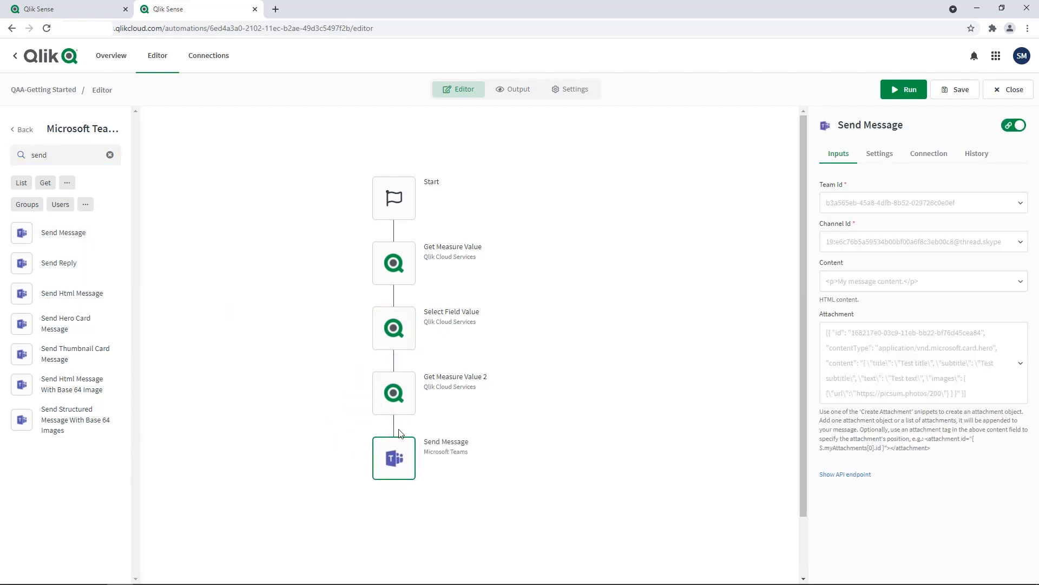
pyautogui.moveTo(498, 436)
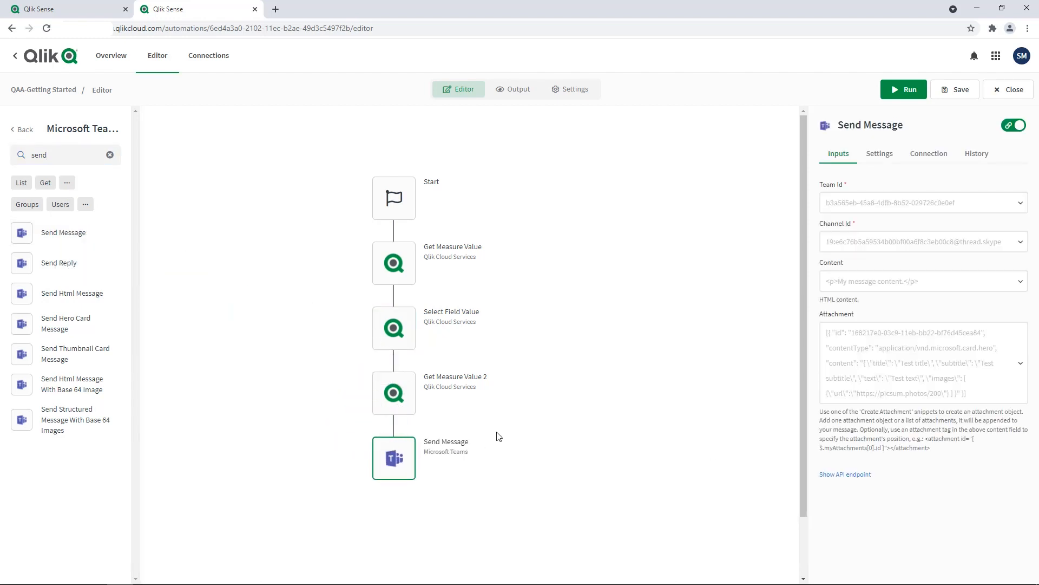
pyautogui.moveTo(620, 428)
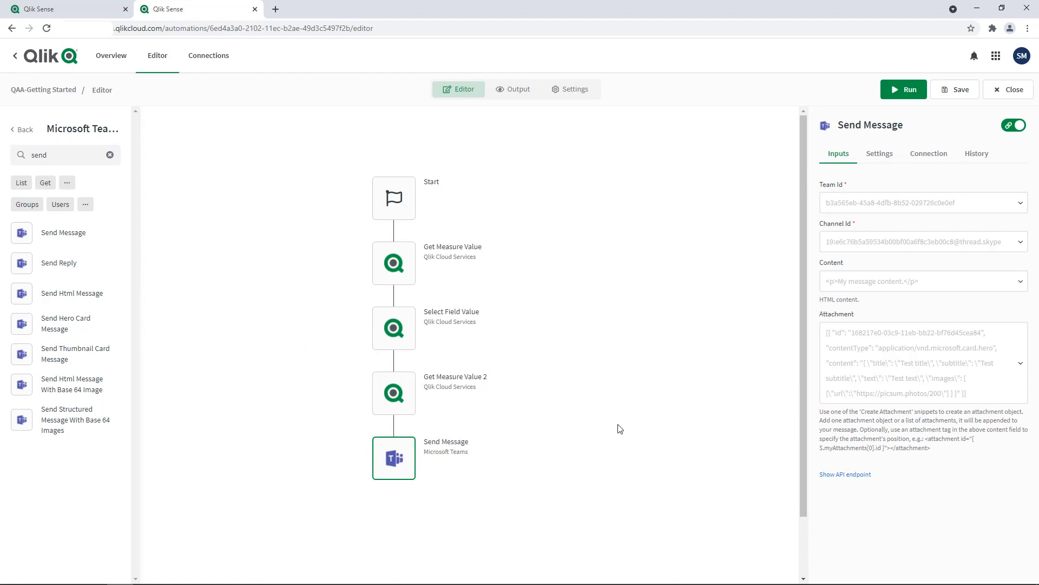
pyautogui.moveTo(781, 254)
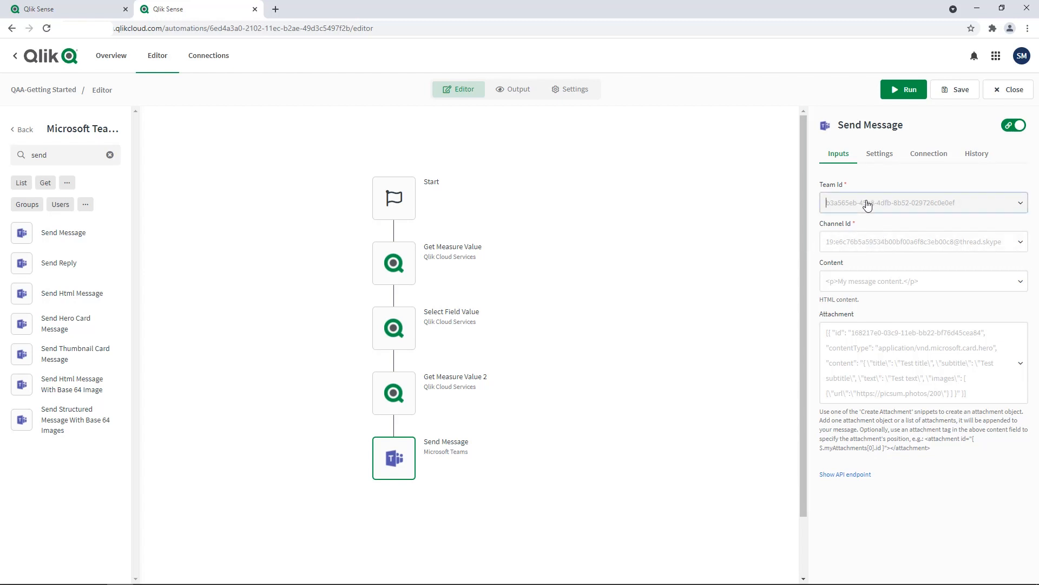
# Target team QAA - DemoChannel, channel General, and begin Content with 'We've reached a total of'
pyautogui.click(922, 202)
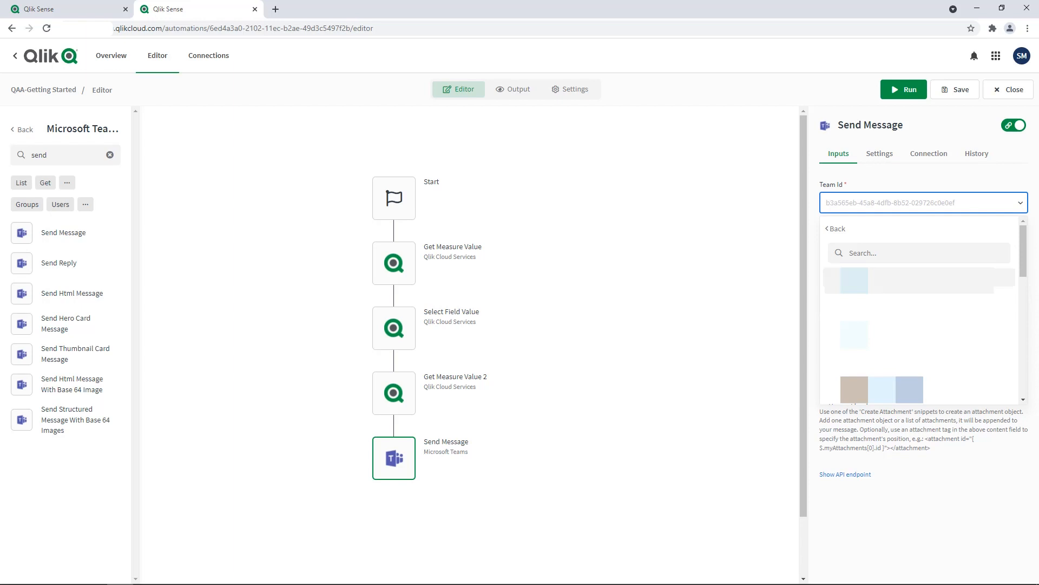
pyautogui.write('qaa')
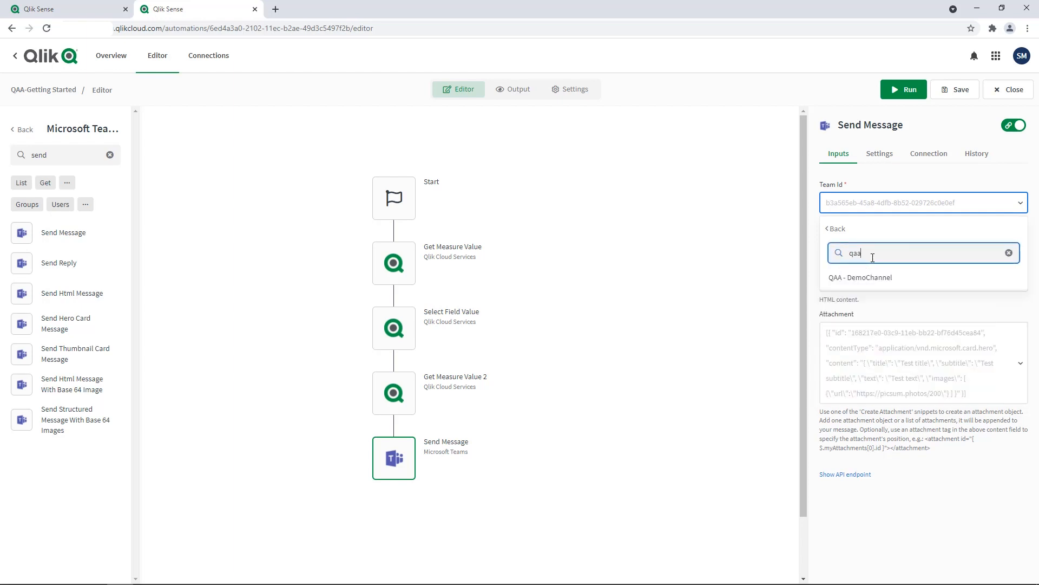
pyautogui.click(860, 277)
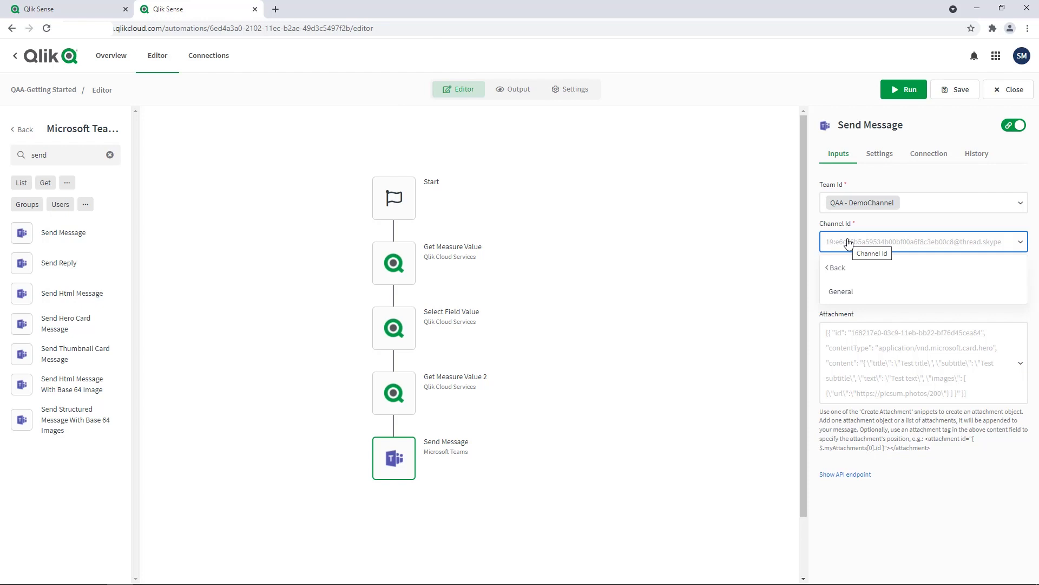
pyautogui.click(840, 291)
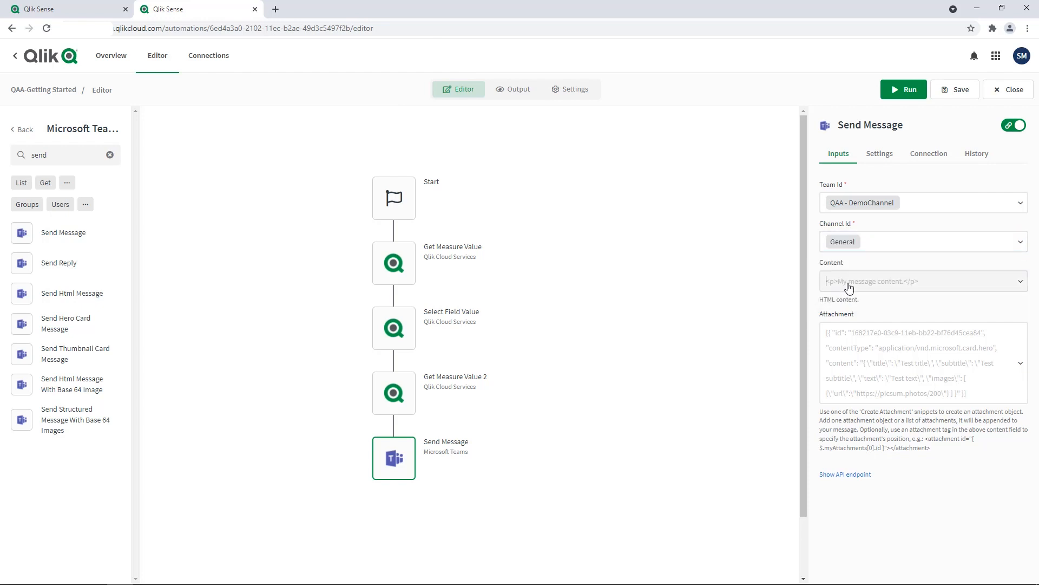
pyautogui.click(921, 281)
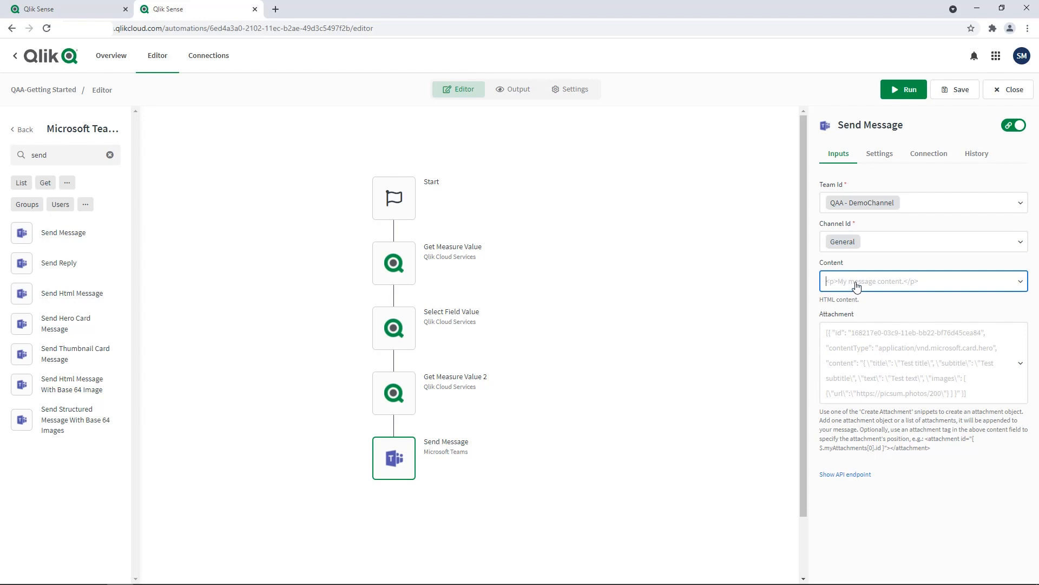
pyautogui.click(922, 281)
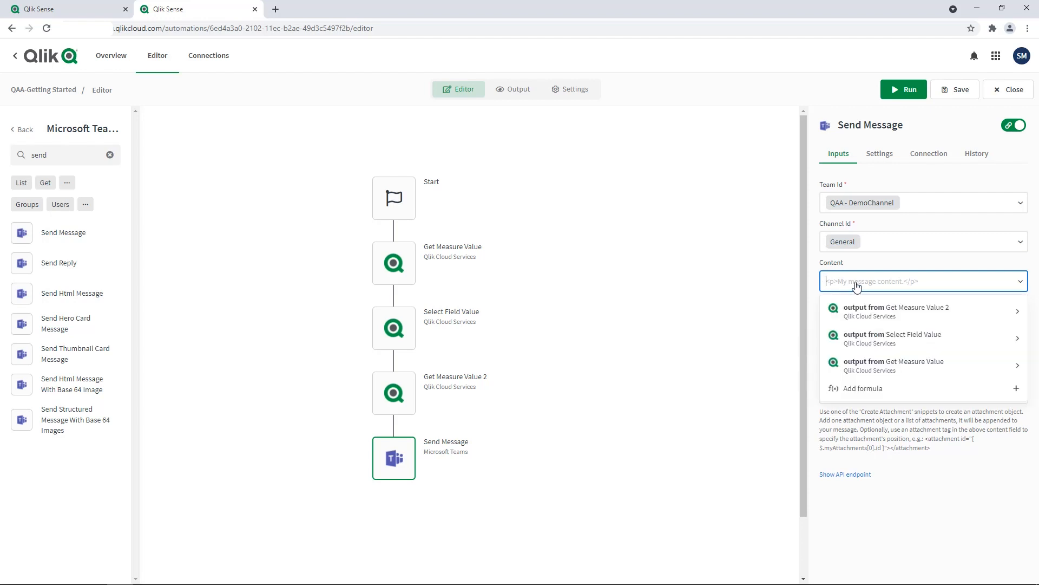
pyautogui.write("We've reached a total of")
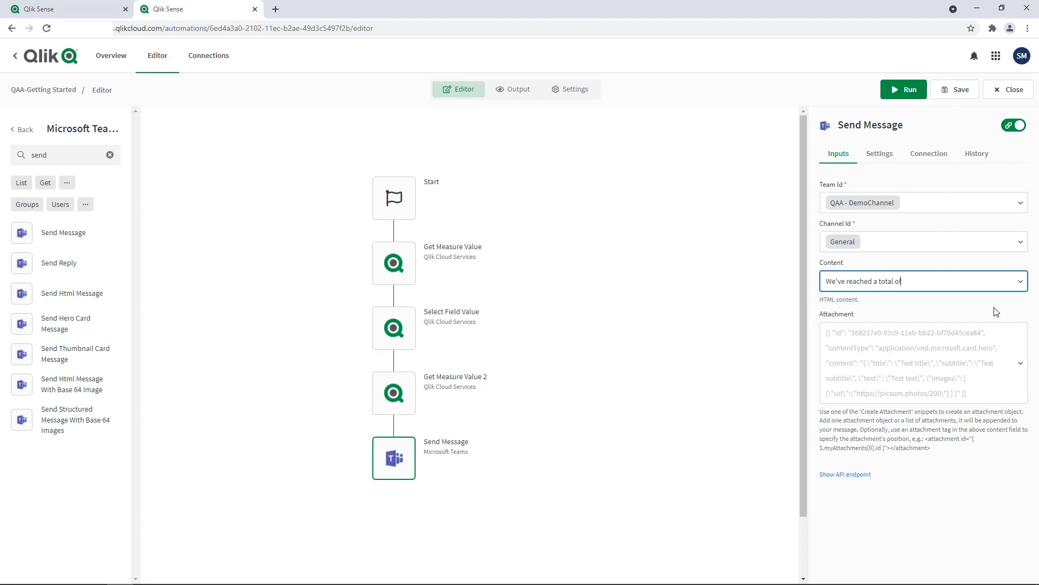
pyautogui.moveTo(1007, 306)
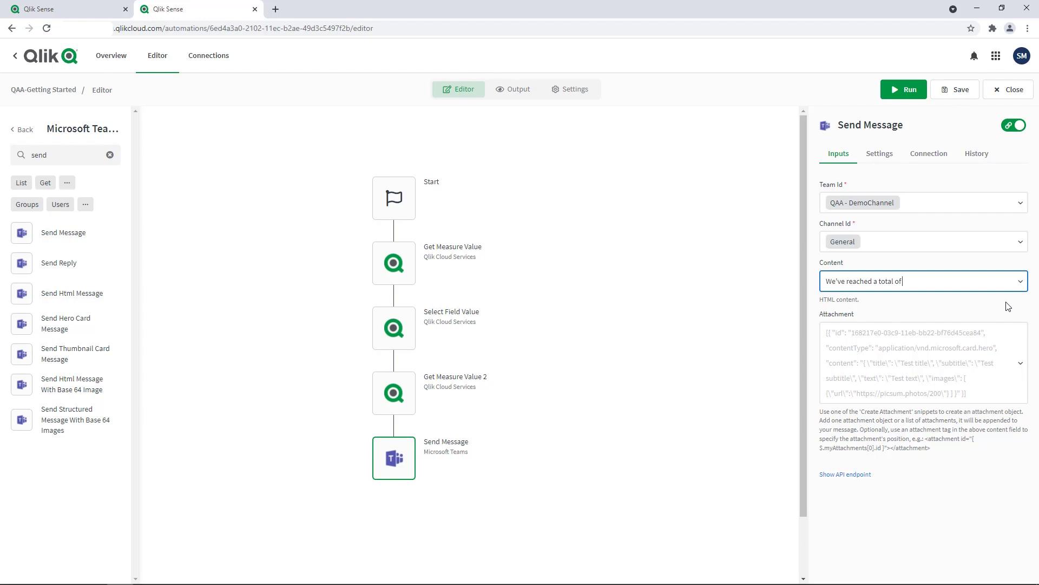
pyautogui.moveTo(1024, 281)
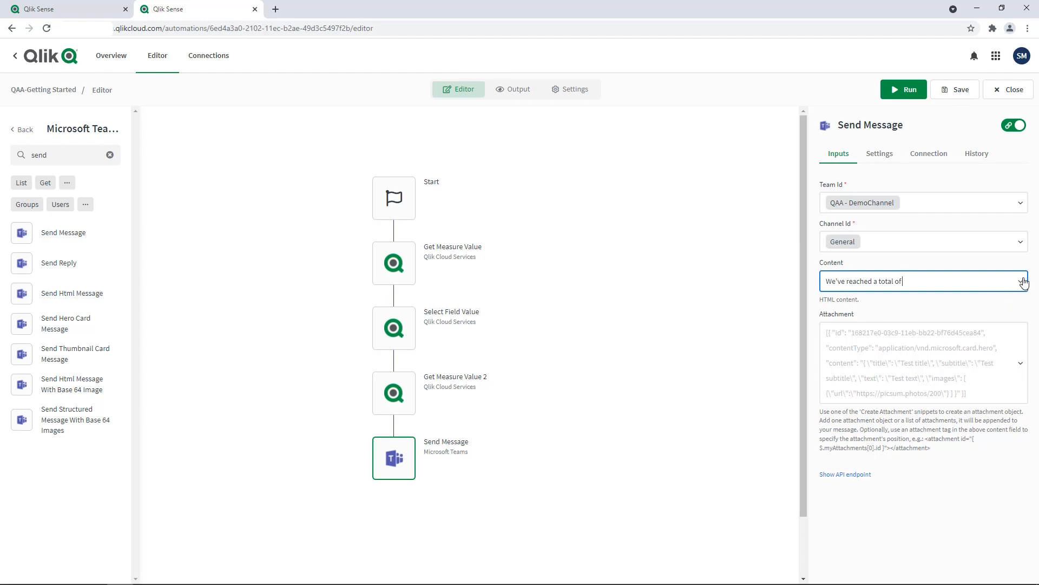
pyautogui.moveTo(1023, 281)
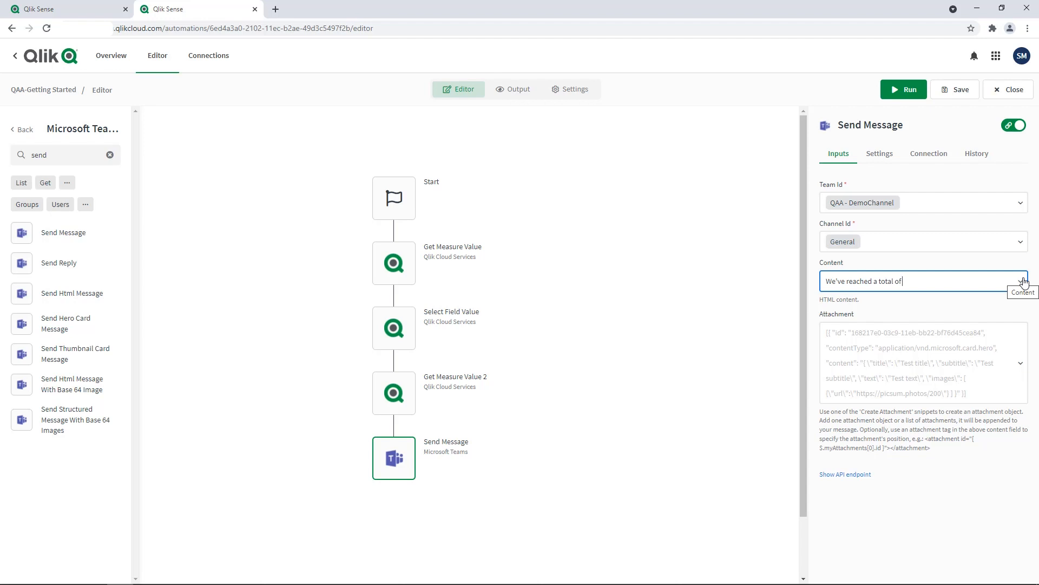
# Insert an Add formula summing Get Measure Value and Get Measure Value 2 into Content
pyautogui.click(1021, 281)
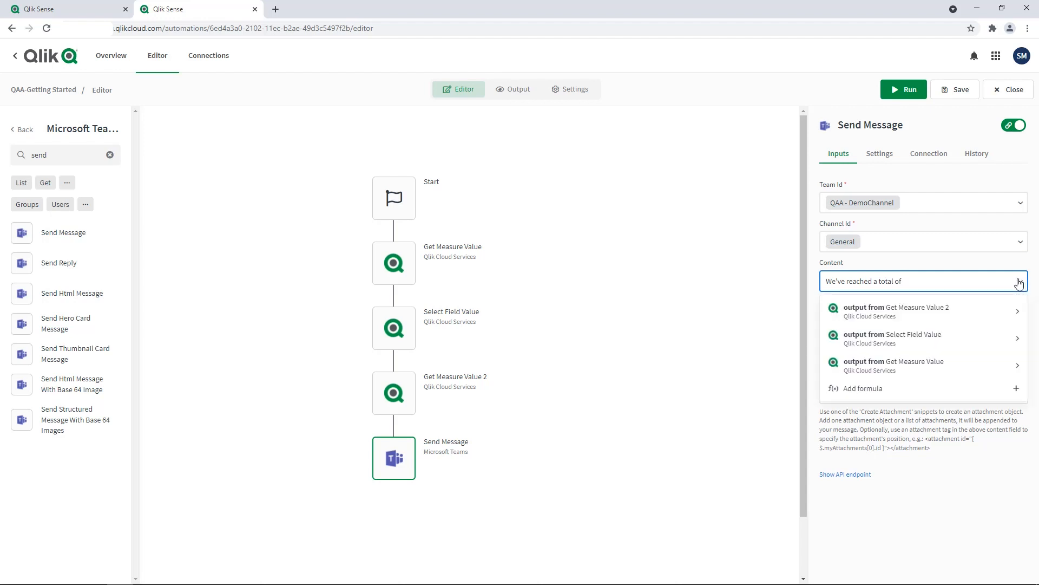
pyautogui.moveTo(910, 388)
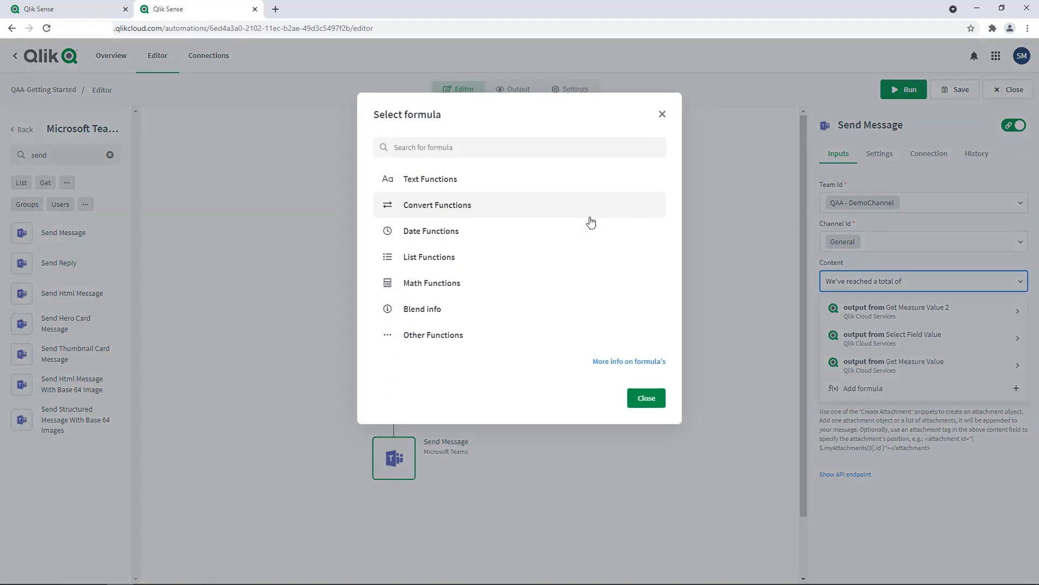
pyautogui.moveTo(491, 147)
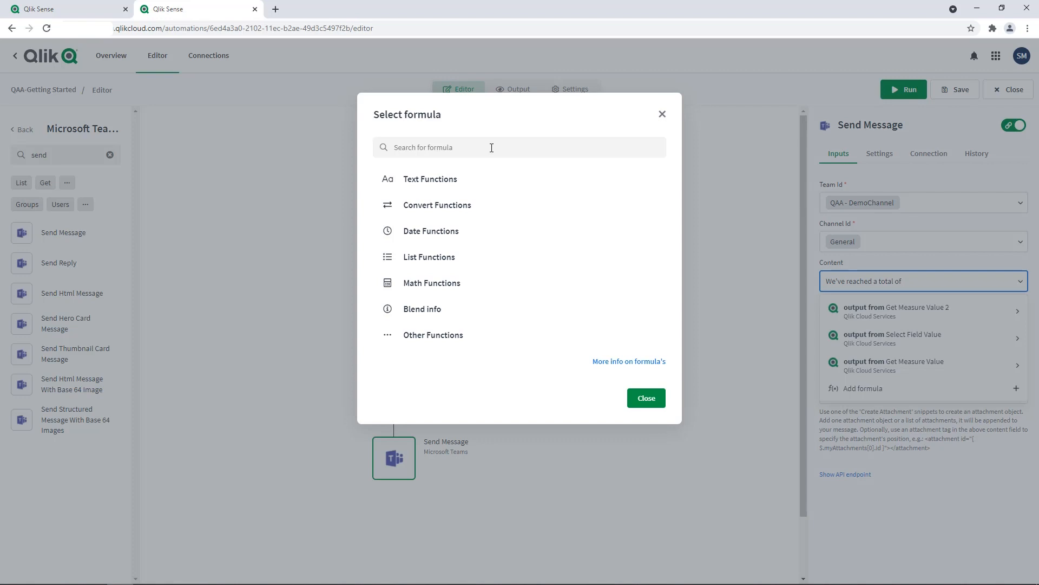
pyautogui.moveTo(432, 283)
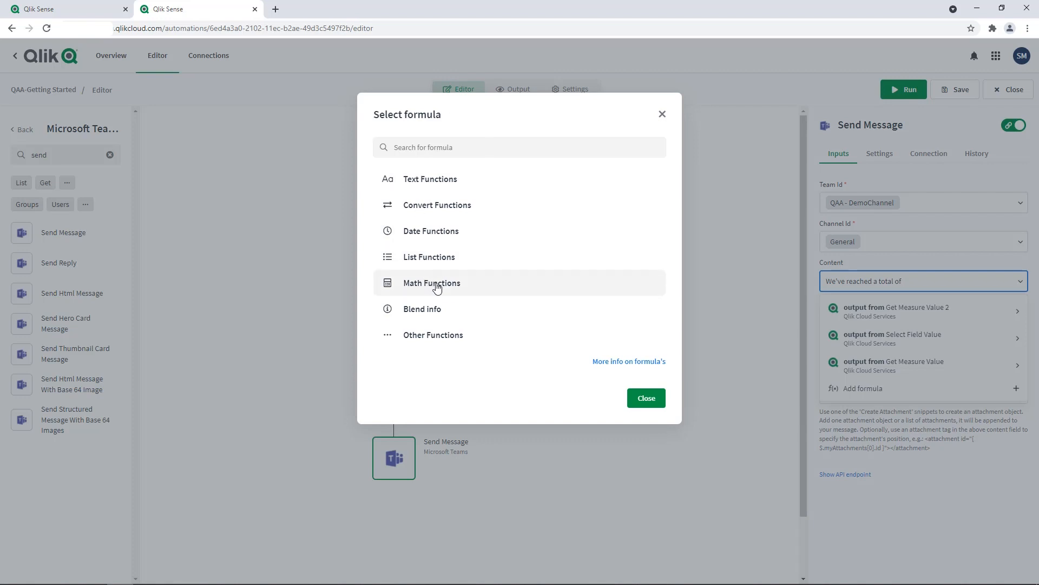
pyautogui.click(431, 282)
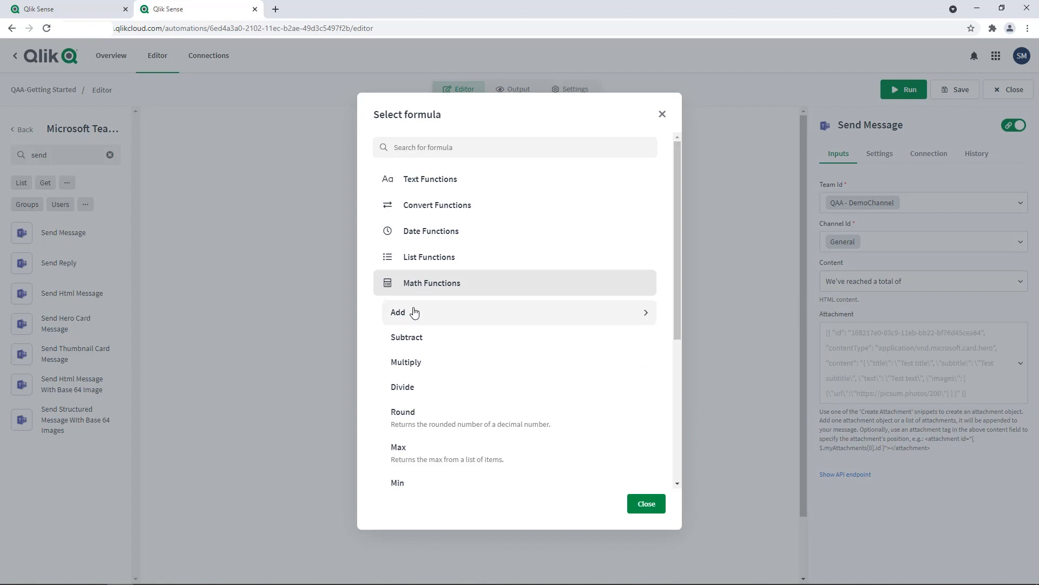
pyautogui.click(398, 312)
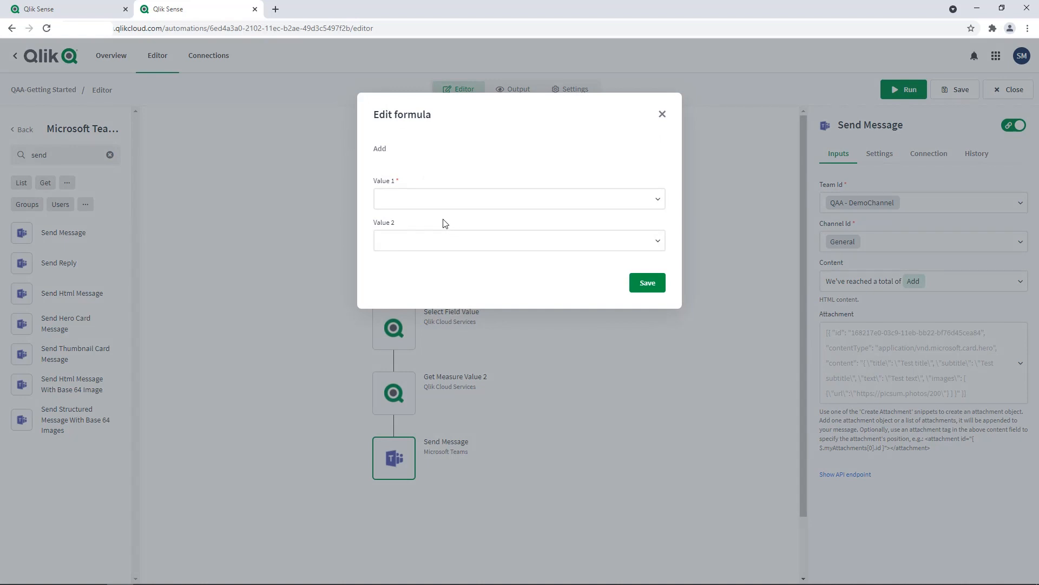
pyautogui.click(516, 198)
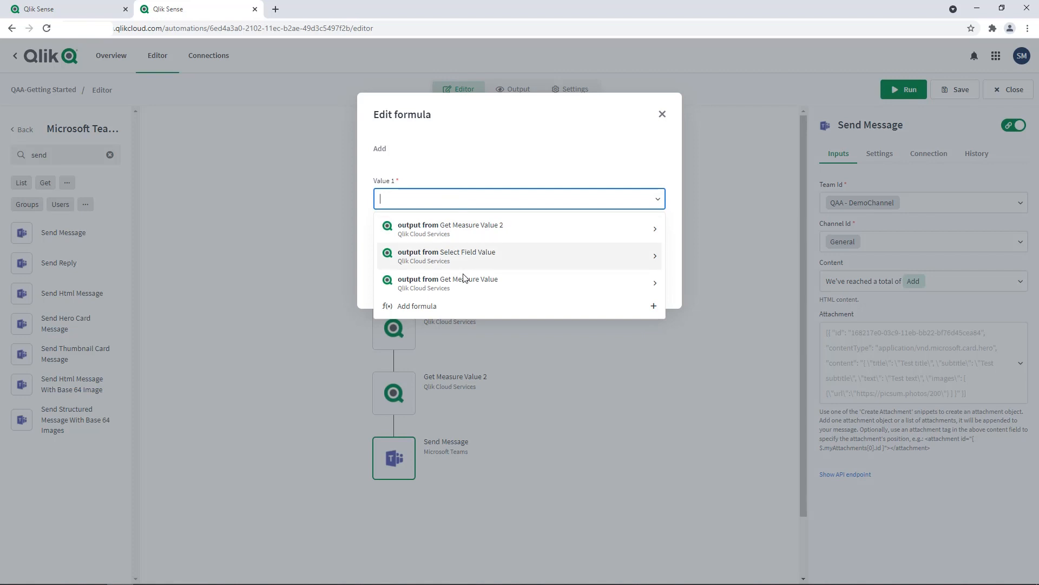
pyautogui.moveTo(462, 283)
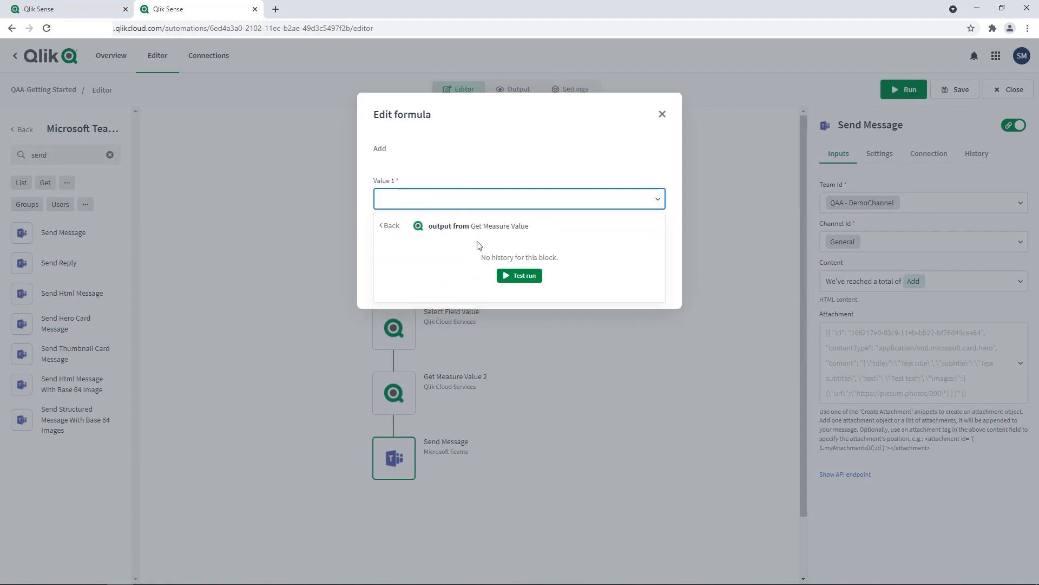
pyautogui.click(478, 226)
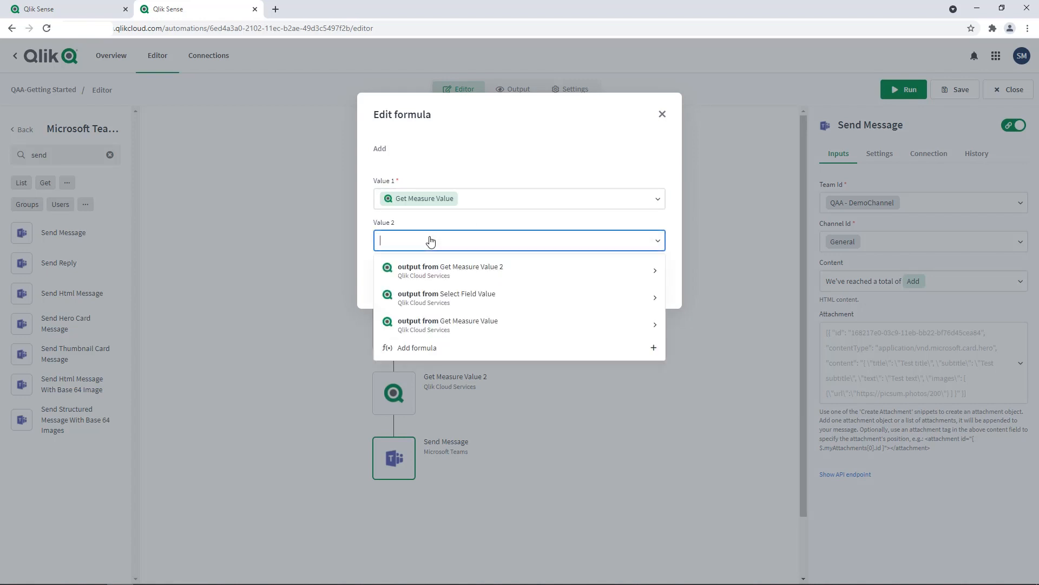
pyautogui.moveTo(429, 270)
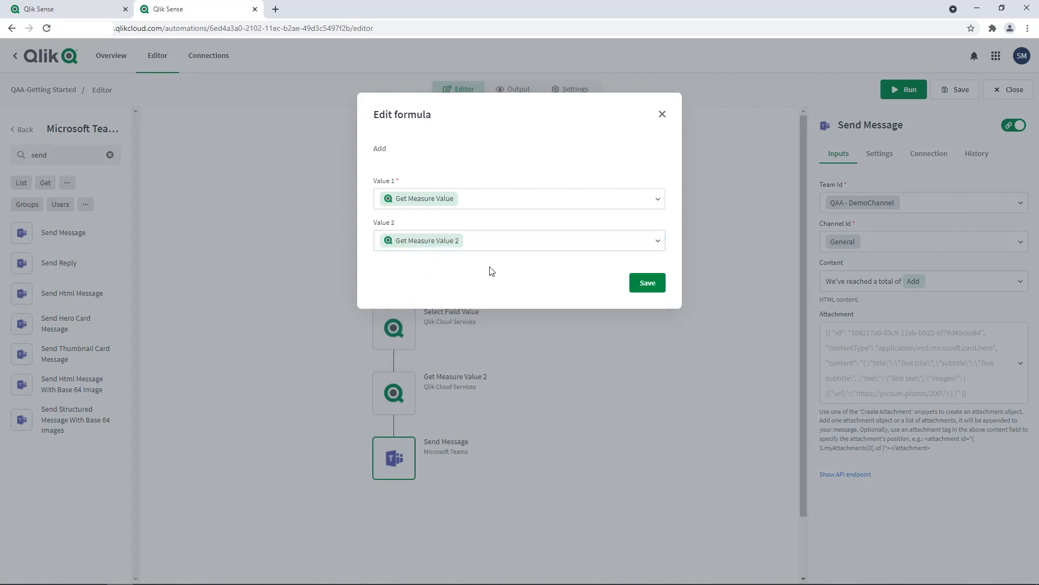
pyautogui.click(647, 283)
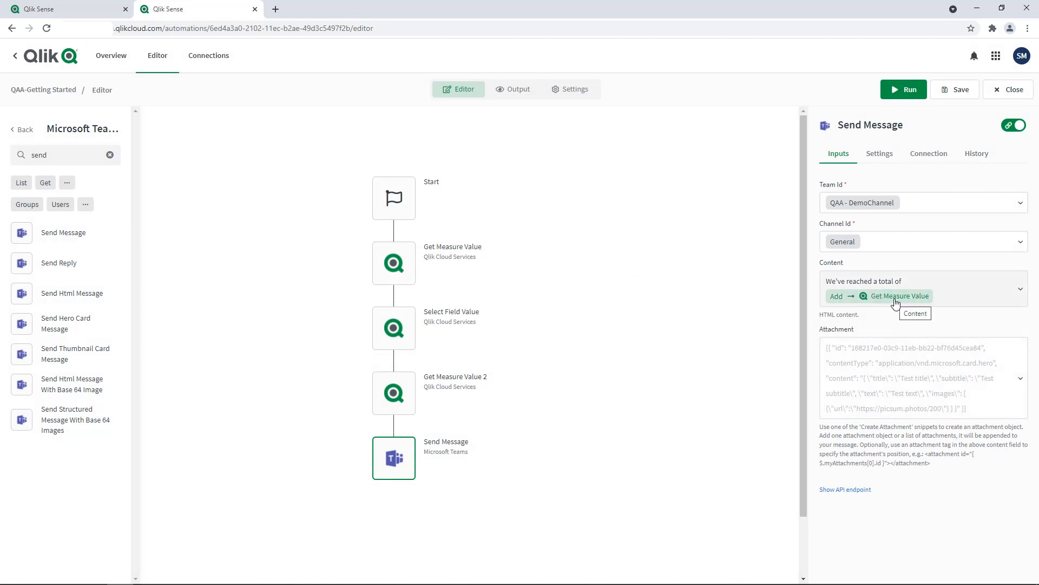
# Append 'customers.' after the sum in the Teams message Content
pyautogui.click(921, 287)
pyautogui.write(' c')
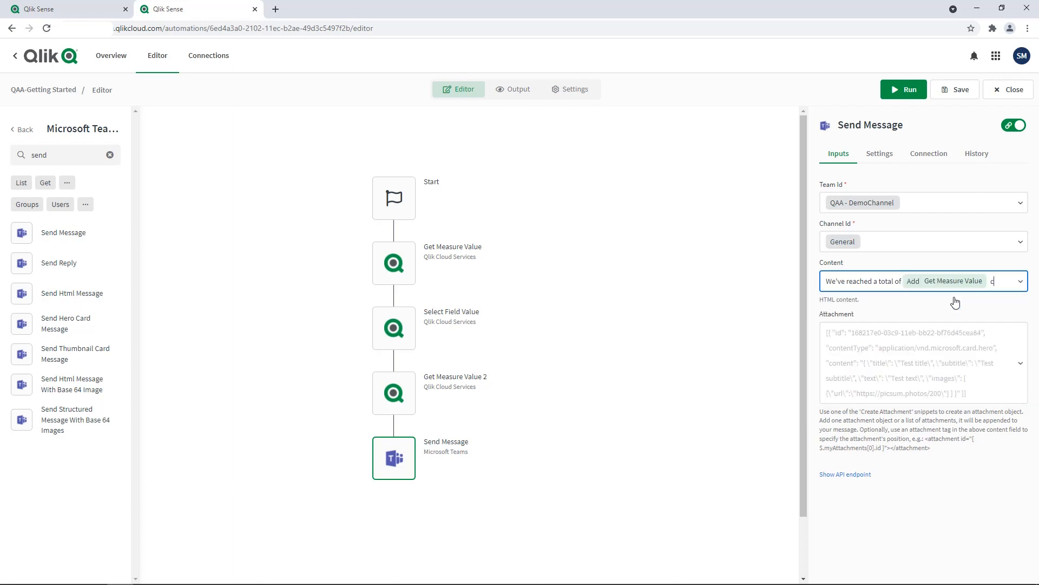
pyautogui.write('ustomers')
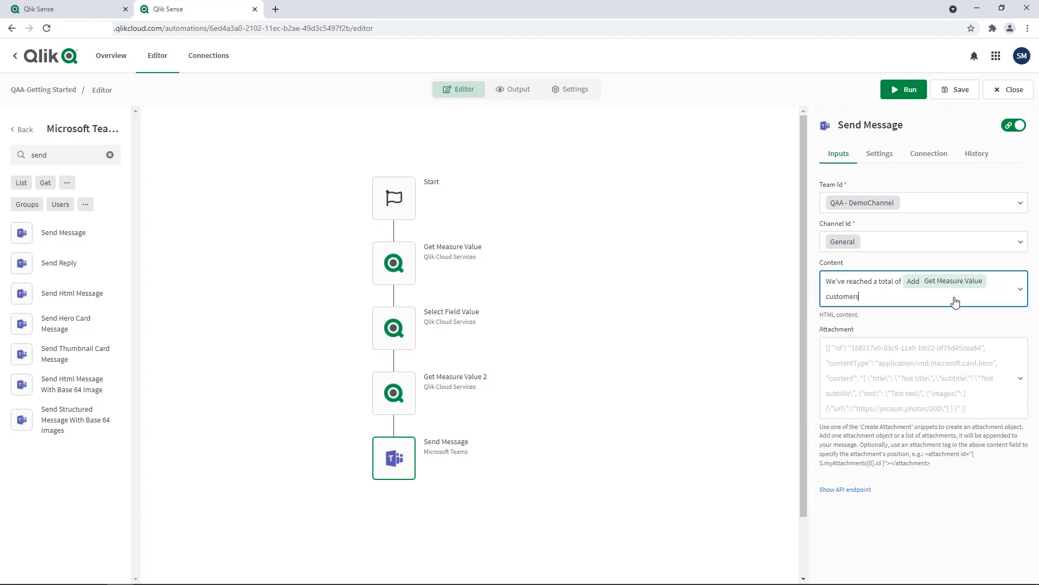
pyautogui.write('.')
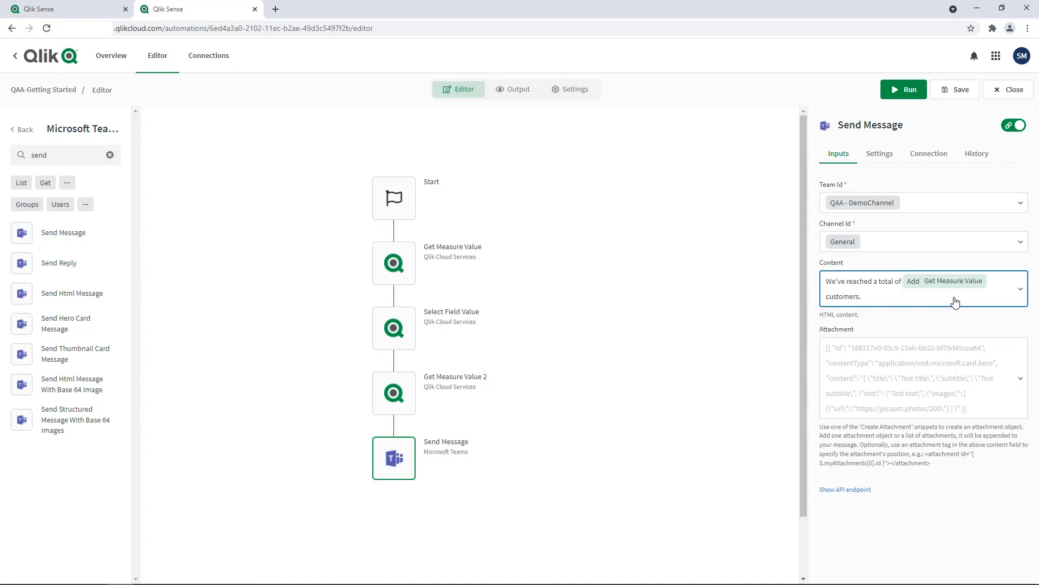
pyautogui.moveTo(935, 296)
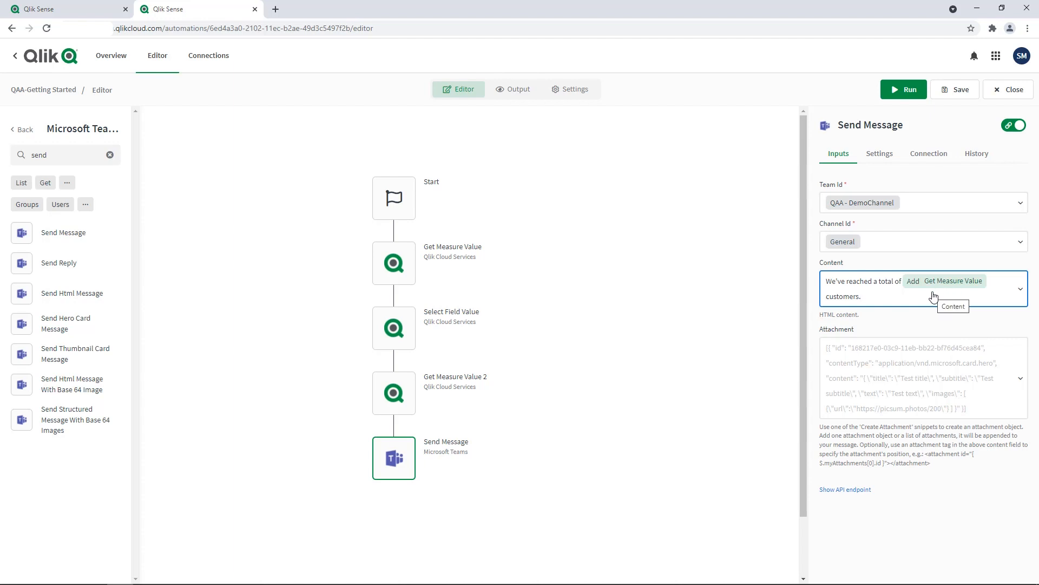
pyautogui.moveTo(927, 174)
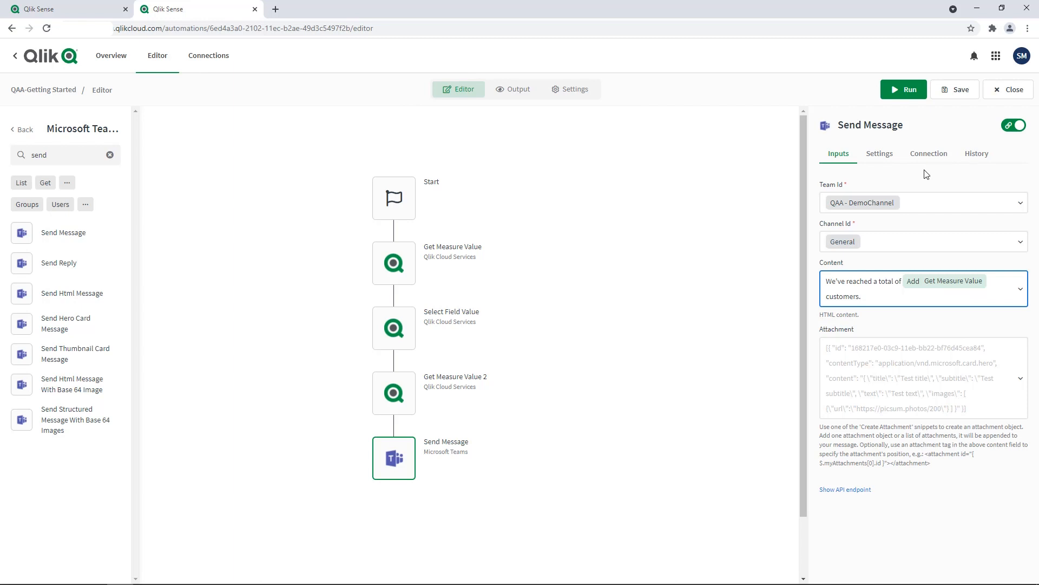
pyautogui.click(862, 296)
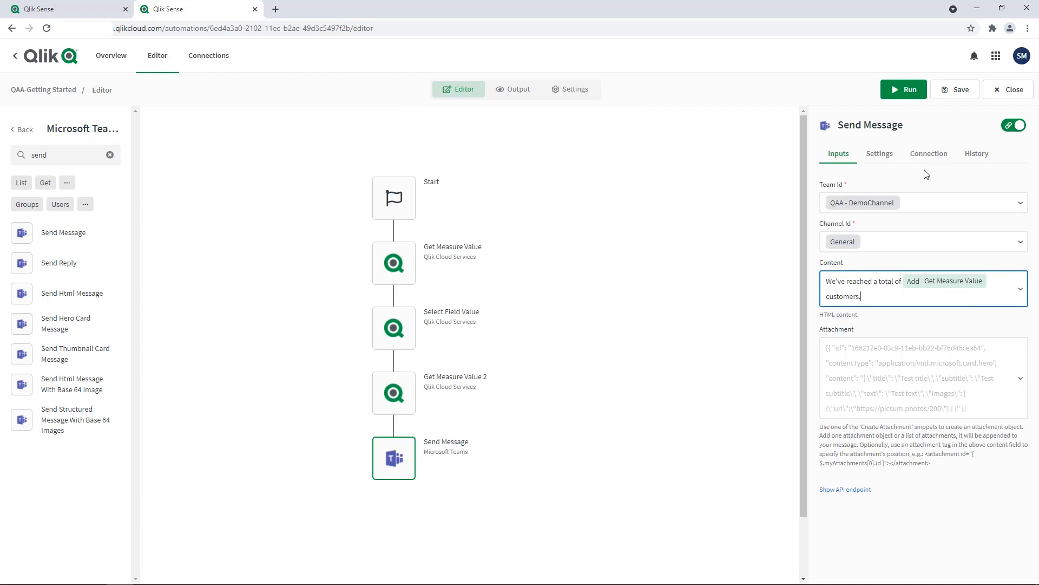
# Save and run the Teams customer-count automation, then open 'Do app evaluation before publishing an app'
pyautogui.click(959, 89)
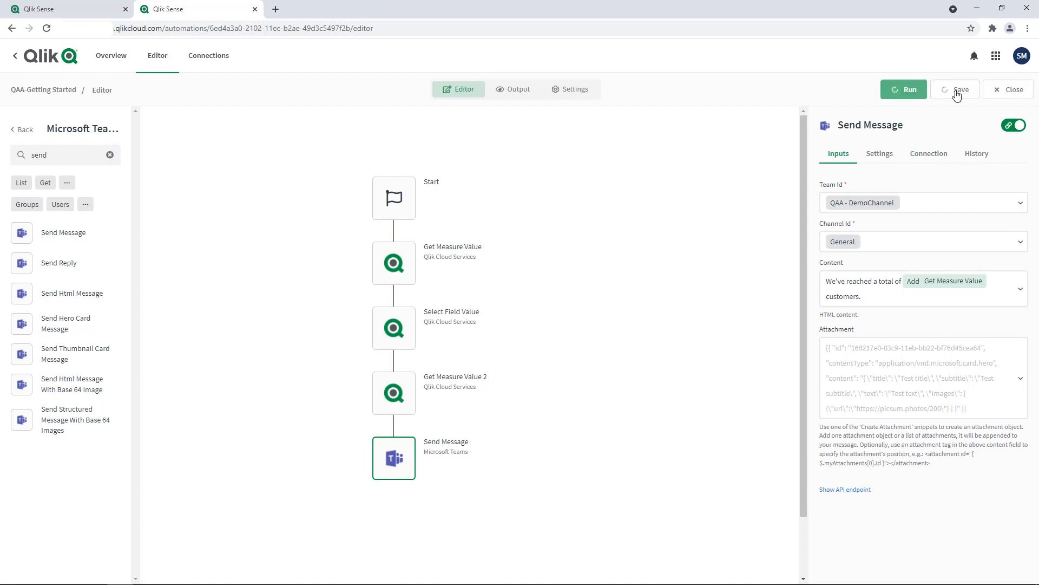
pyautogui.click(959, 89)
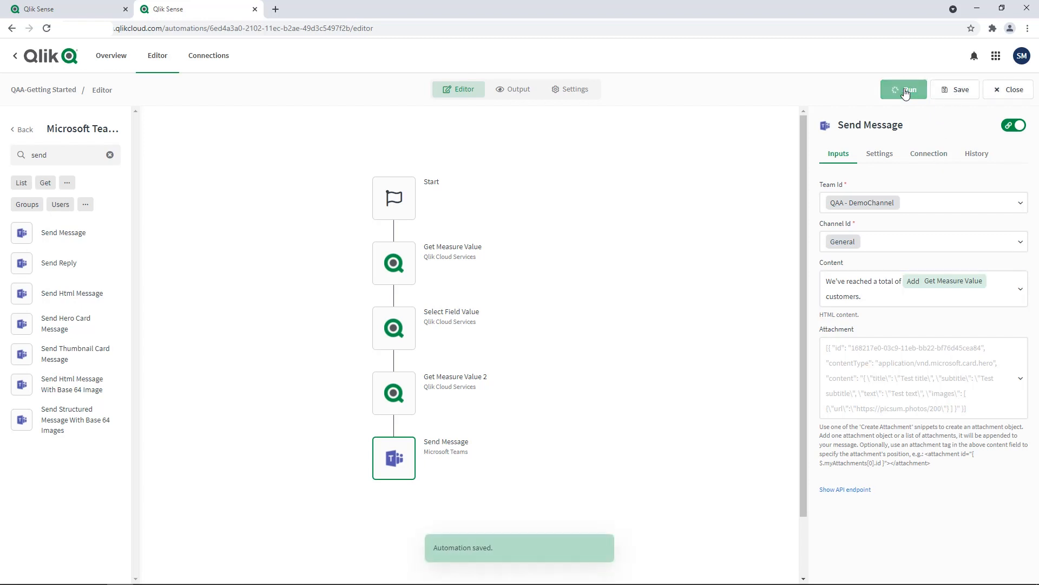
pyautogui.click(903, 90)
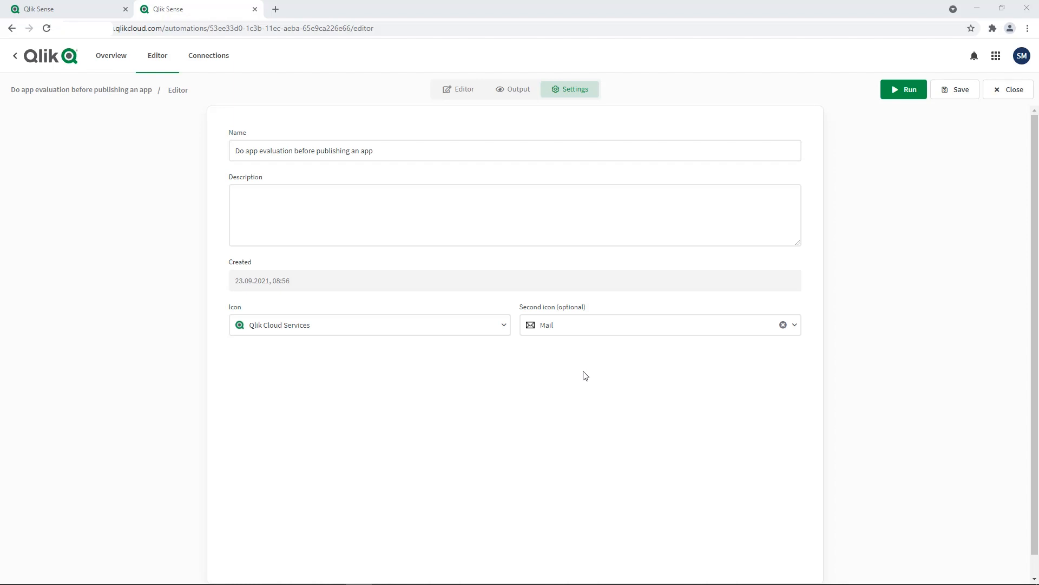
# Show the evaluation flow in the Editor and the Do Evaluation block for Consumer Goods Sales
pyautogui.click(464, 89)
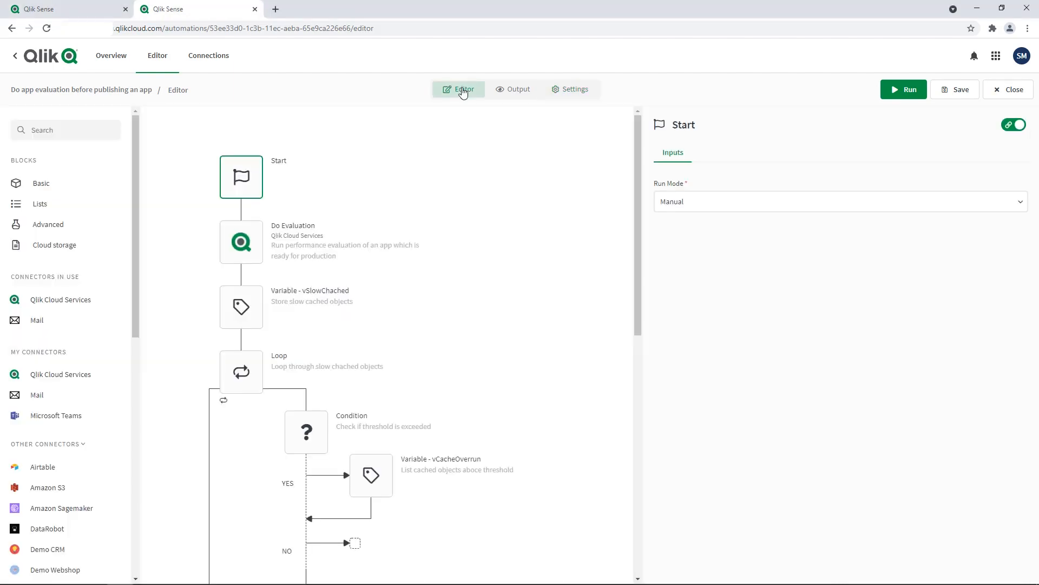
pyautogui.moveTo(243, 233)
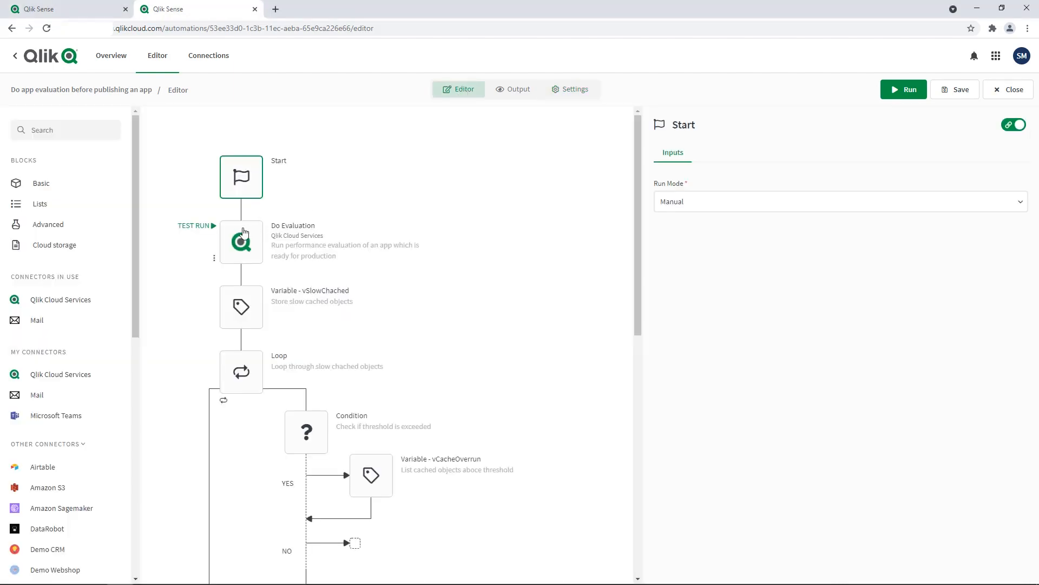
pyautogui.click(240, 240)
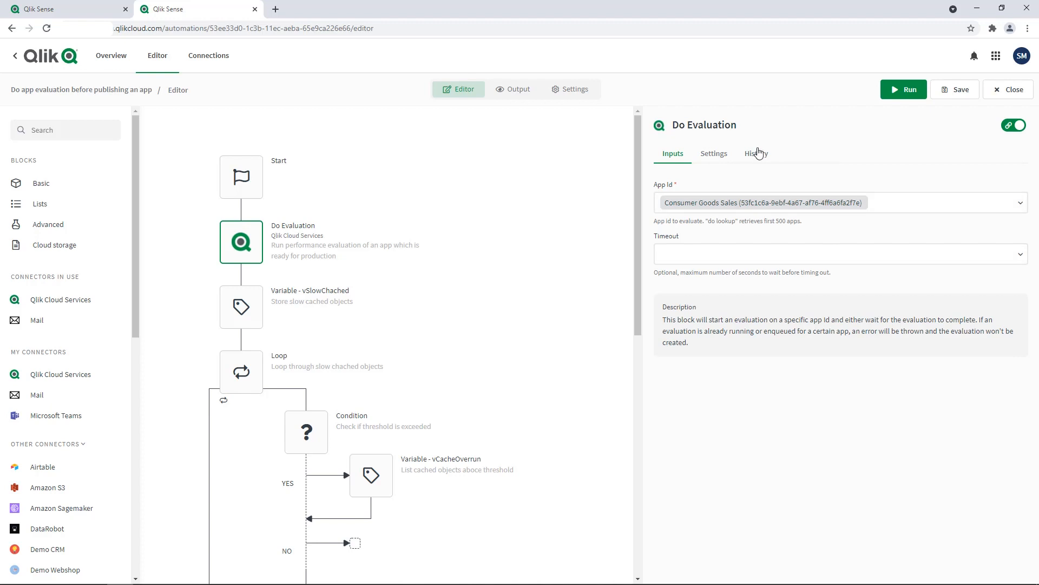
# Show the Do Evaluation block's last run history as raw JSON
pyautogui.click(756, 154)
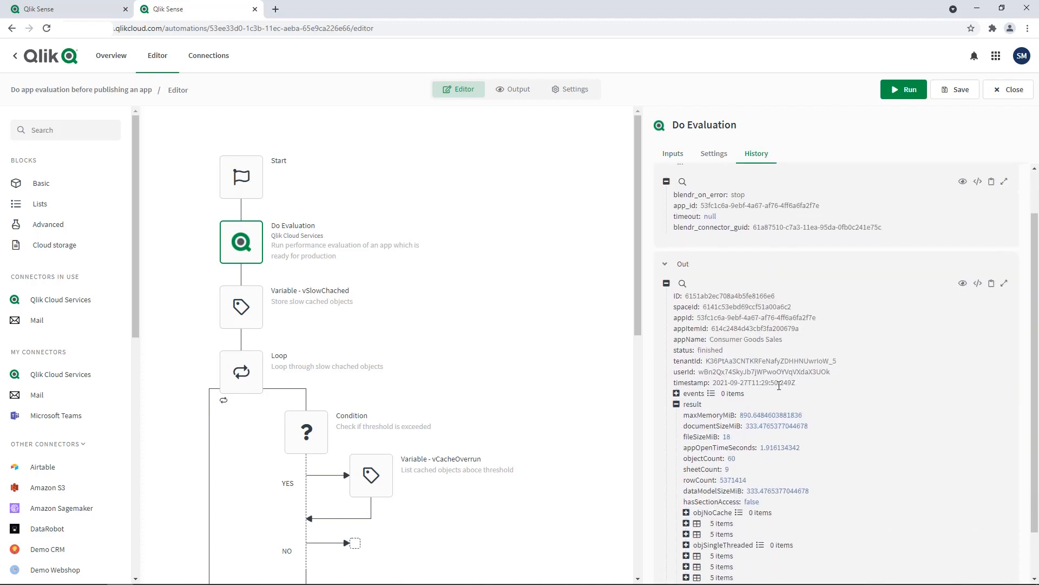
pyautogui.scroll(-3)
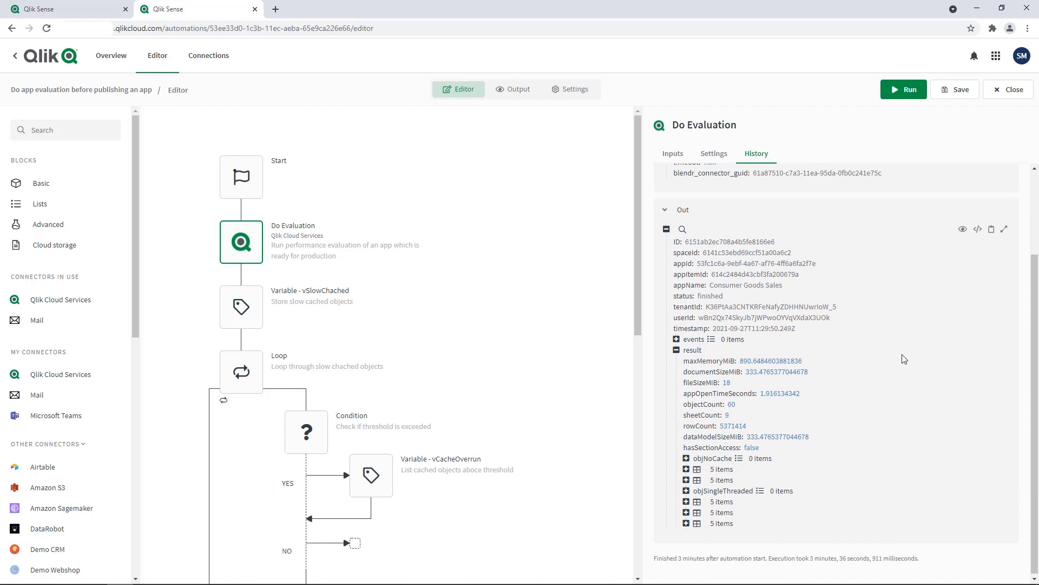
pyautogui.moveTo(978, 229)
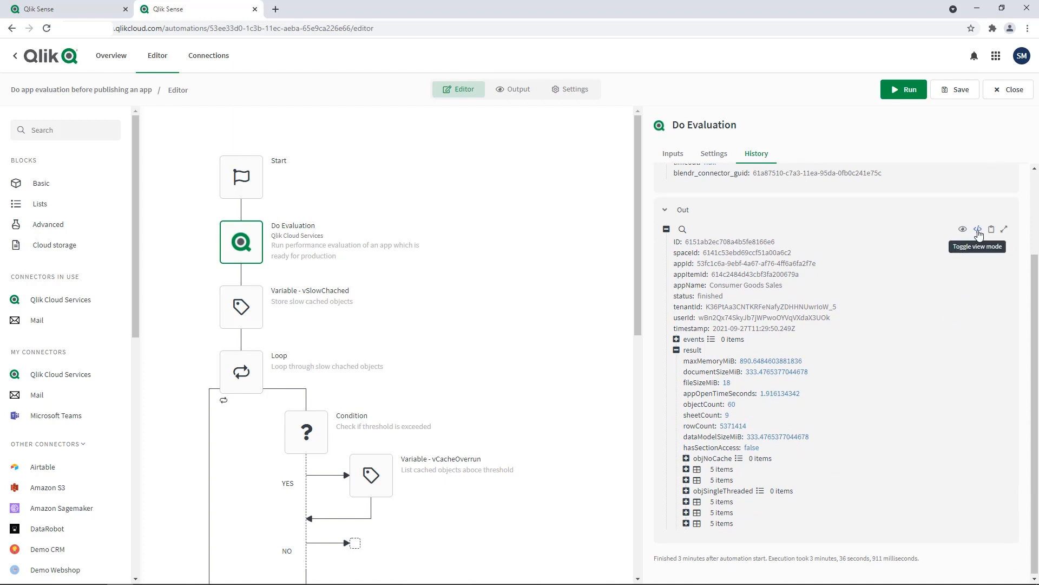
pyautogui.click(978, 229)
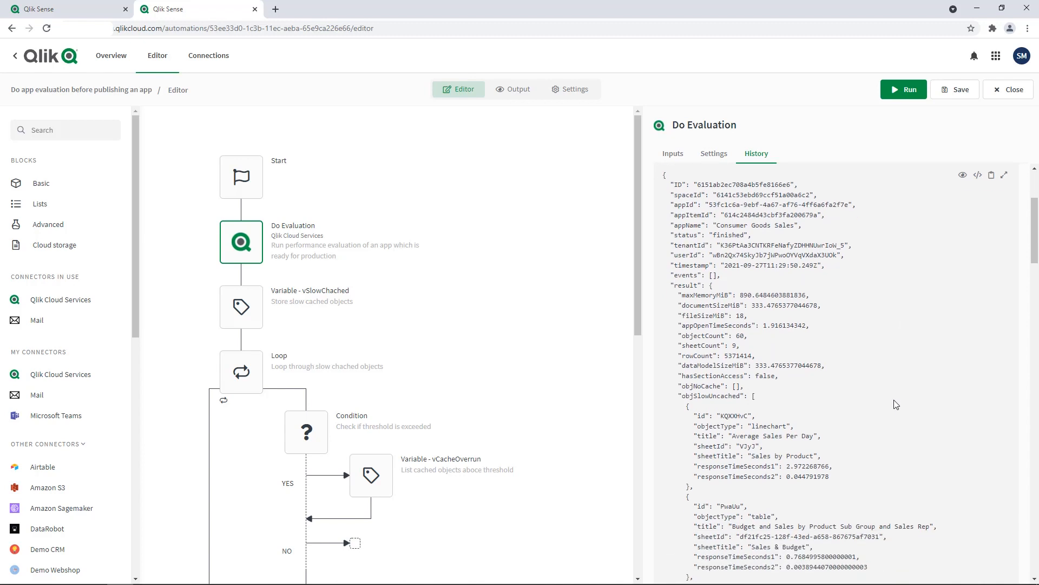
# Examine the result and objSlowCached entries, then select the vSlowChached variable block
pyautogui.doubleClick(686, 286)
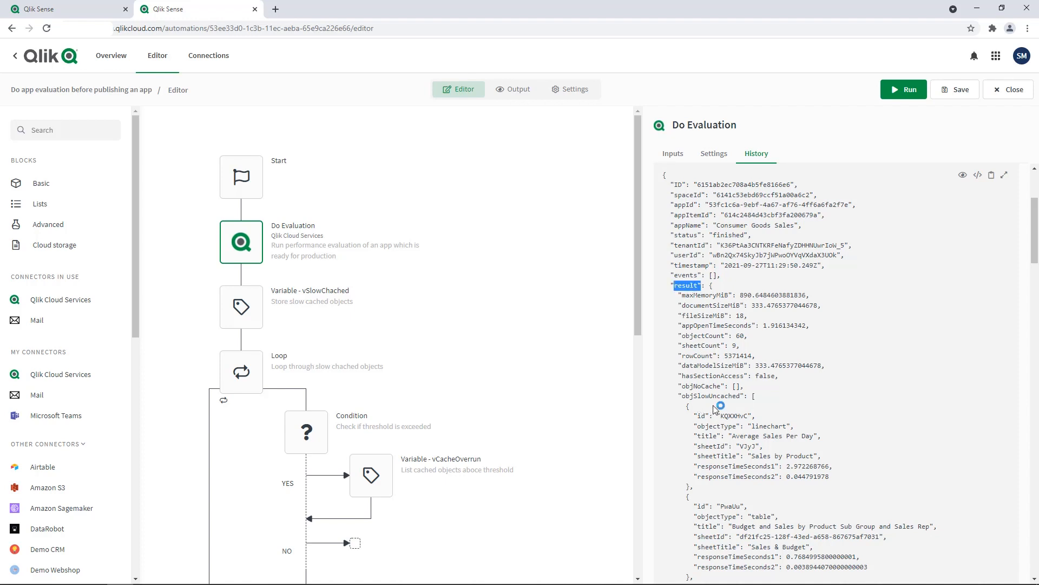
pyautogui.moveTo(694, 414)
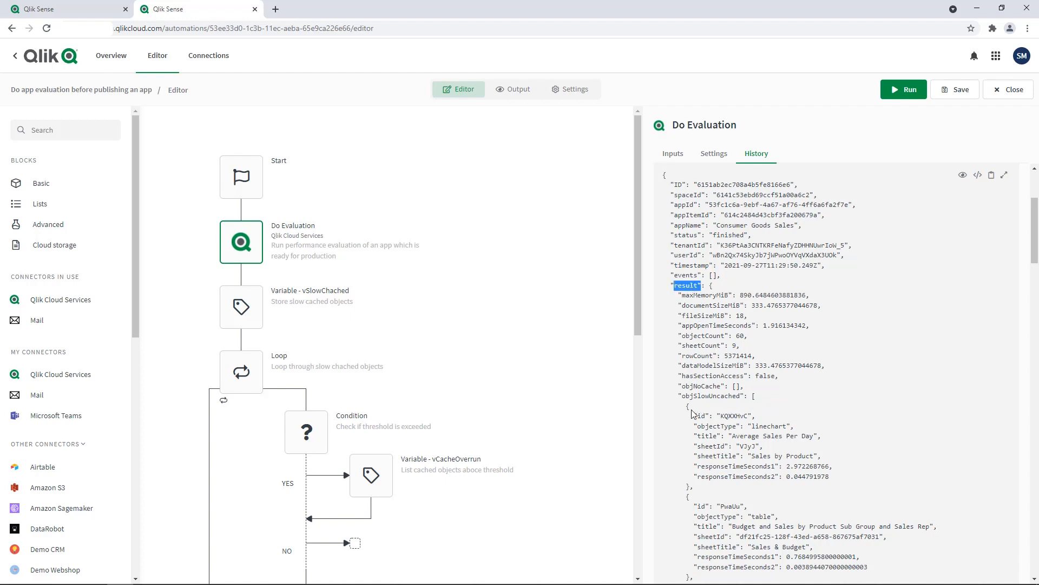
pyautogui.moveTo(763, 419)
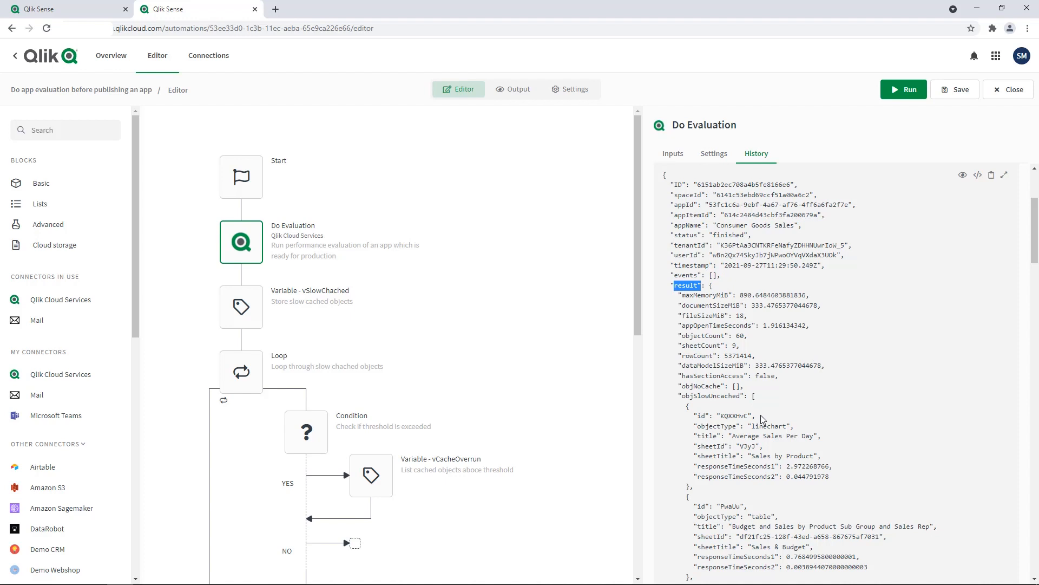
pyautogui.scroll(-3)
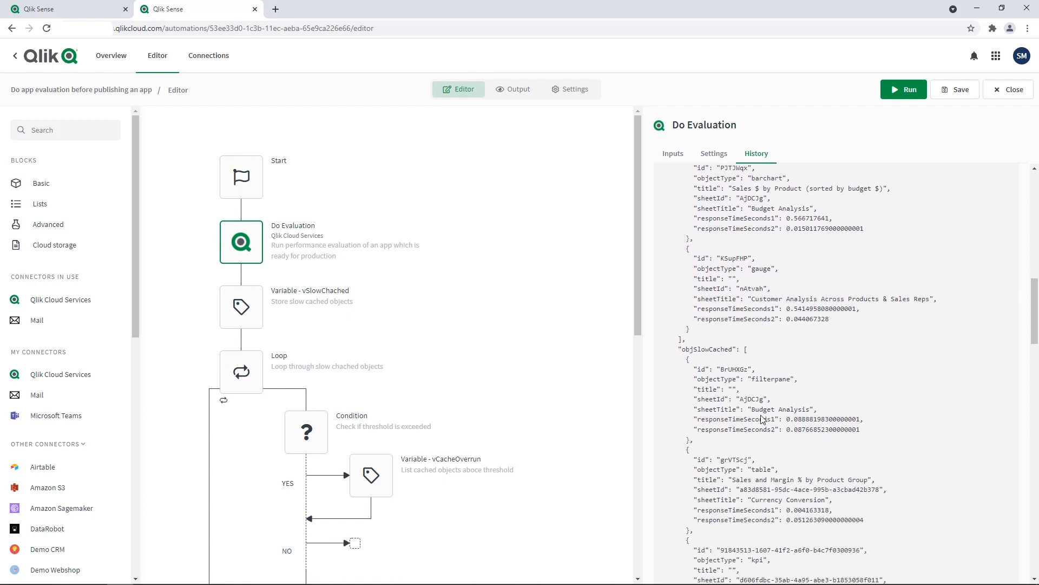
pyautogui.scroll(-3)
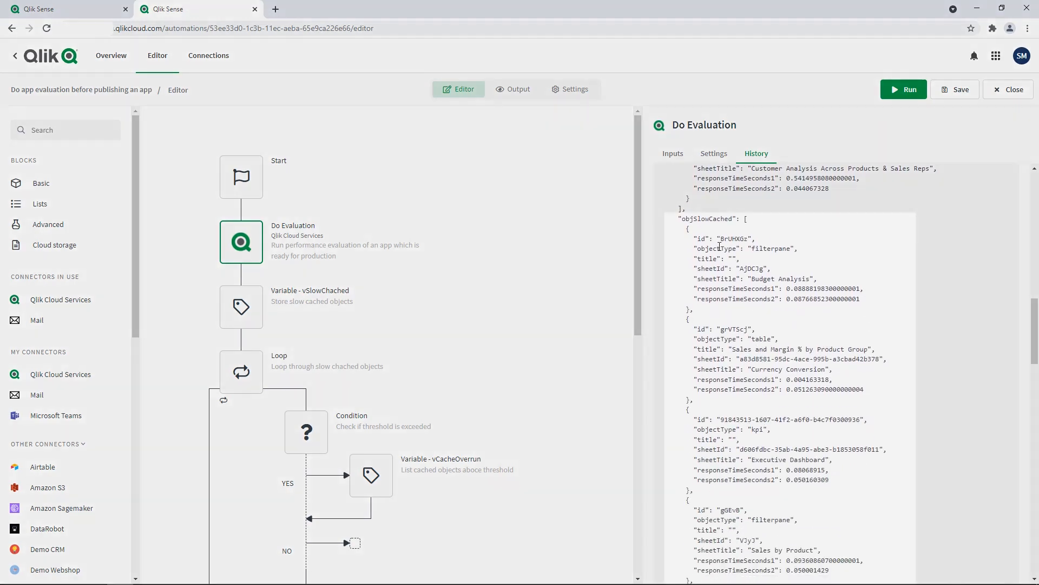
pyautogui.doubleClick(704, 219)
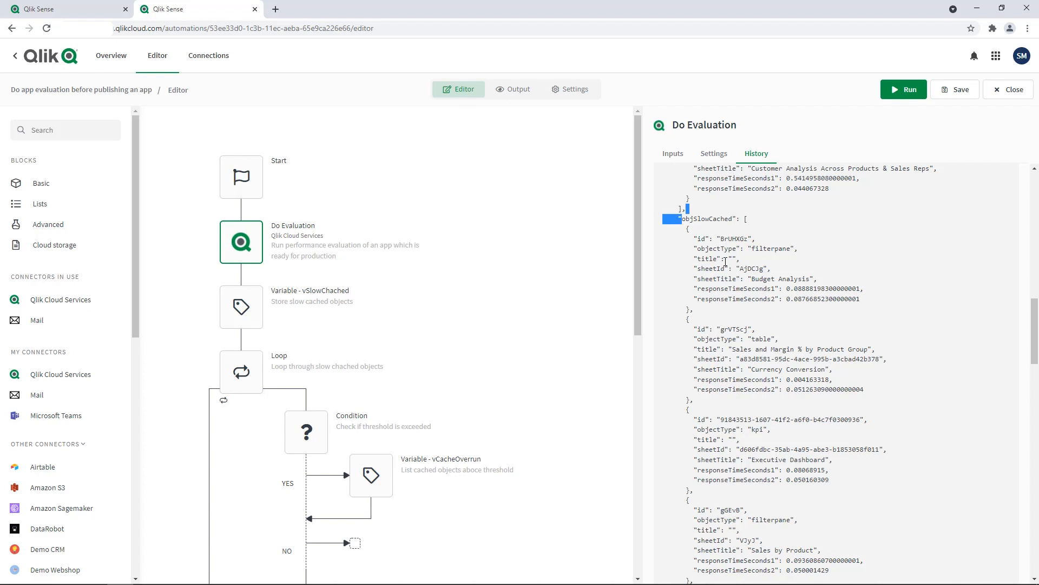
pyautogui.click(240, 306)
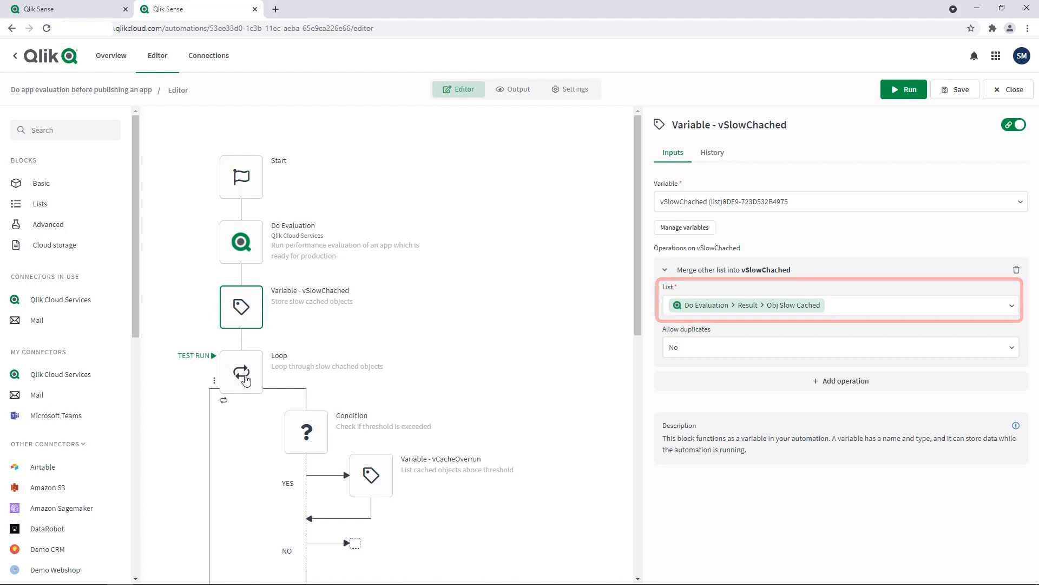
# Inspect the slow-cached objects loop, its 0.1-second threshold condition, and the vCacheOverrun addition
pyautogui.click(240, 372)
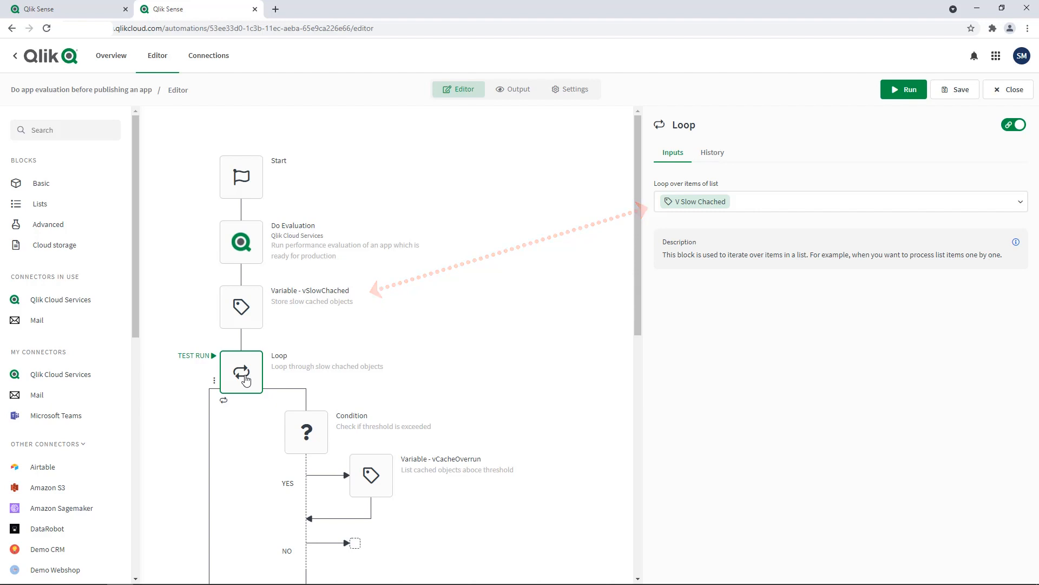
pyautogui.click(305, 431)
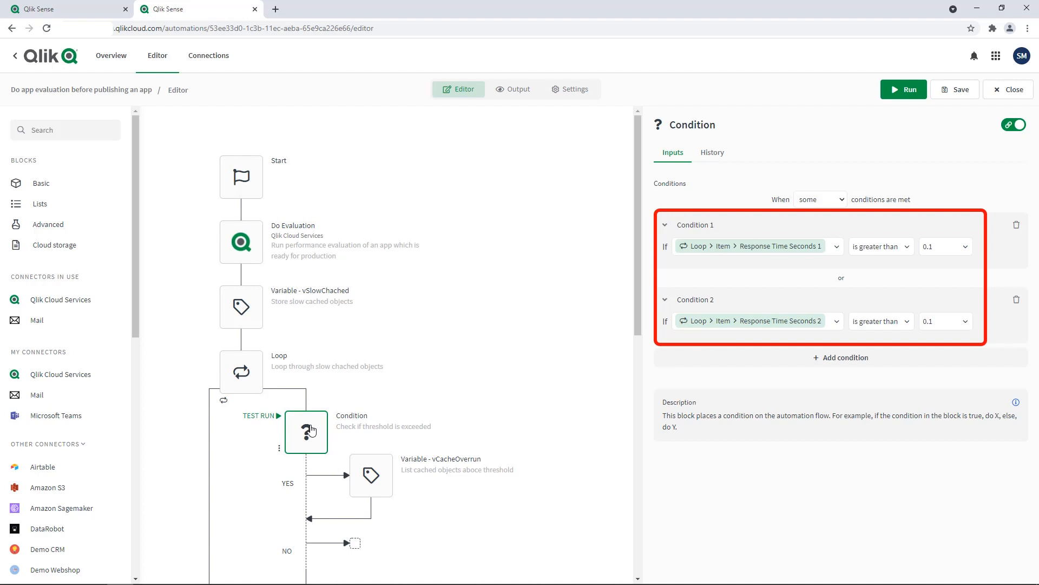
pyautogui.scroll(-3)
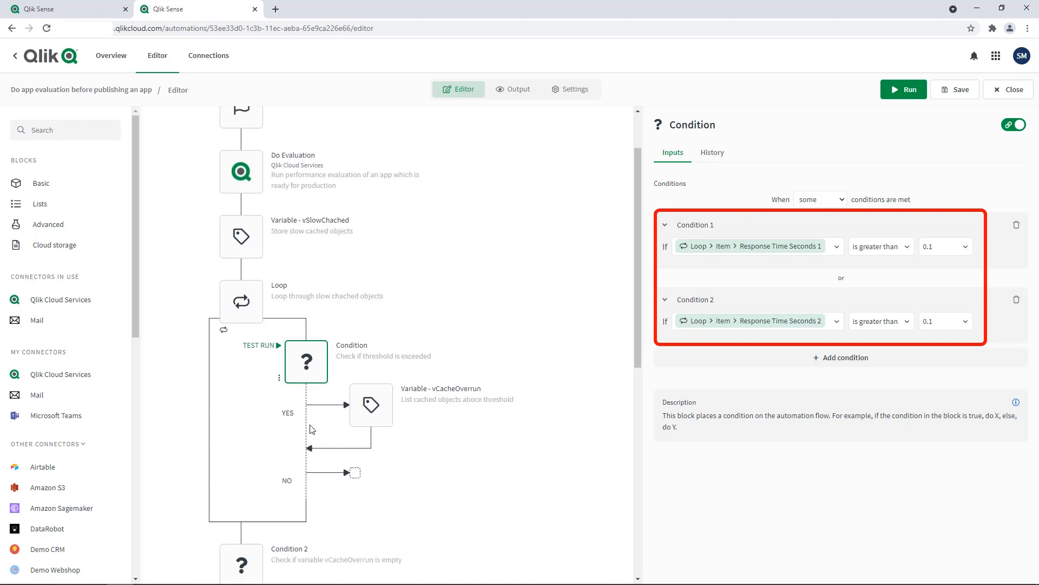
pyautogui.scroll(-3)
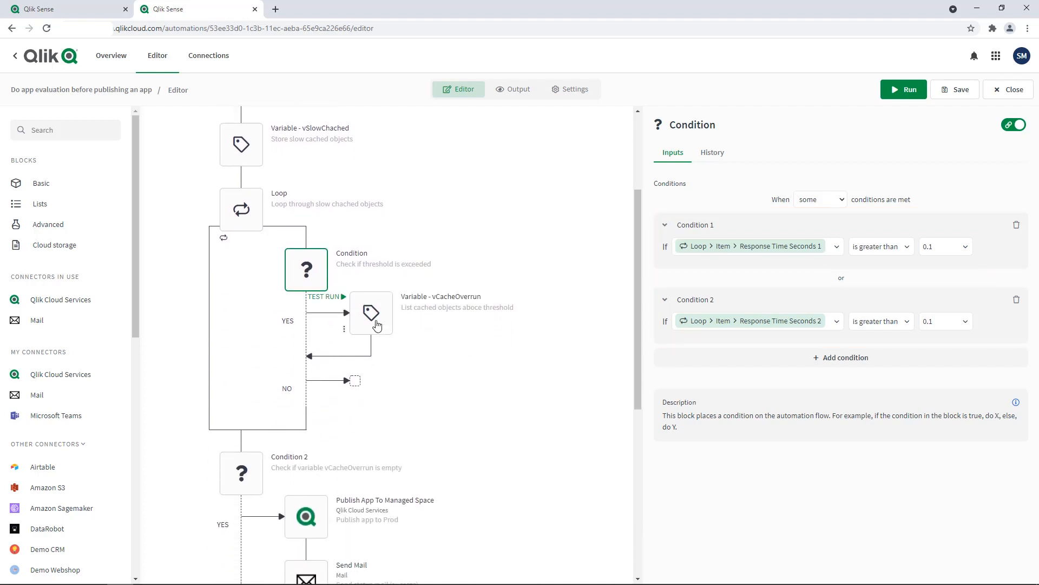
pyautogui.click(370, 313)
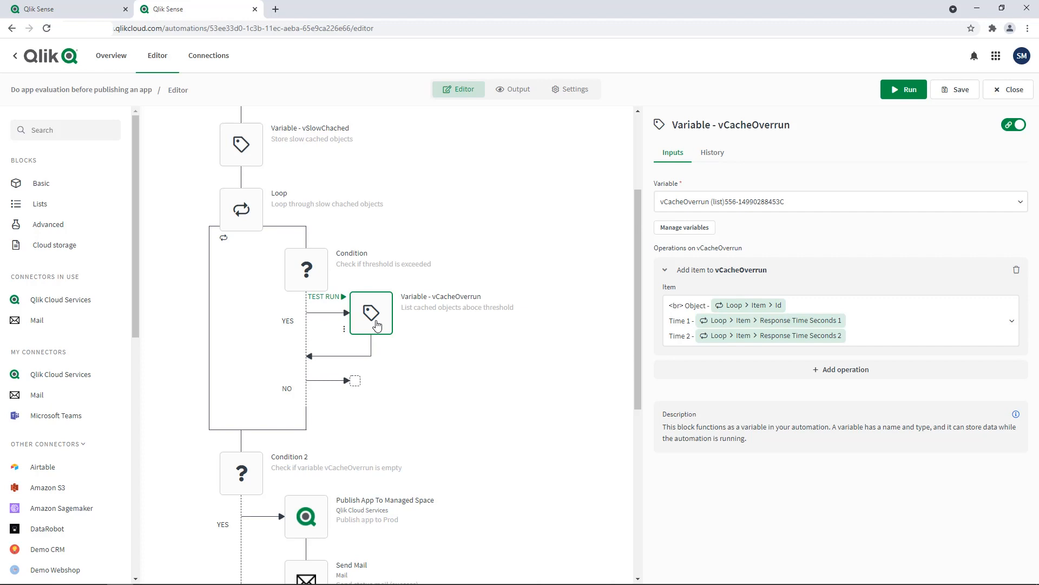
# Show Condition 2, which checks whether vCacheOverrun is empty
pyautogui.scroll(-3)
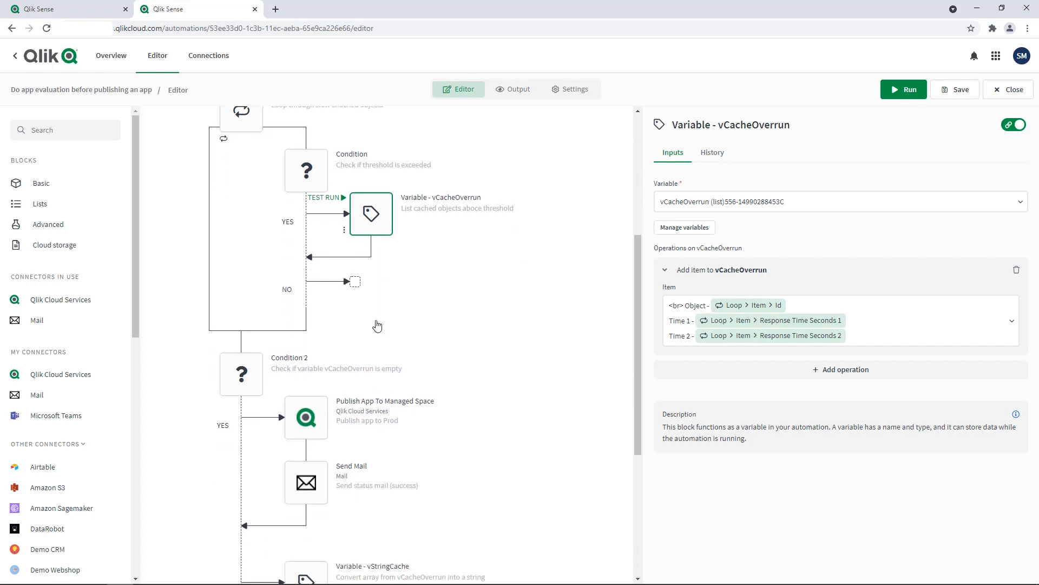
pyautogui.scroll(-3)
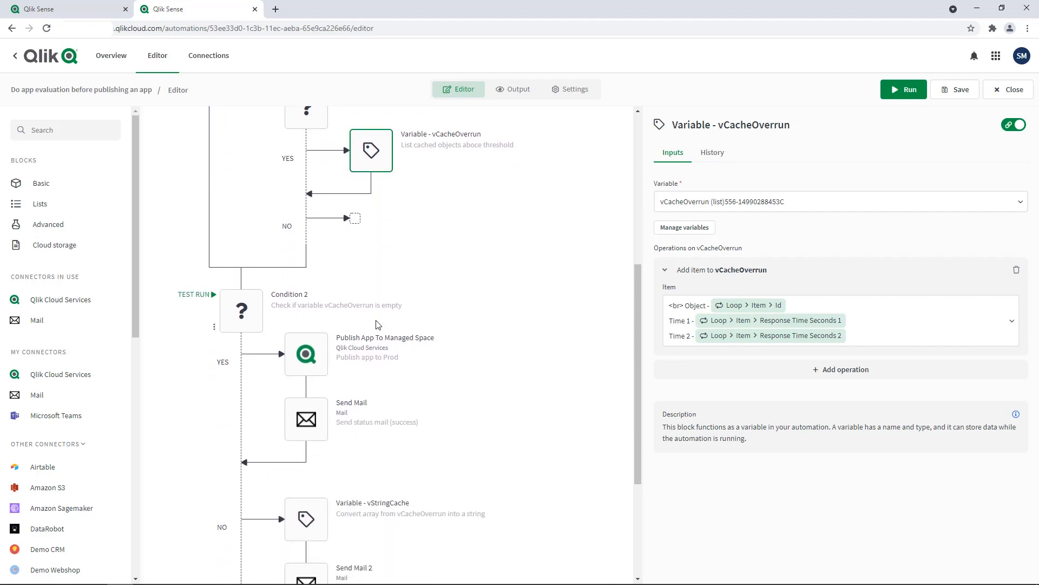
pyautogui.moveTo(245, 320)
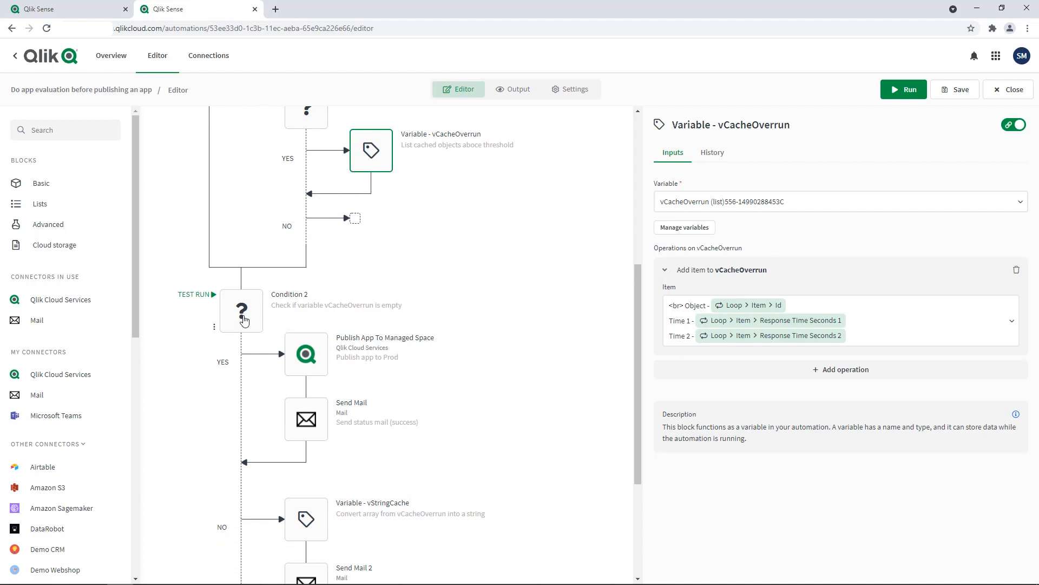
pyautogui.click(240, 310)
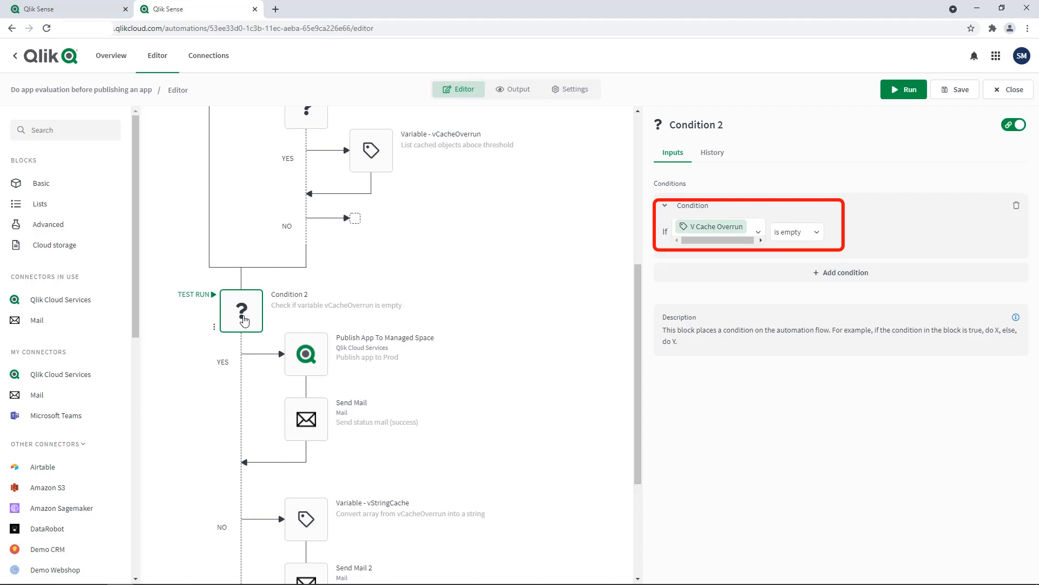
# Review the success and failure Send Mail bodies, then return to the threshold Condition
pyautogui.scroll(-3)
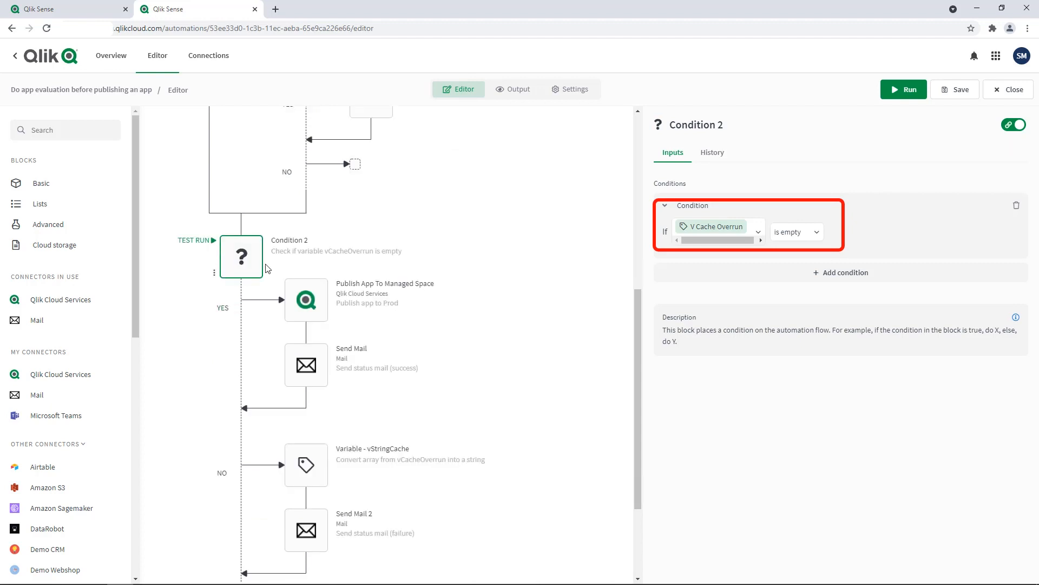
pyautogui.click(305, 300)
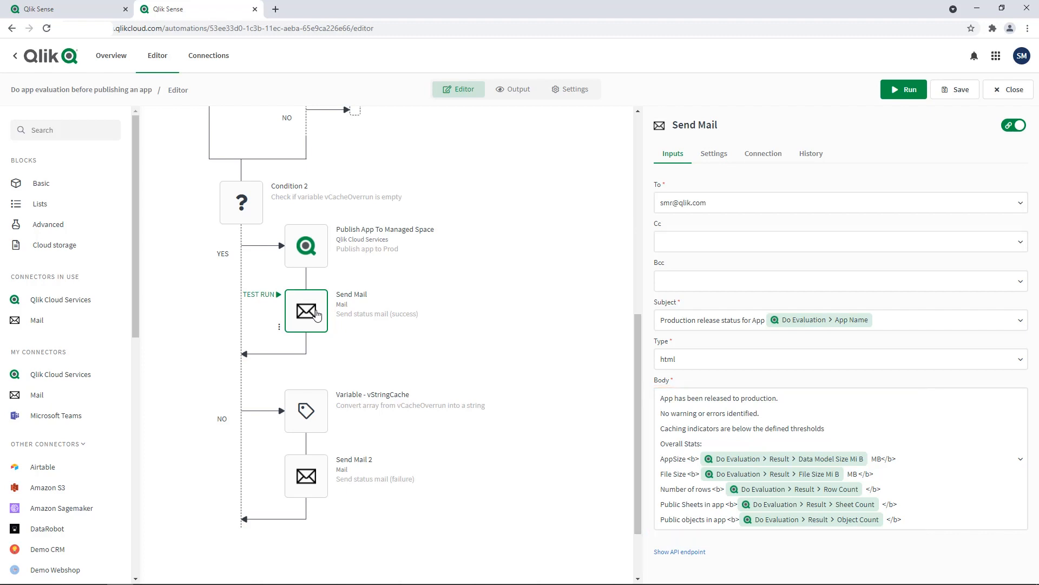
pyautogui.scroll(-3)
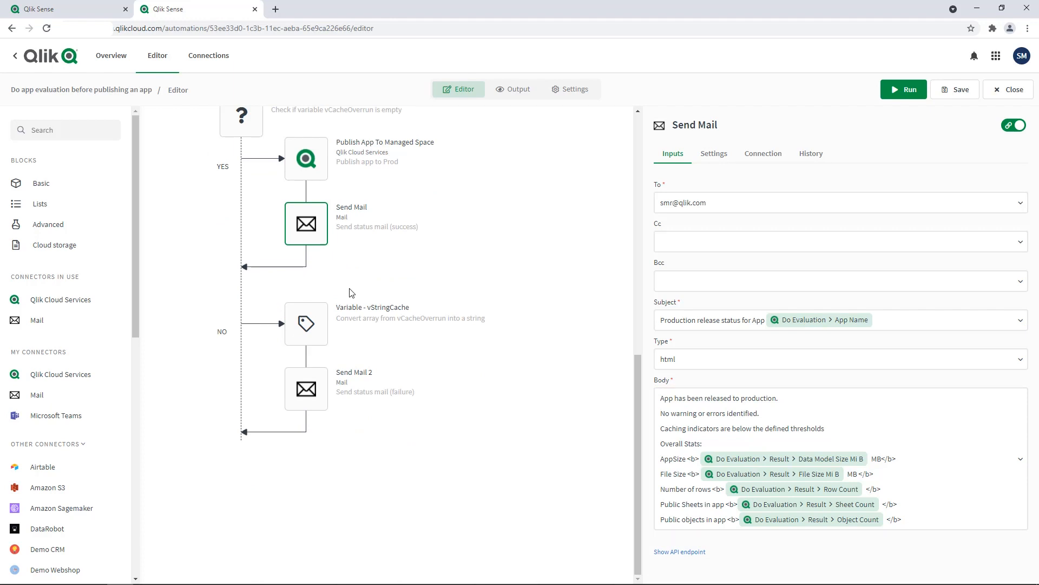
pyautogui.click(306, 388)
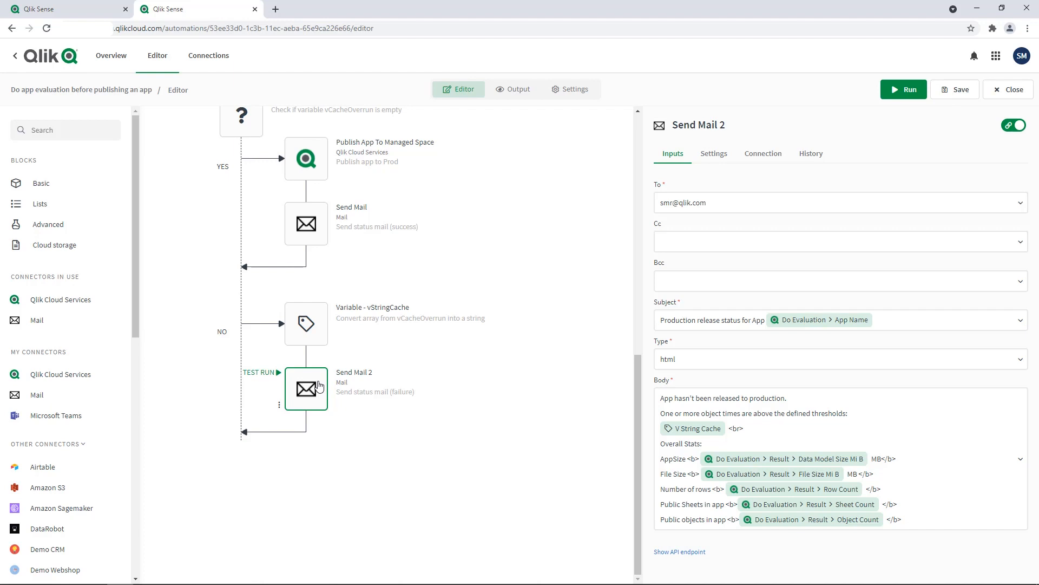
pyautogui.scroll(-3)
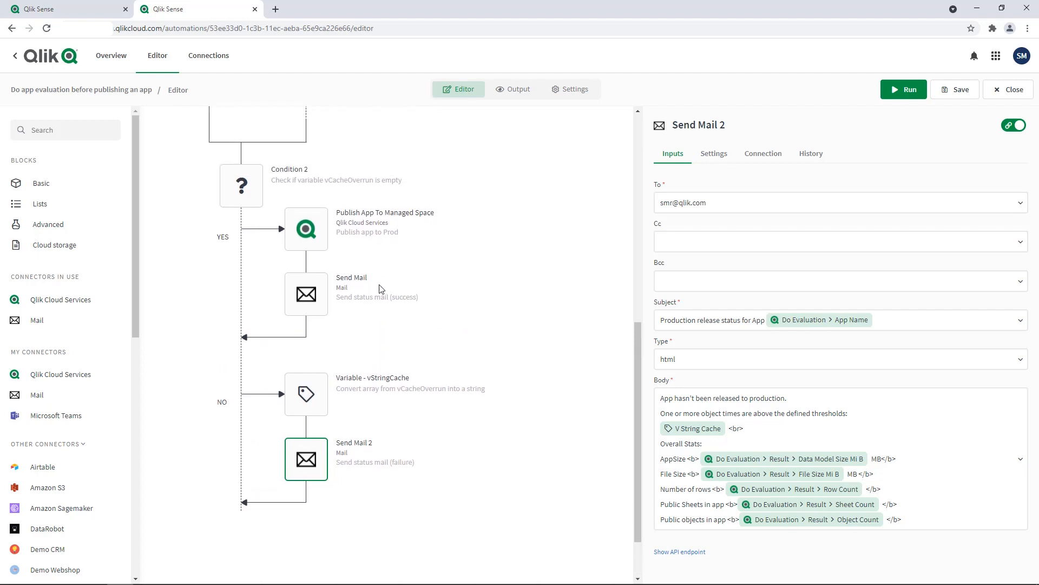
pyautogui.click(305, 290)
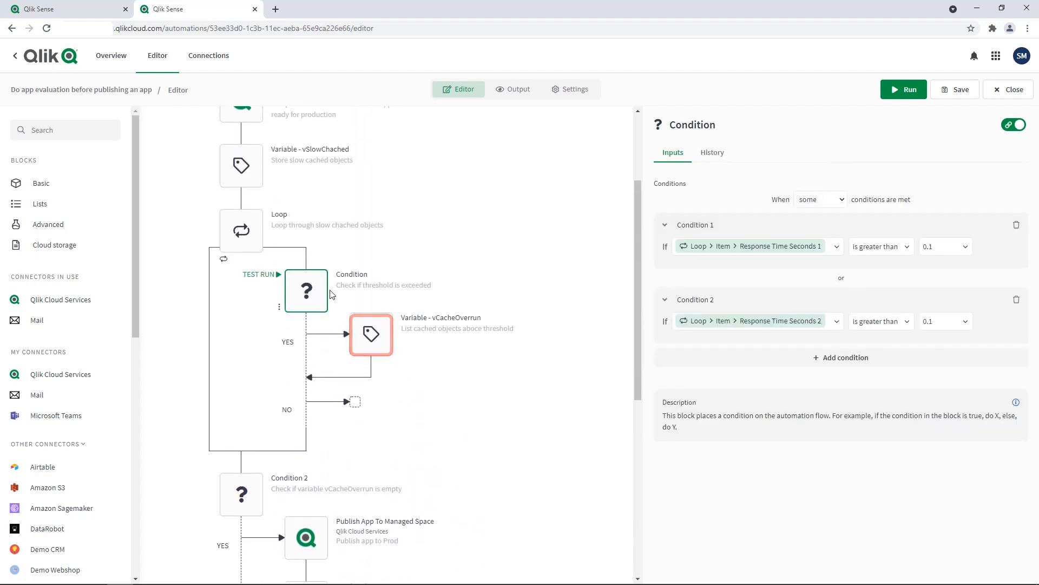
# Inspect the vCacheOverrun and vStringCache variable blocks, then the failure Send Mail 2 email
pyautogui.click(370, 333)
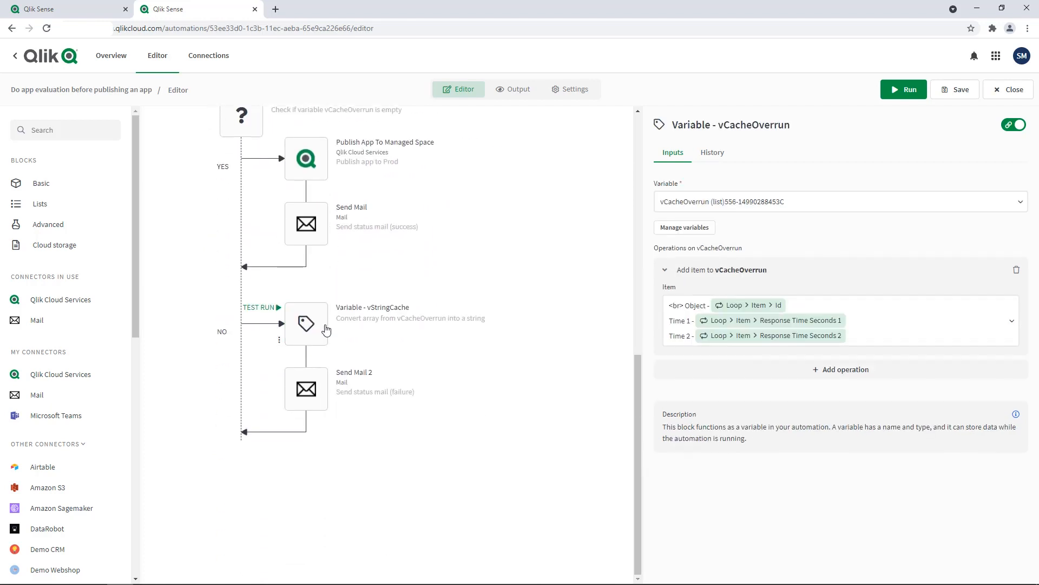
pyautogui.click(306, 324)
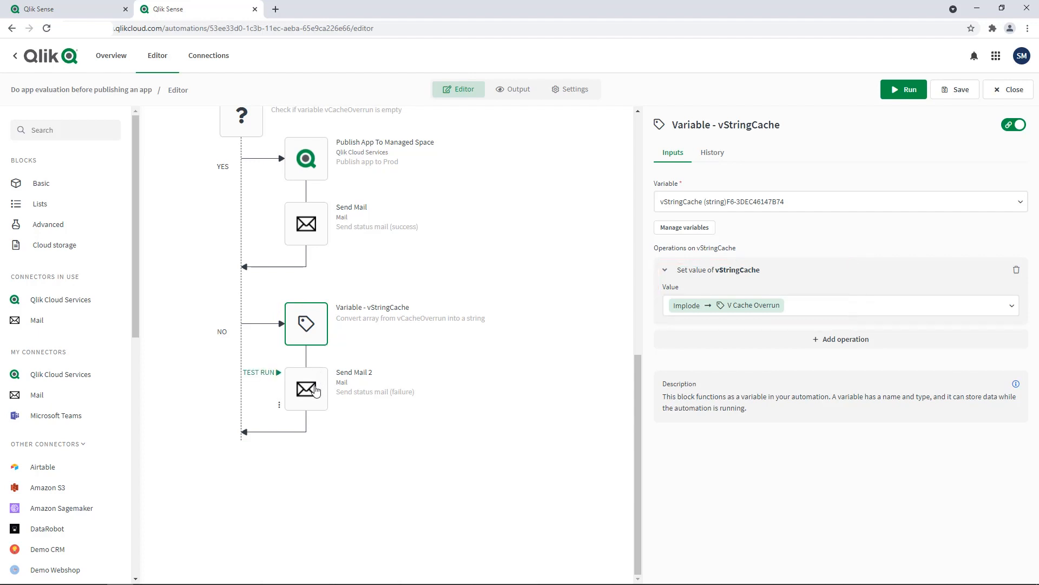
pyautogui.click(305, 388)
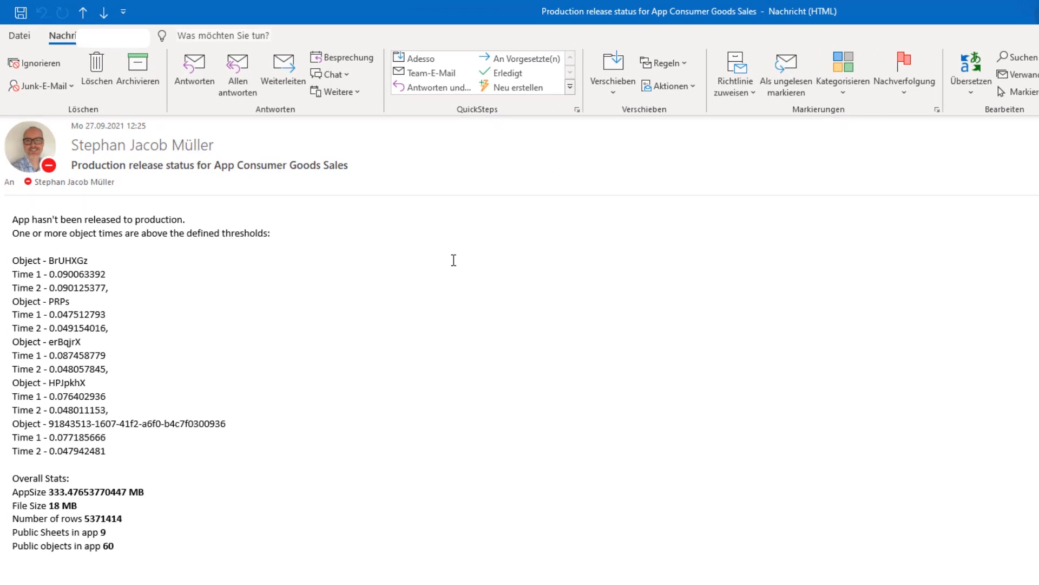
pyautogui.moveTo(284, 261)
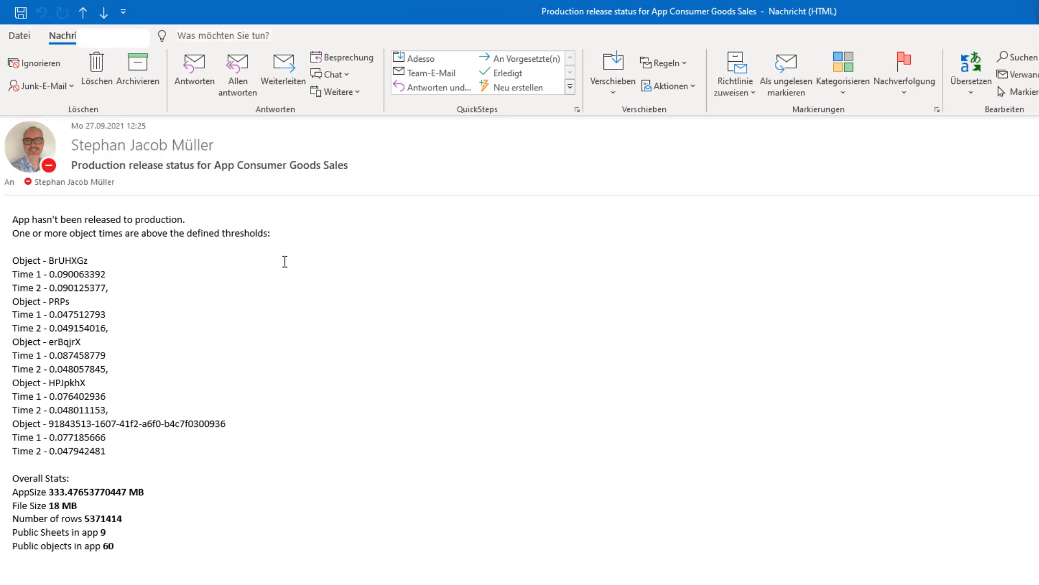
pyautogui.moveTo(153, 235)
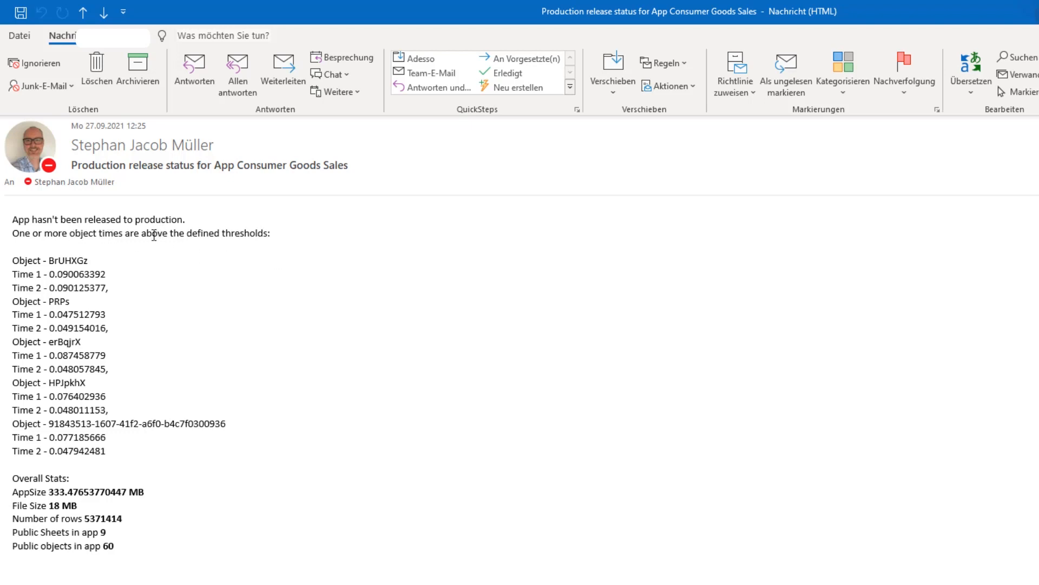
pyautogui.moveTo(153, 357)
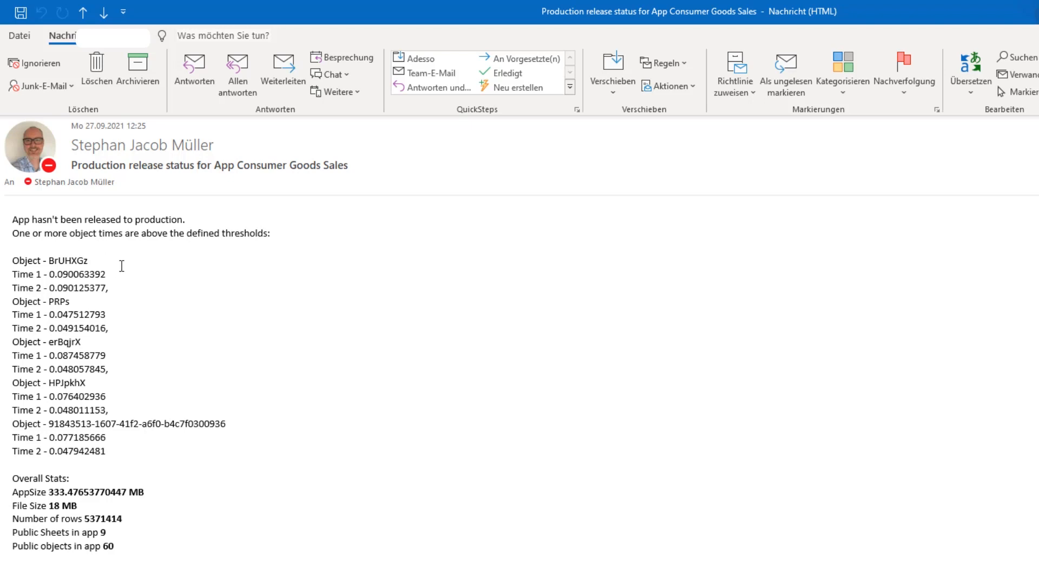
pyautogui.moveTo(146, 470)
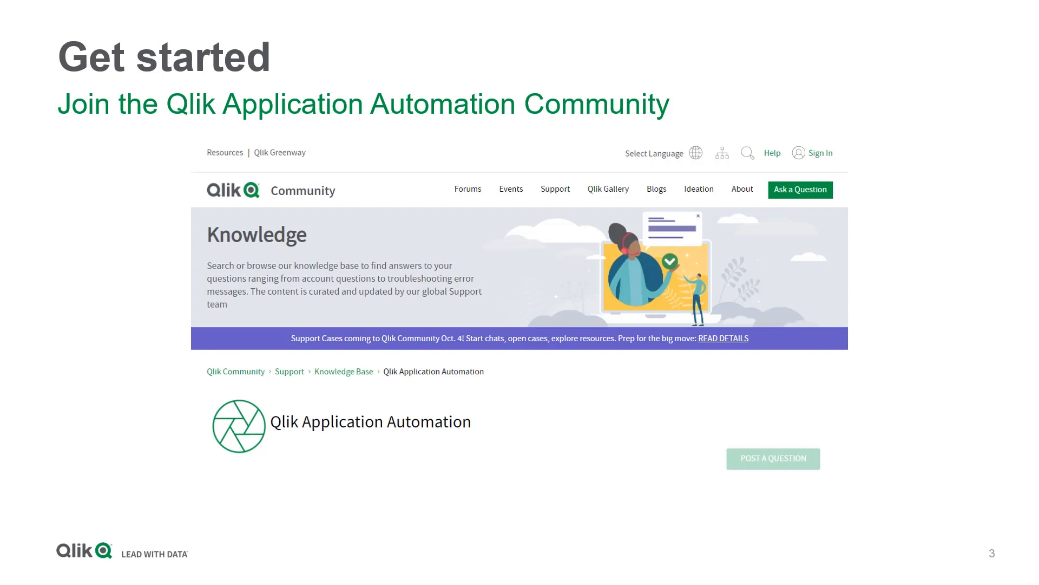
pyautogui.moveTo(687, 443)
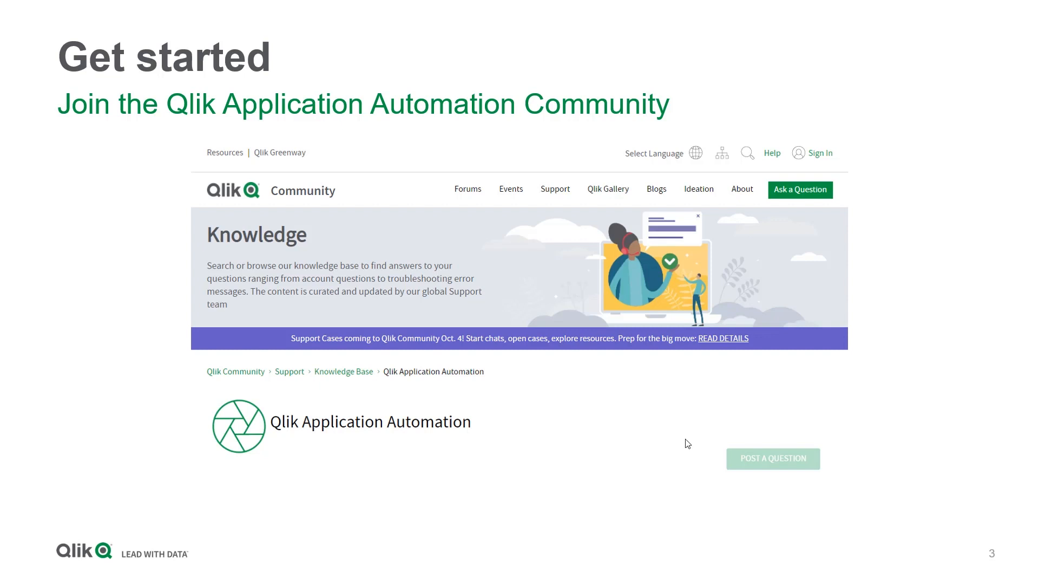